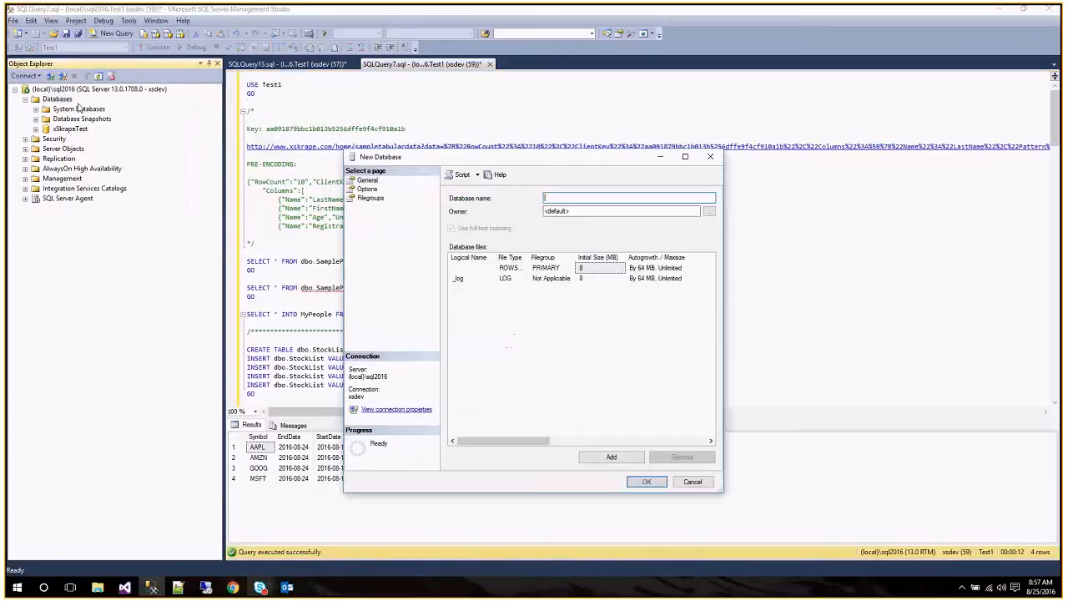
# Step: Cancel the New Database dialog in SSMS without creating a database
pyautogui.click(692, 481)
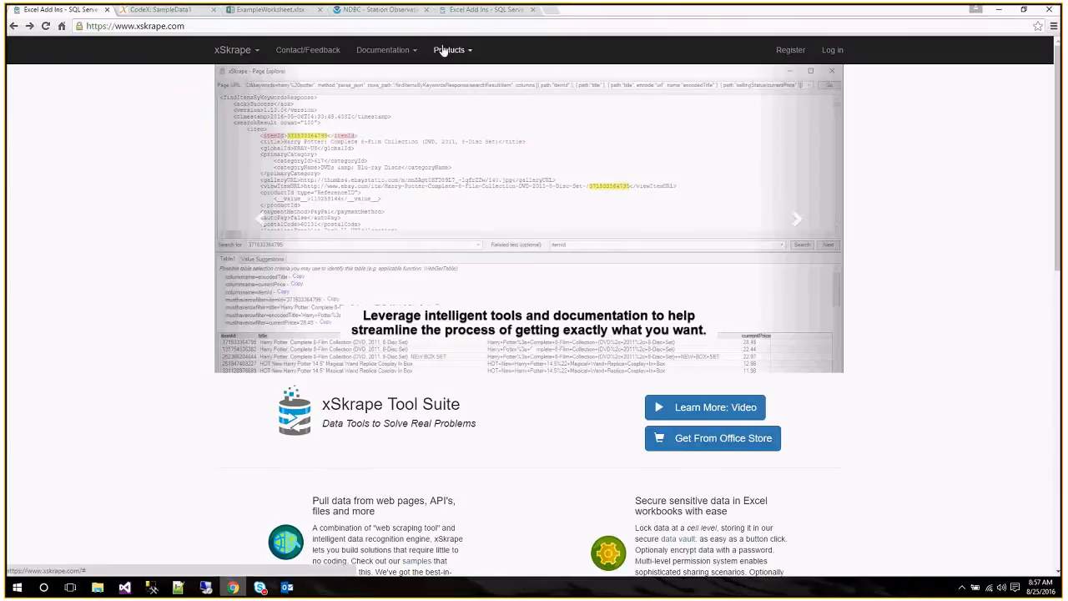
# Step: Open the xSkrape for SQL Server Tools page, accept the terms, and launch the Script Generator
pyautogui.click(448, 49)
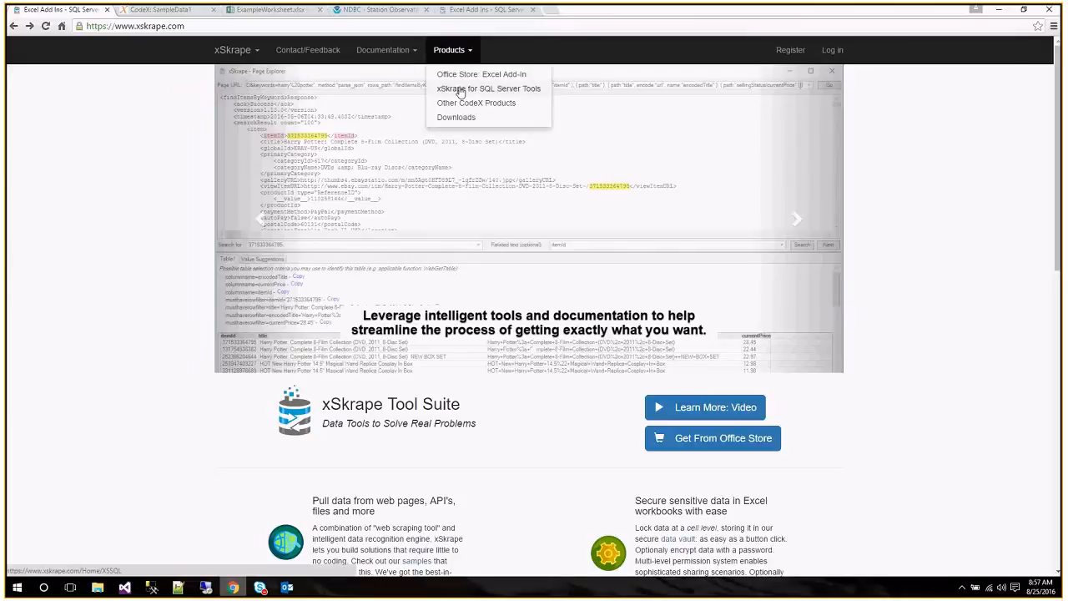
pyautogui.click(488, 89)
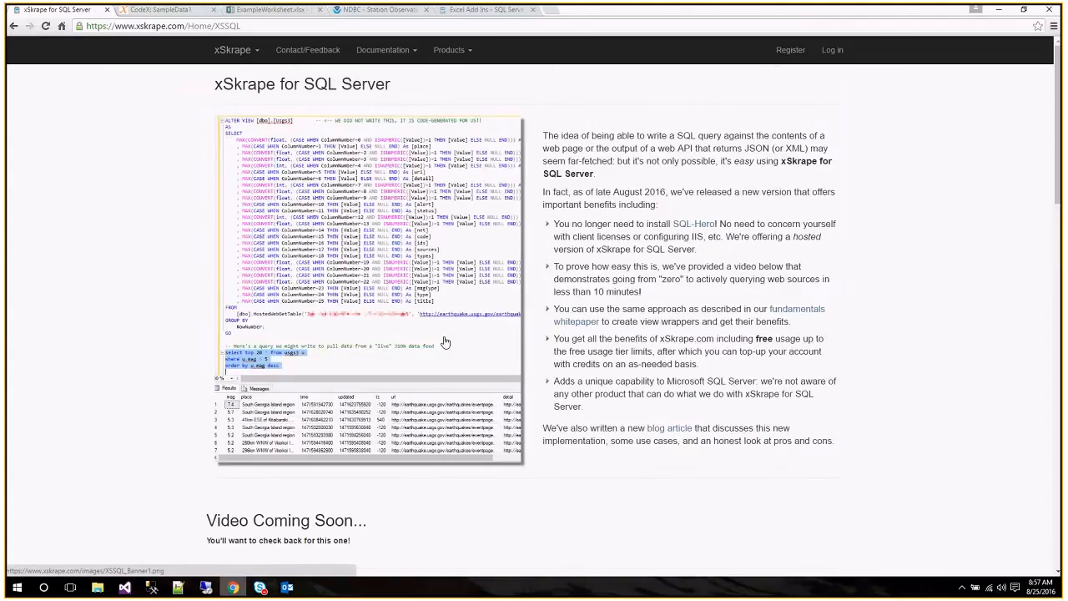
pyautogui.scroll(-3)
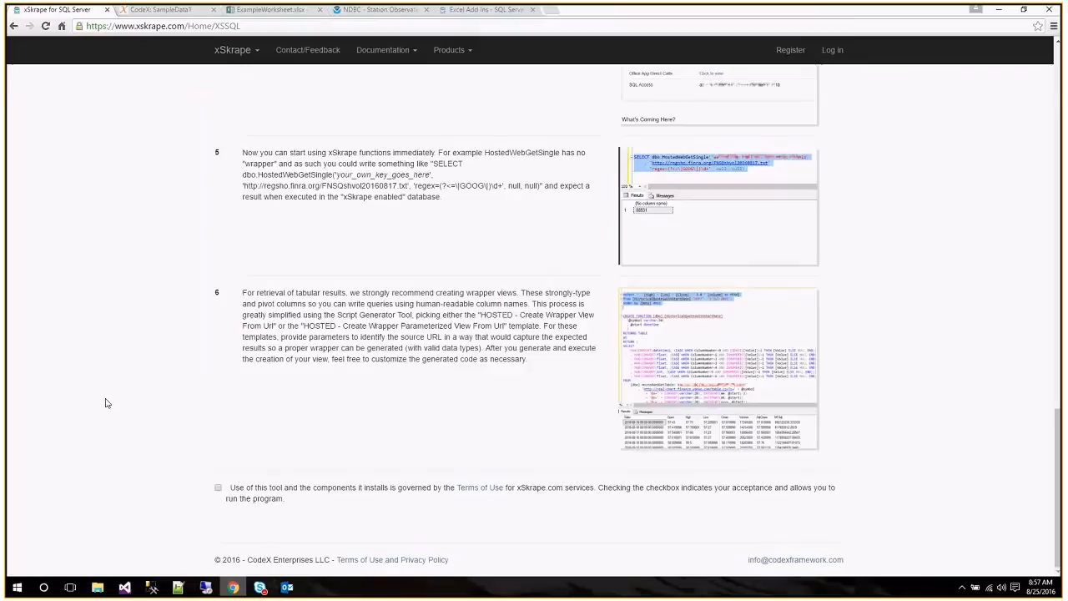
pyautogui.click(218, 487)
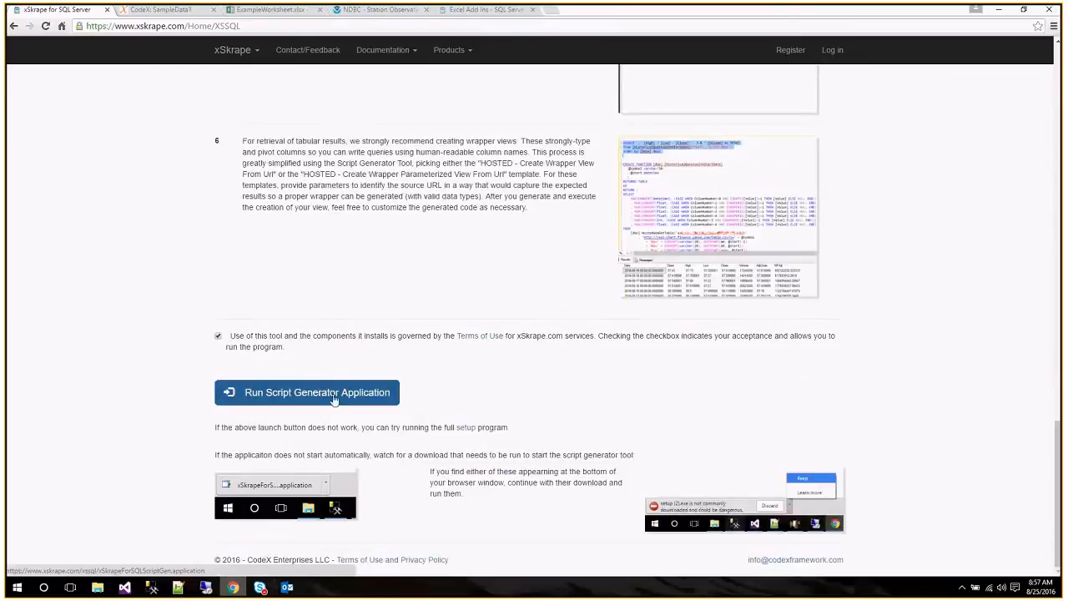
pyautogui.click(317, 392)
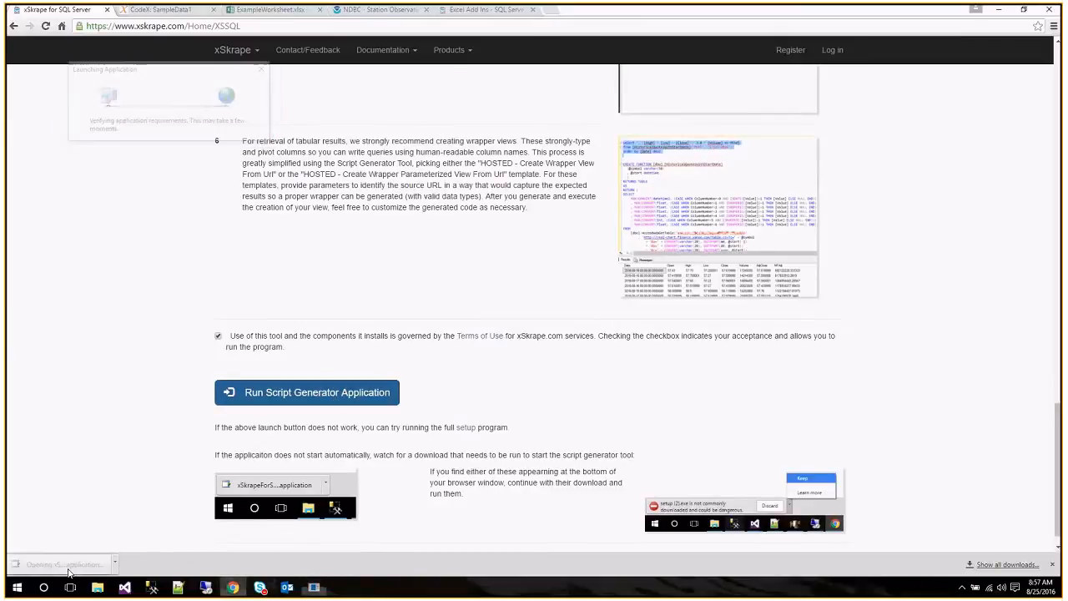
# Step: Connect the script generator to server (local)\sql2016 and database Test1
pyautogui.click(306, 392)
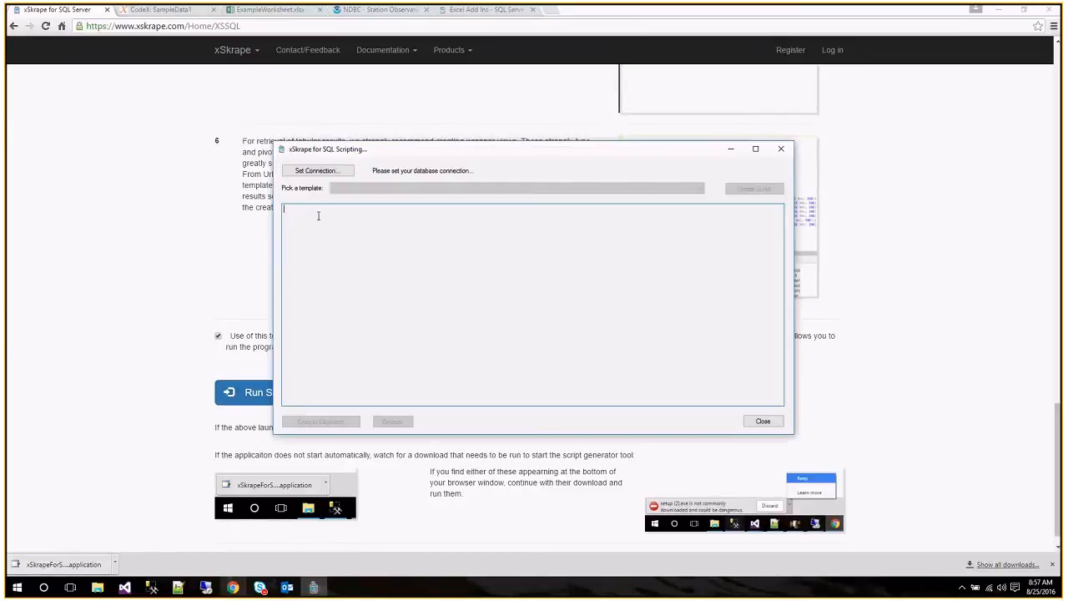
pyautogui.click(317, 170)
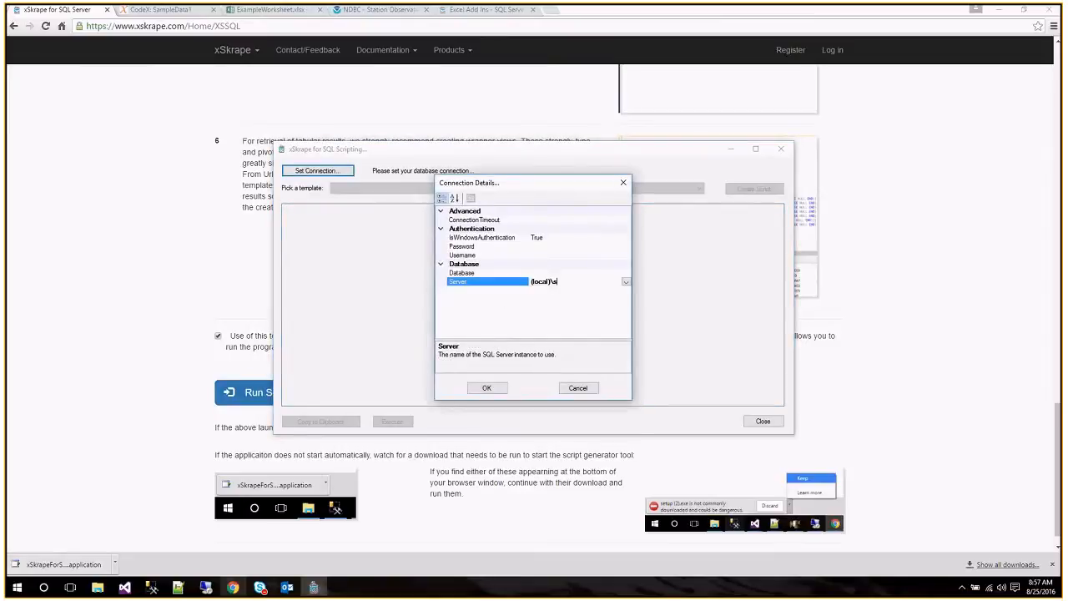
pyautogui.write('ql201')
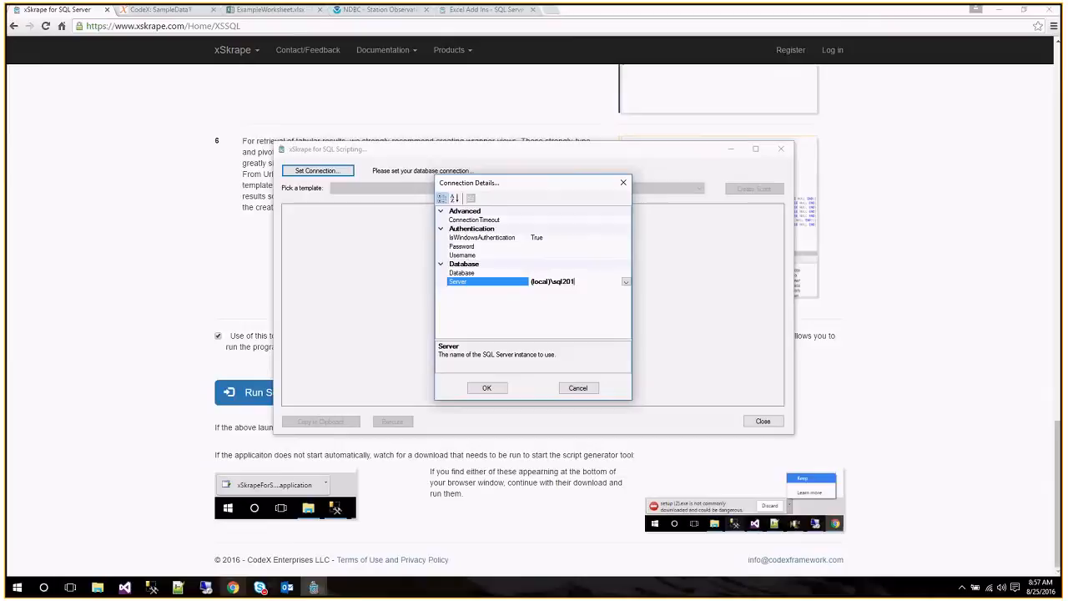
pyautogui.click(462, 273)
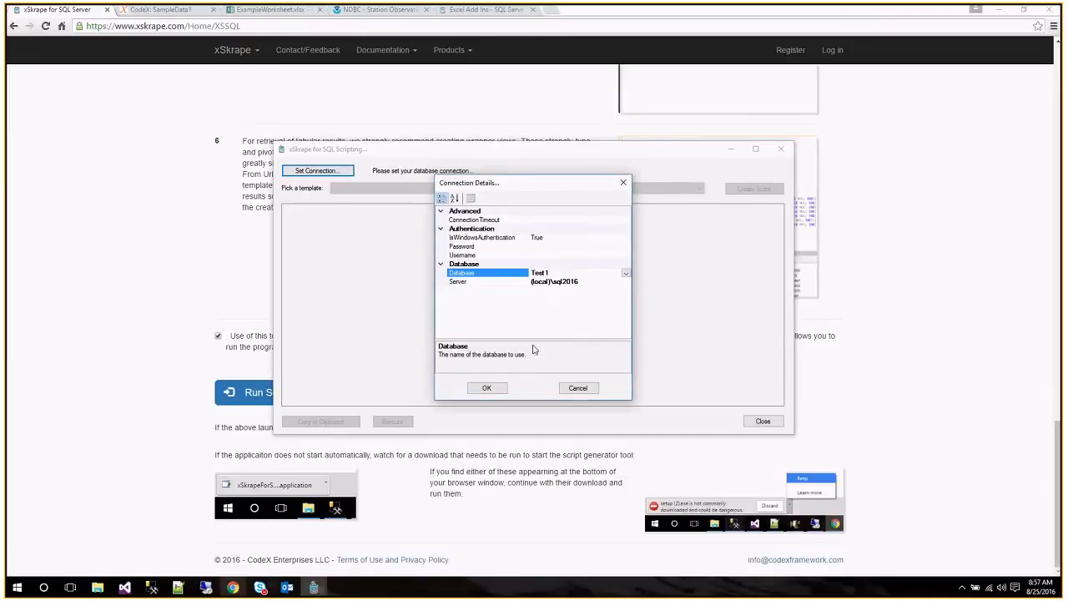
pyautogui.click(486, 387)
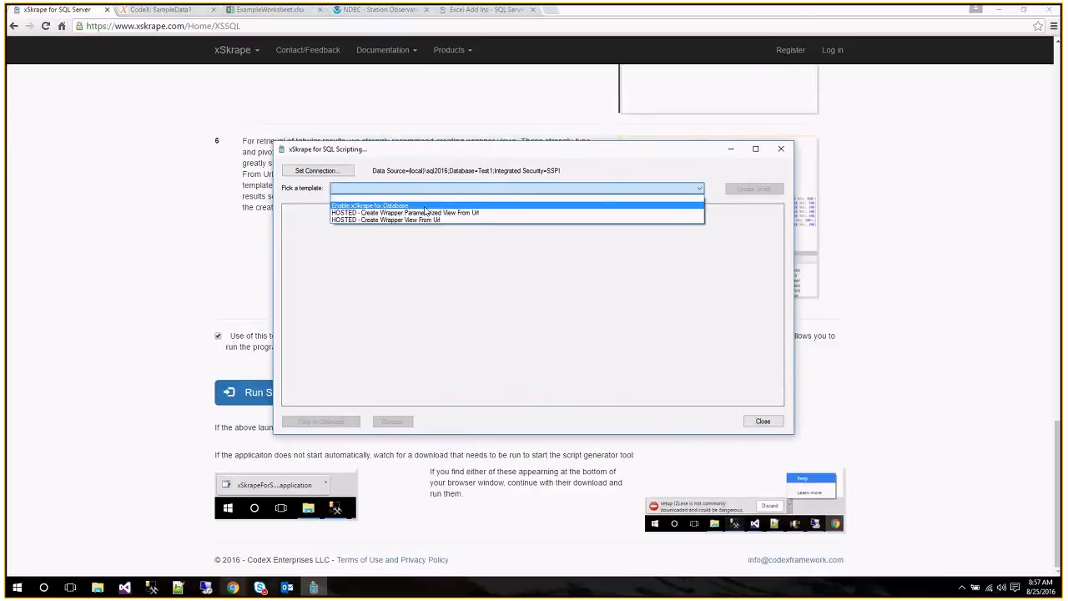
# Step: Generate the Enable xSkrape for Database script with dbo schema and execute it successfully
pyautogui.click(369, 205)
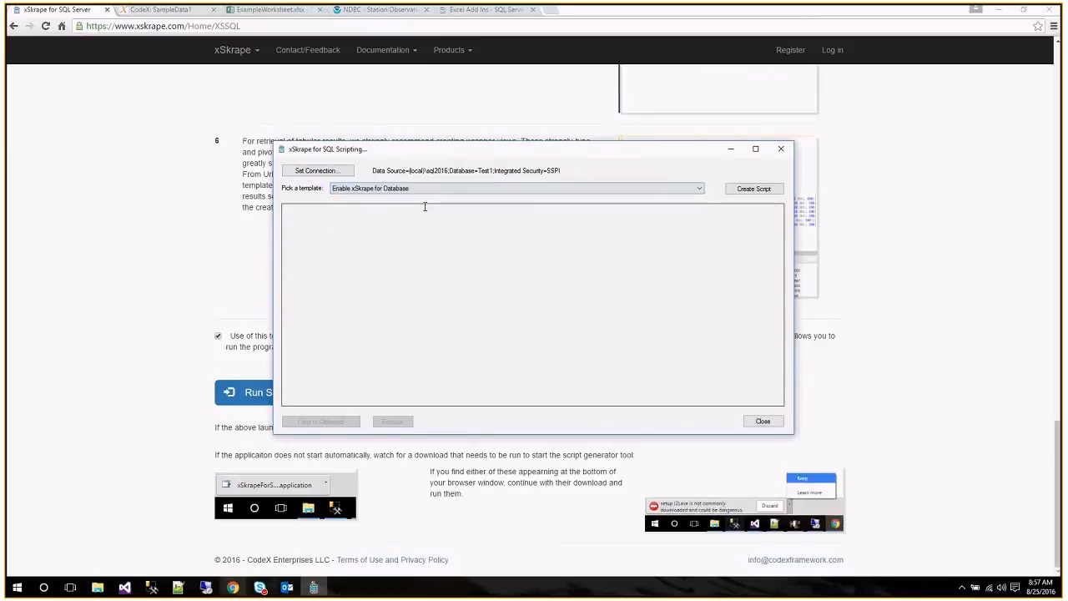
pyautogui.click(753, 189)
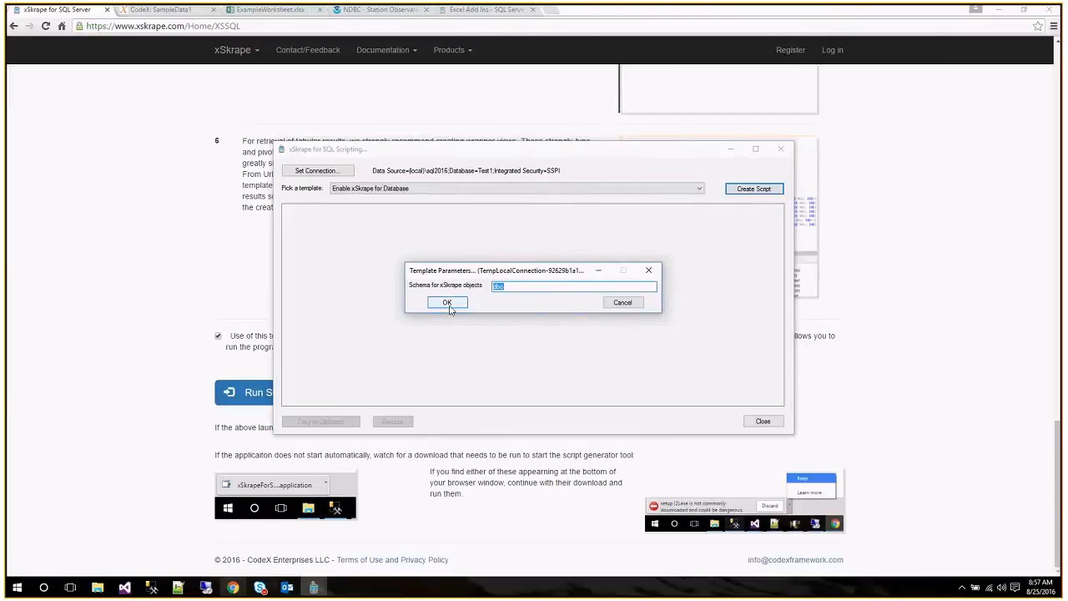
pyautogui.click(446, 302)
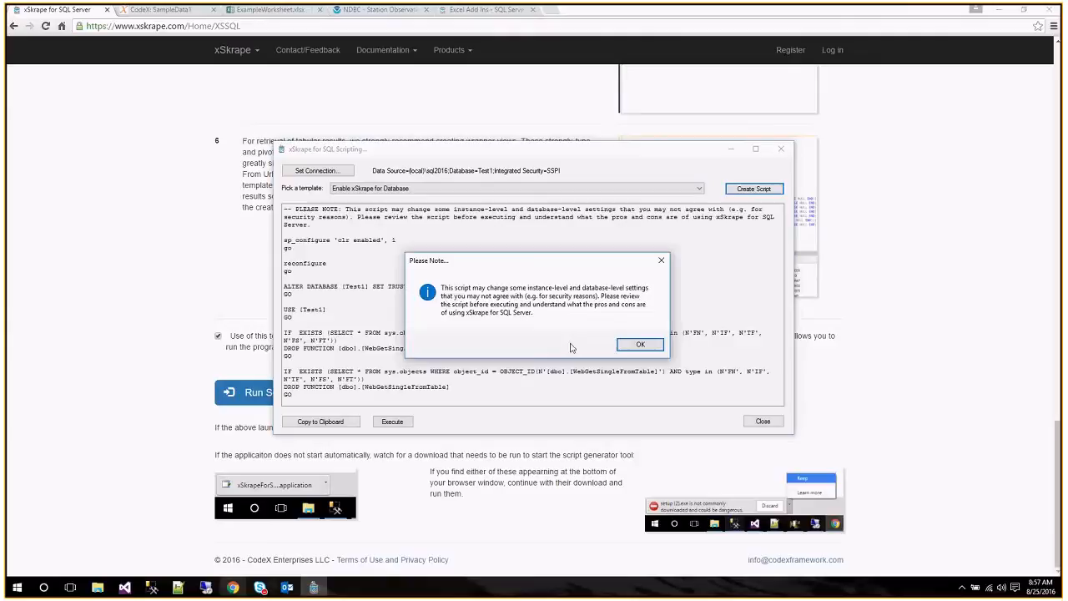
pyautogui.click(640, 344)
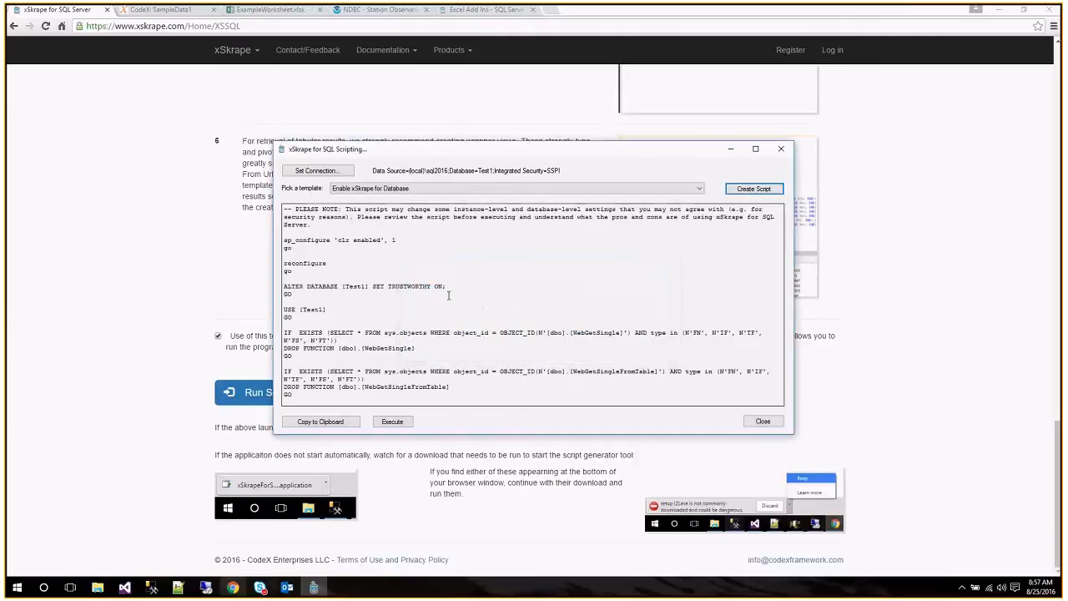
pyautogui.tripleClick(365, 286)
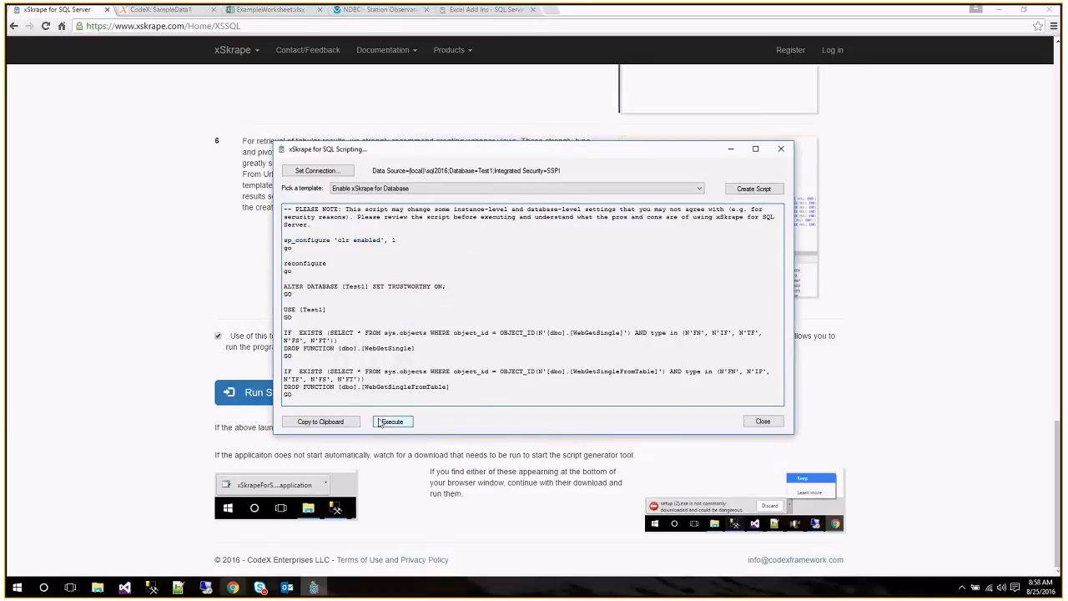
pyautogui.click(392, 421)
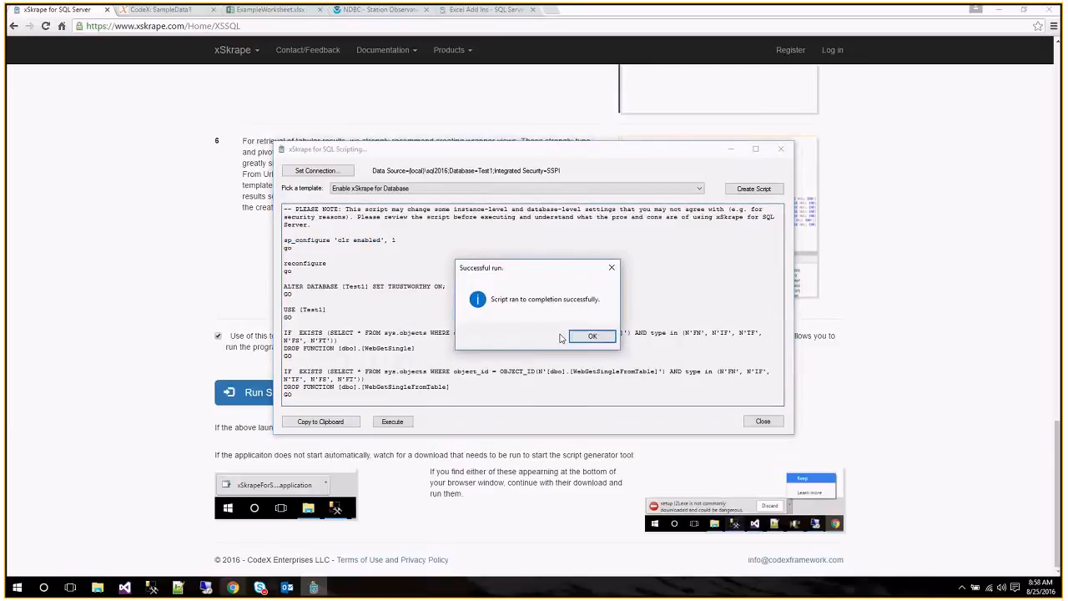
pyautogui.click(592, 335)
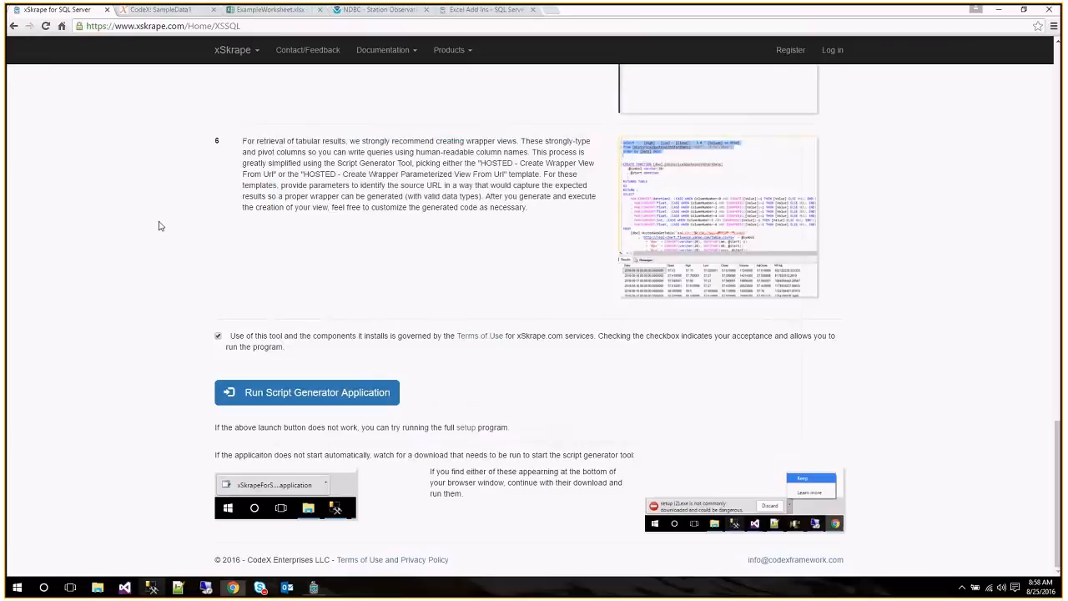
pyautogui.moveTo(332, 90)
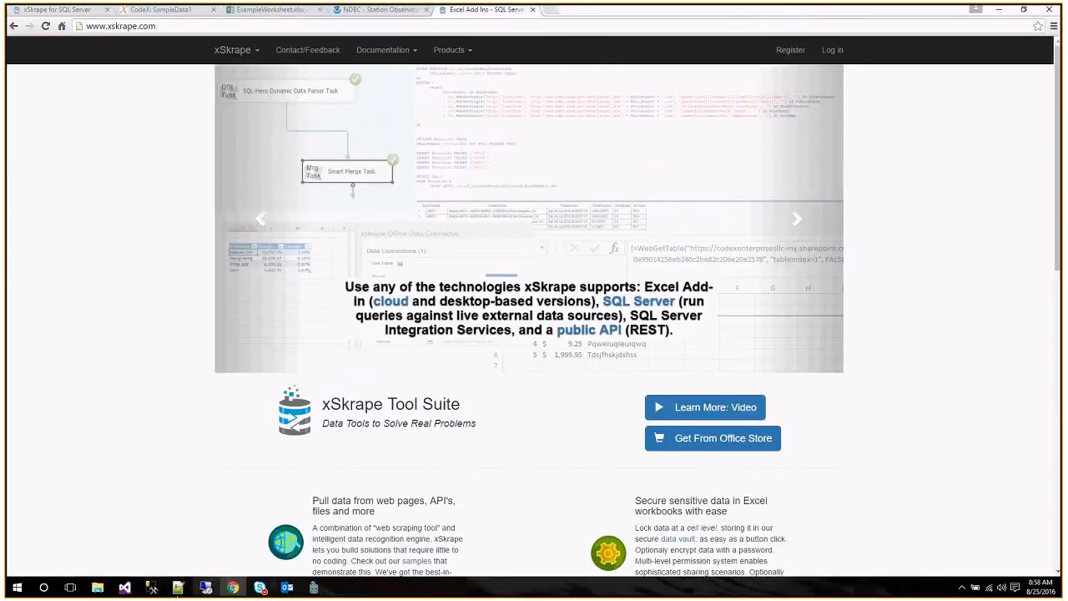
# Step: Copy the sample data URL from the SSMS script and open the Randomized Tabular Data page
pyautogui.click(153, 587)
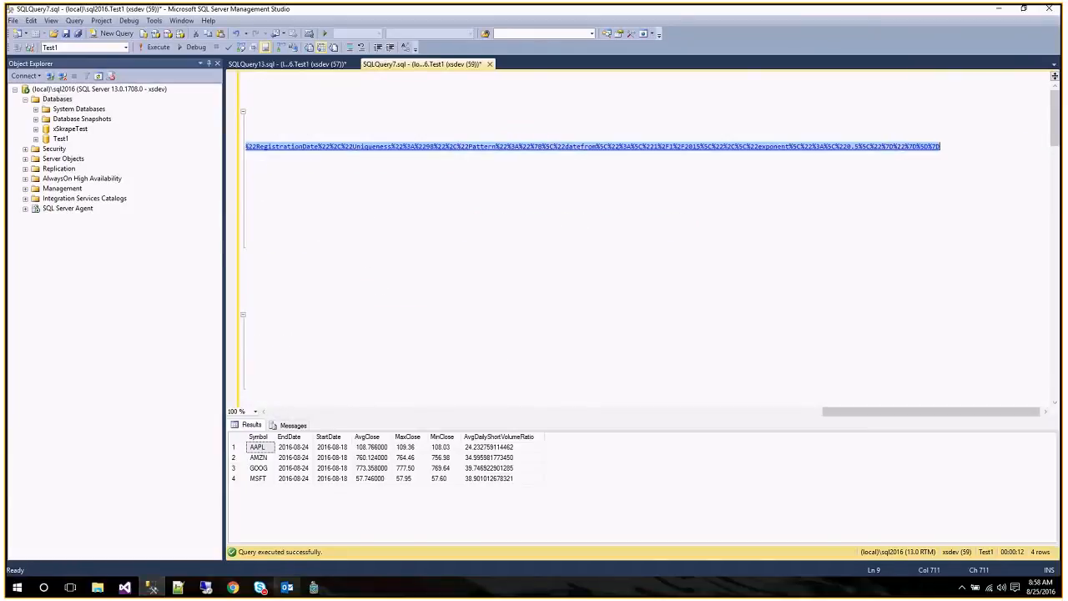
pyautogui.click(232, 587)
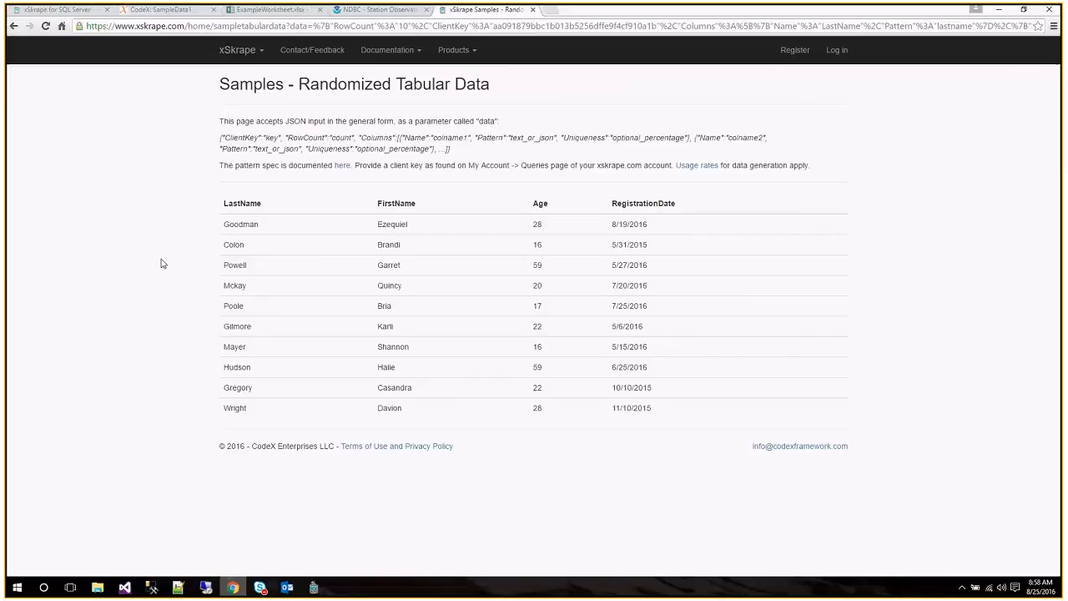
pyautogui.moveTo(450, 160)
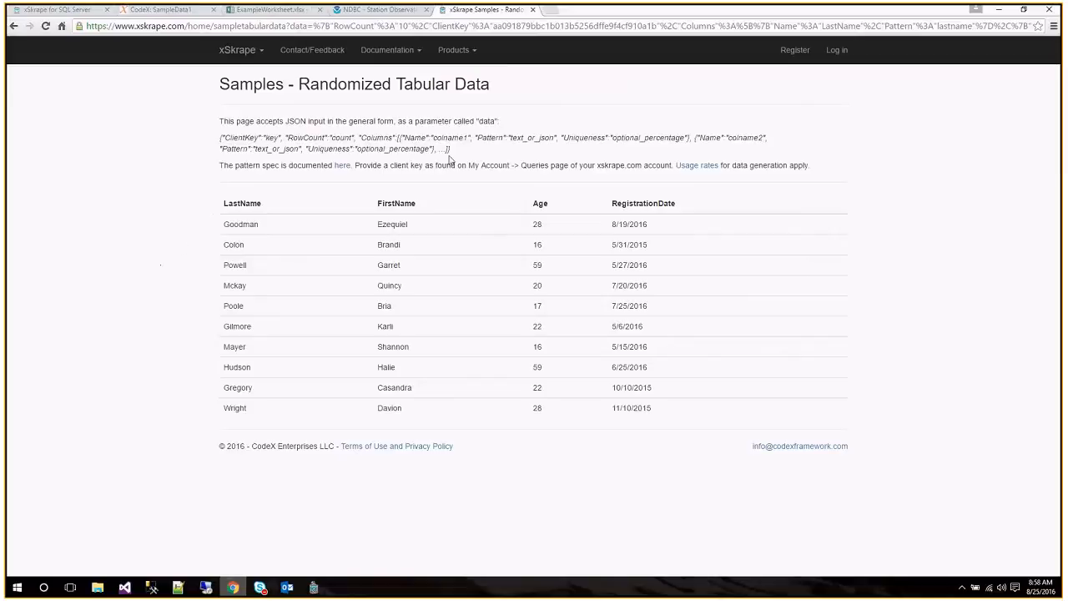
pyautogui.moveTo(219, 138); pyautogui.dragTo(451, 148)
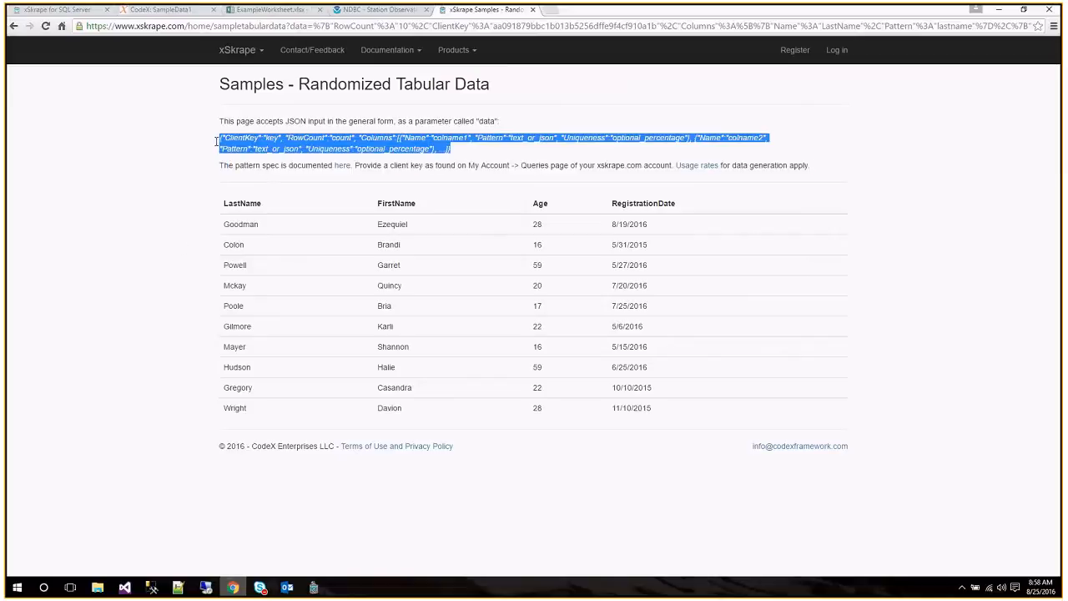
pyautogui.moveTo(163, 312)
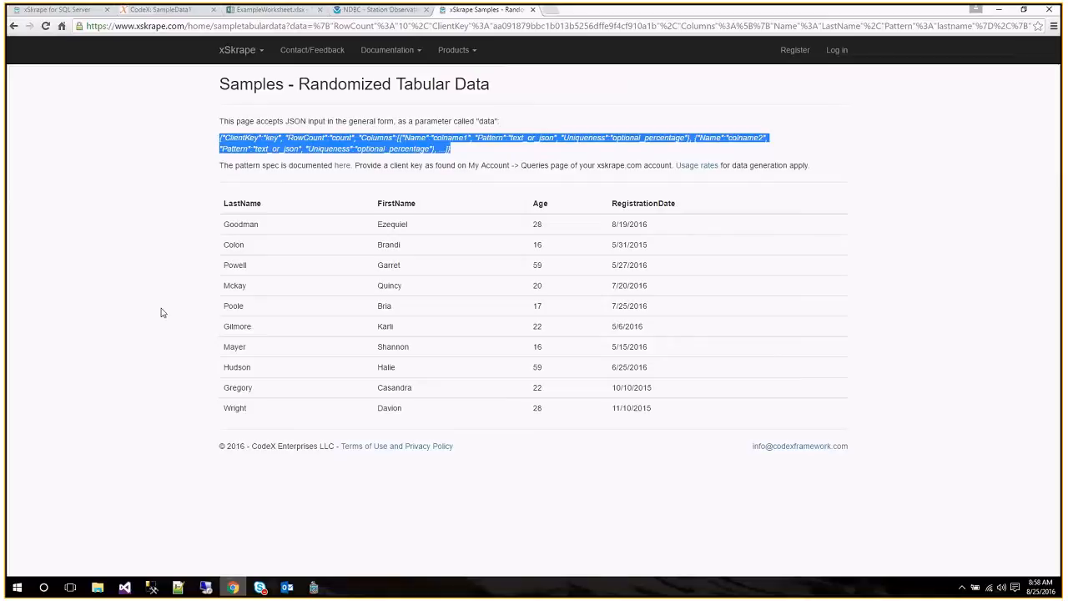
pyautogui.click(409, 159)
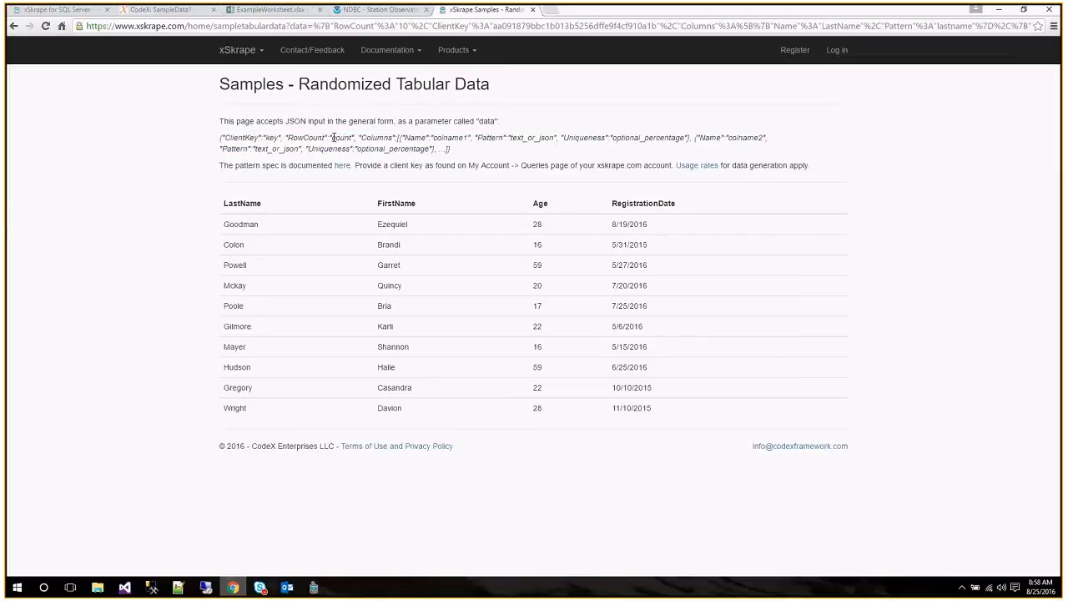
pyautogui.click(152, 586)
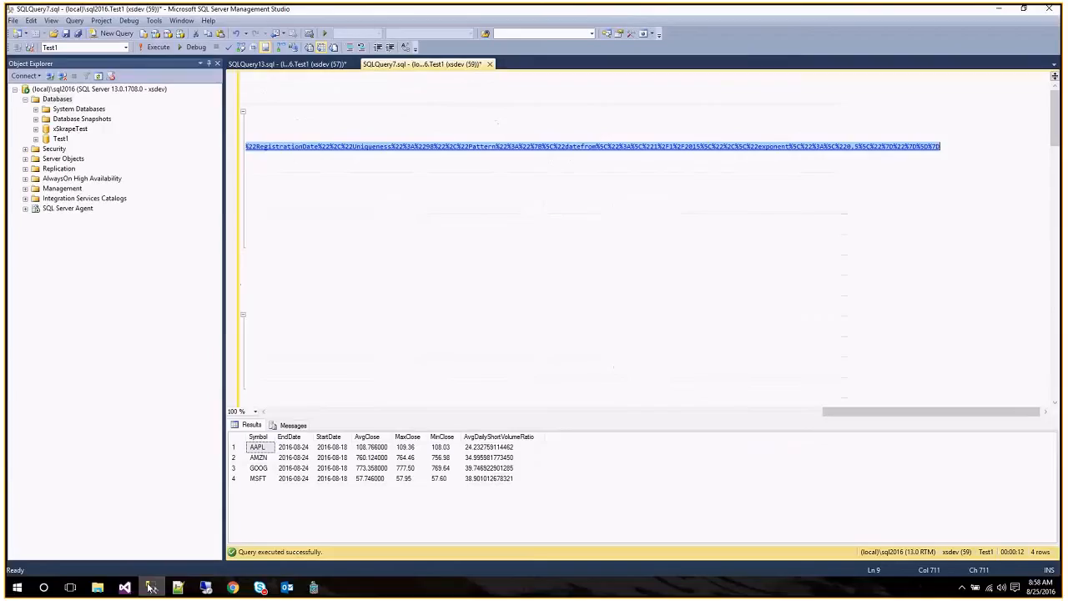
pyautogui.click(283, 65)
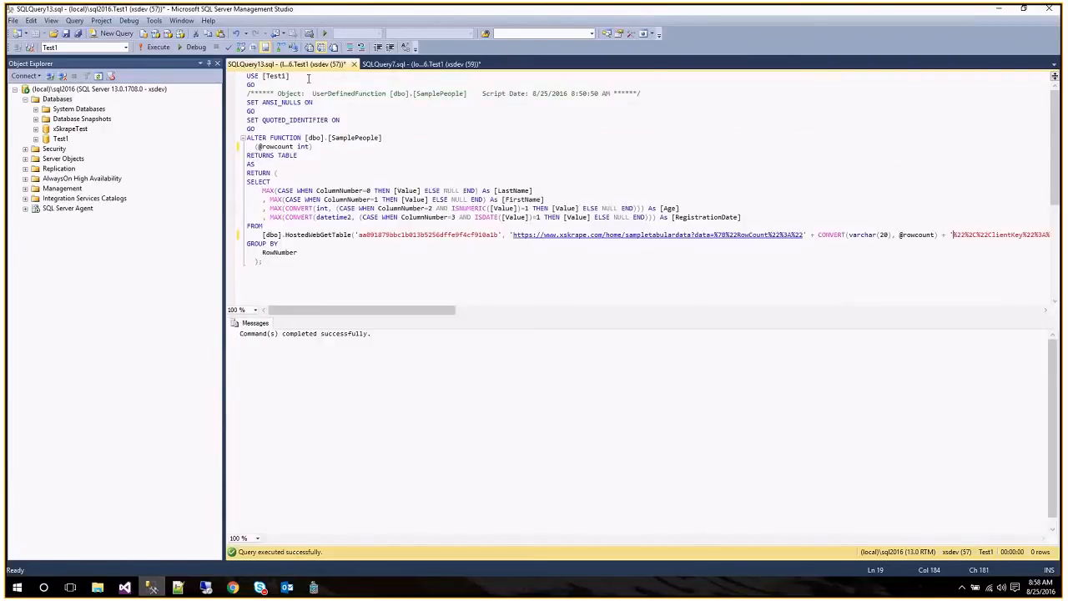
pyautogui.click(417, 65)
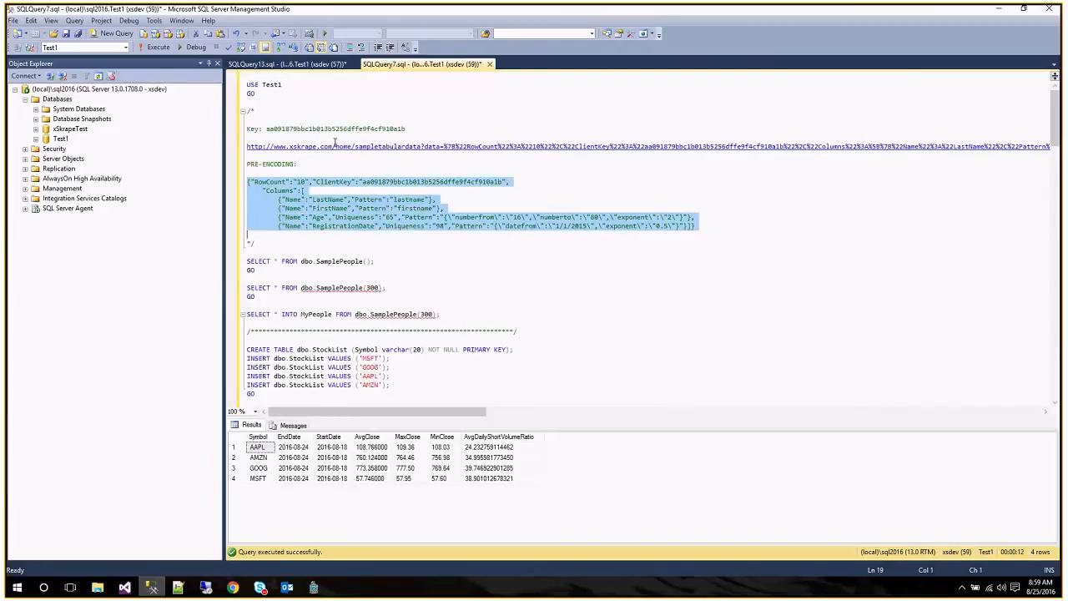
pyautogui.click(615, 147)
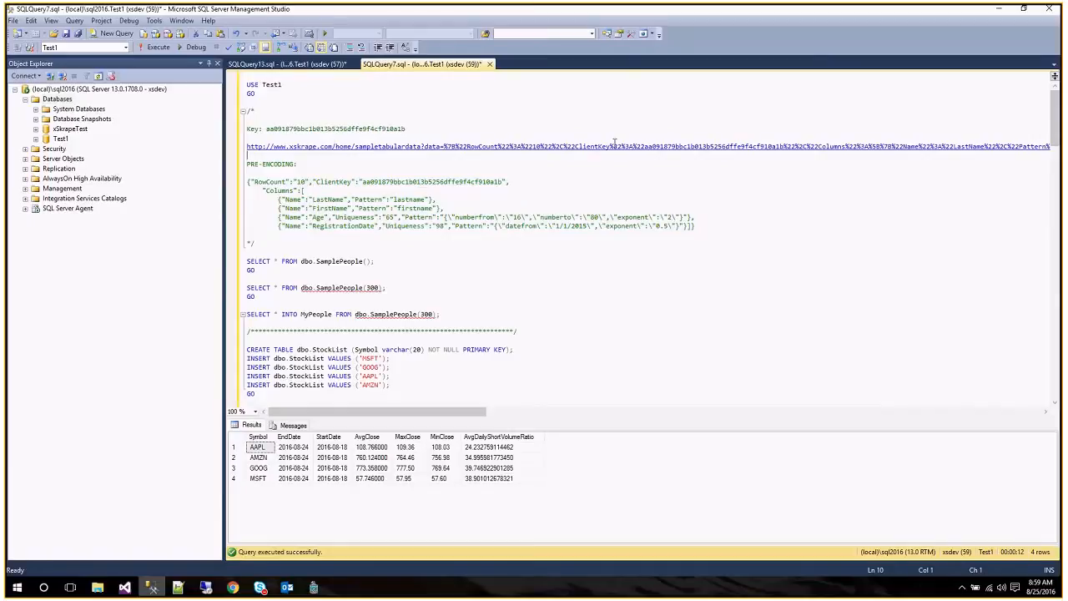
pyautogui.moveTo(613, 146)
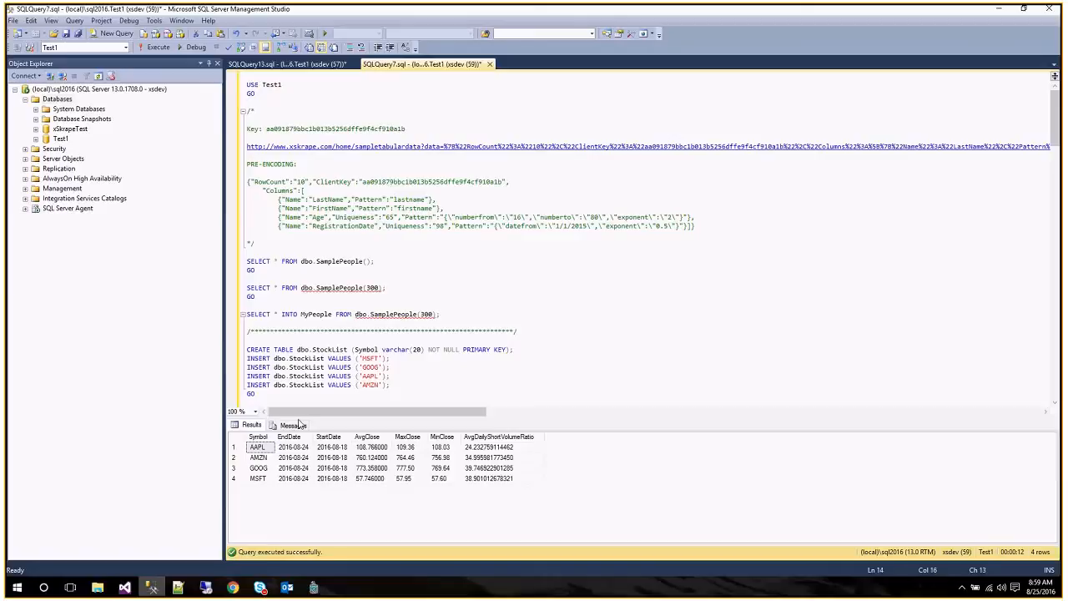
pyautogui.moveTo(232, 587)
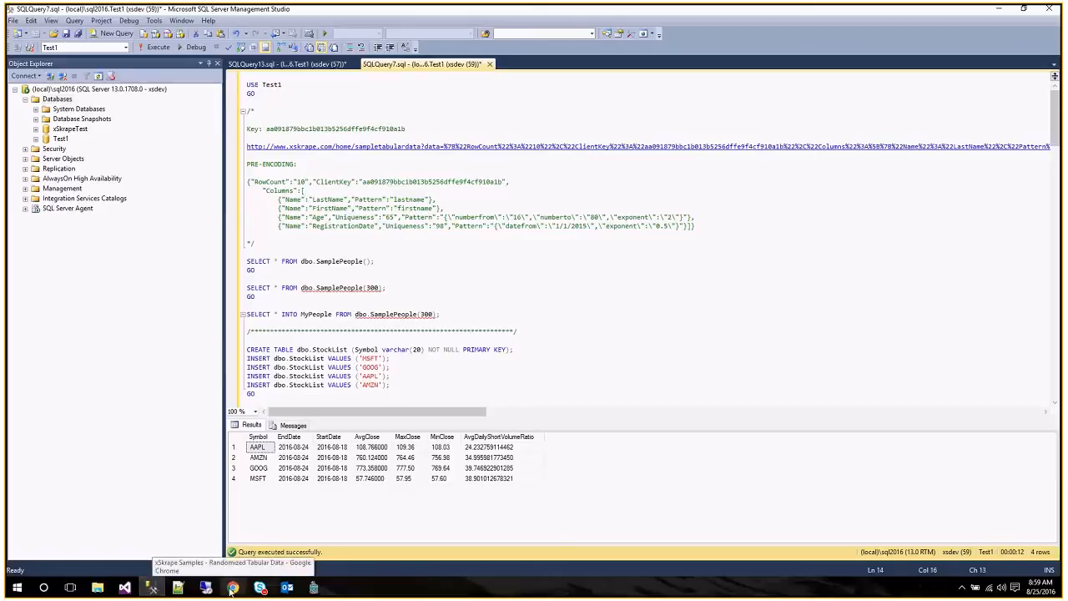
pyautogui.click(233, 587)
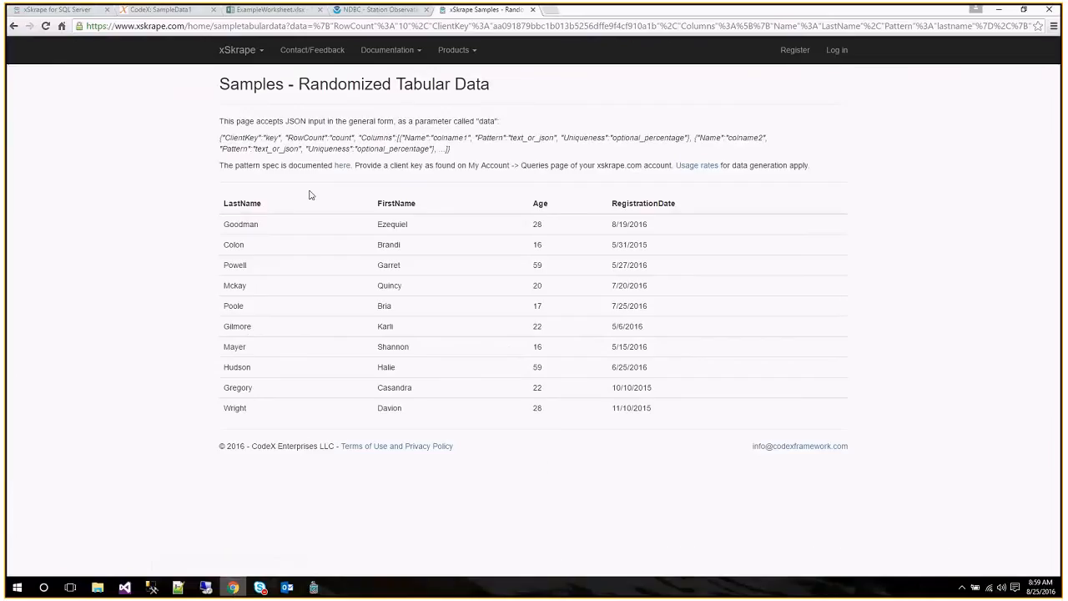
pyautogui.click(58, 9)
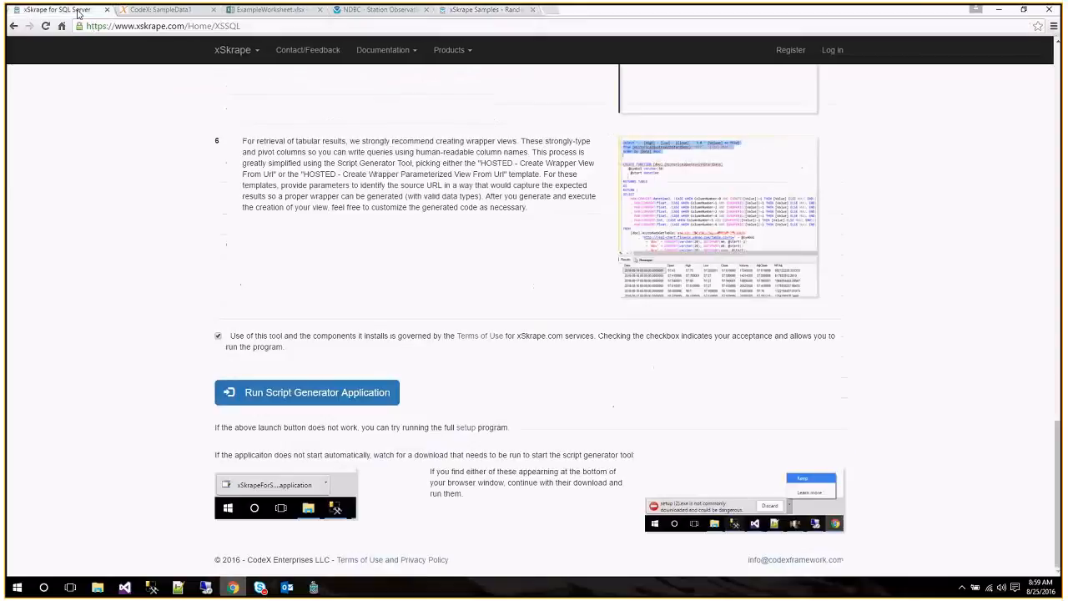
pyautogui.moveTo(790, 50)
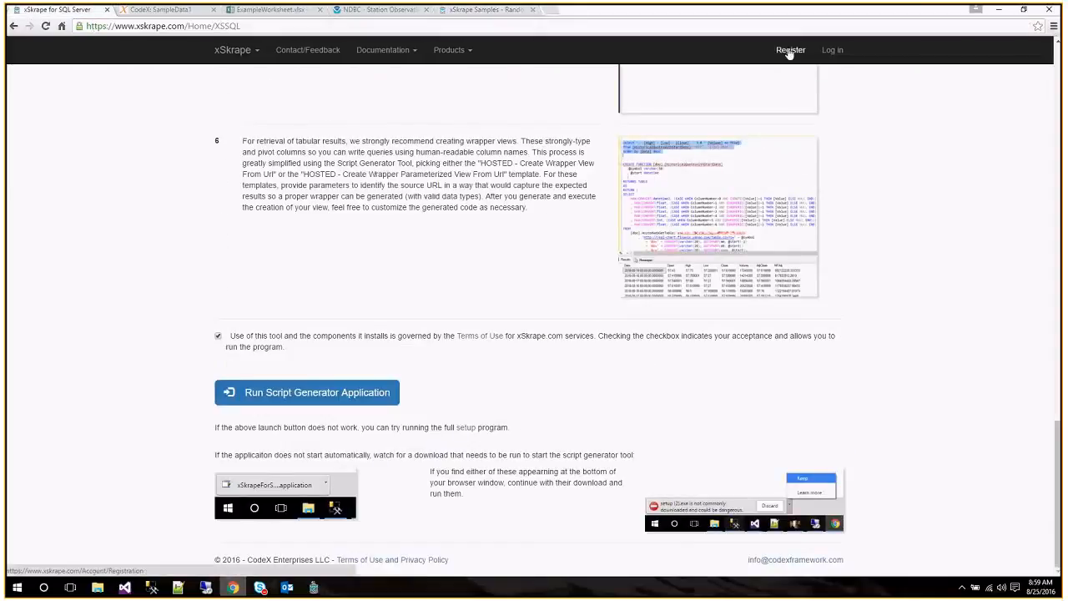
pyautogui.click(789, 49)
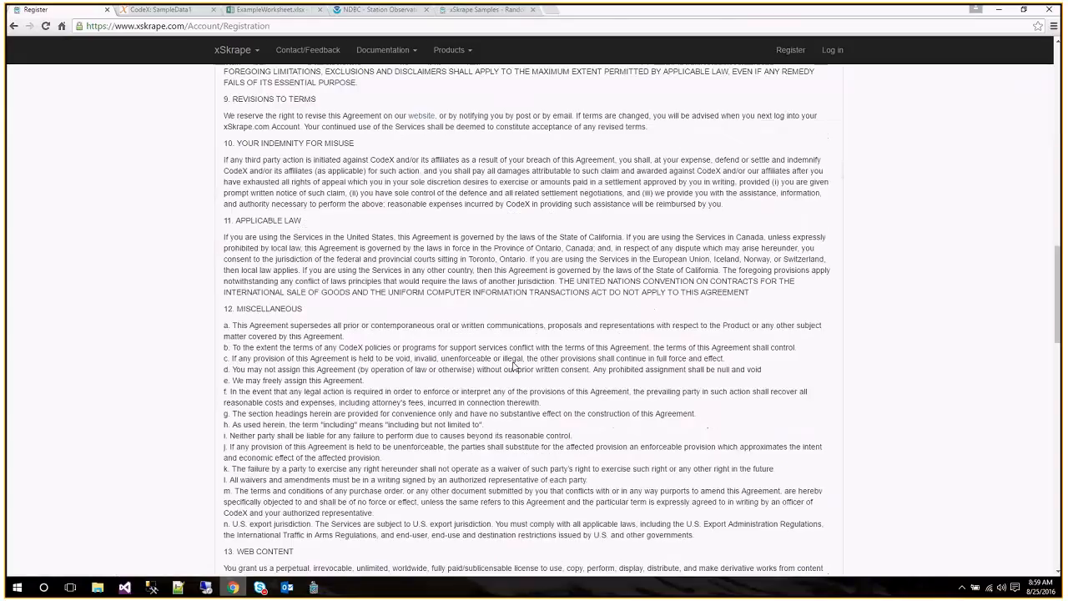
pyautogui.scroll(-3)
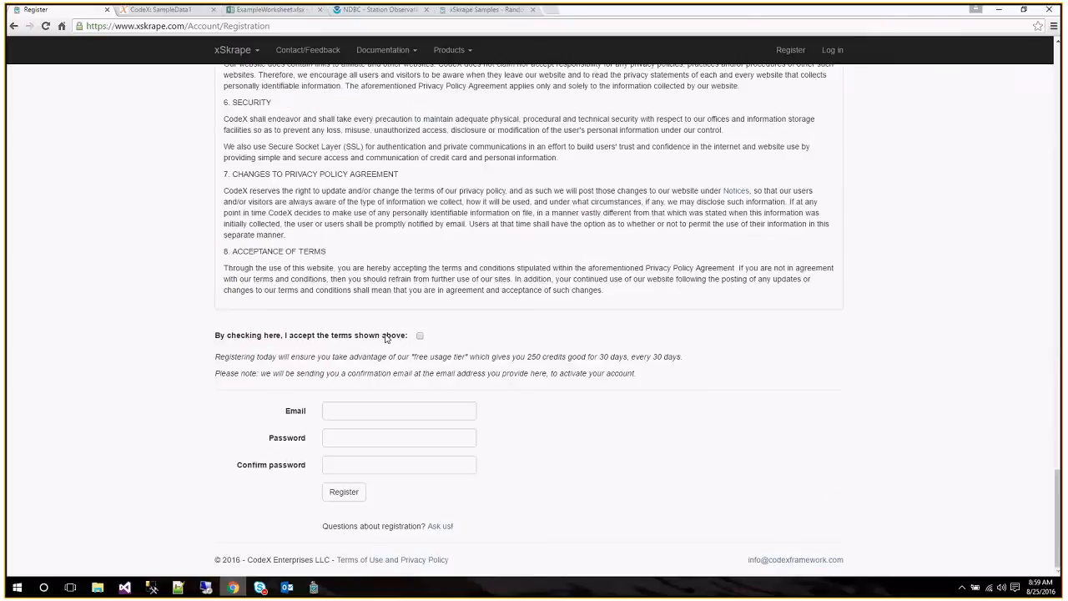
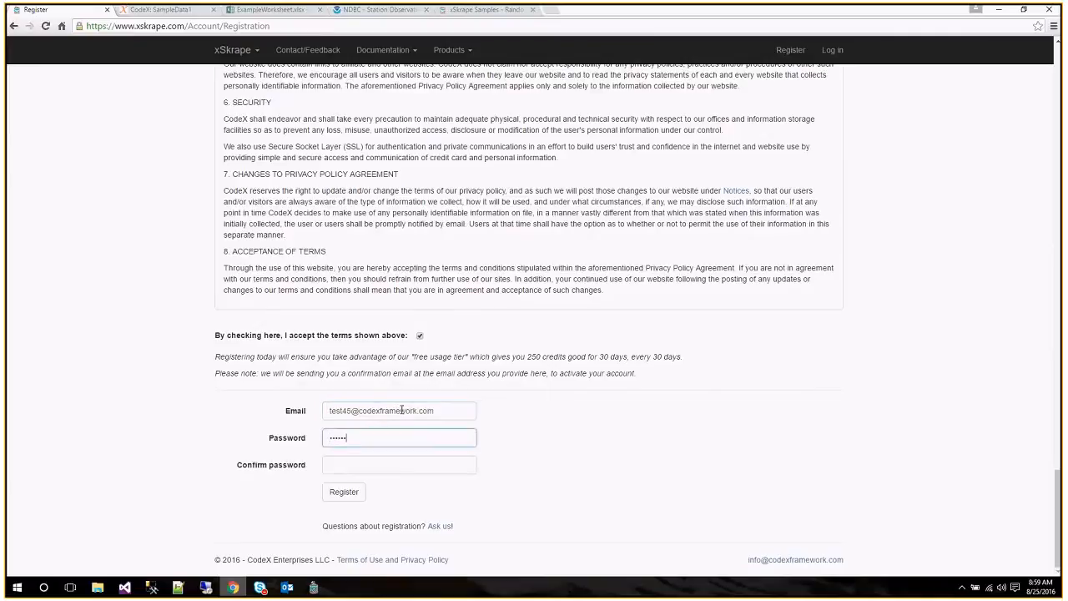
pyautogui.write('••••••')
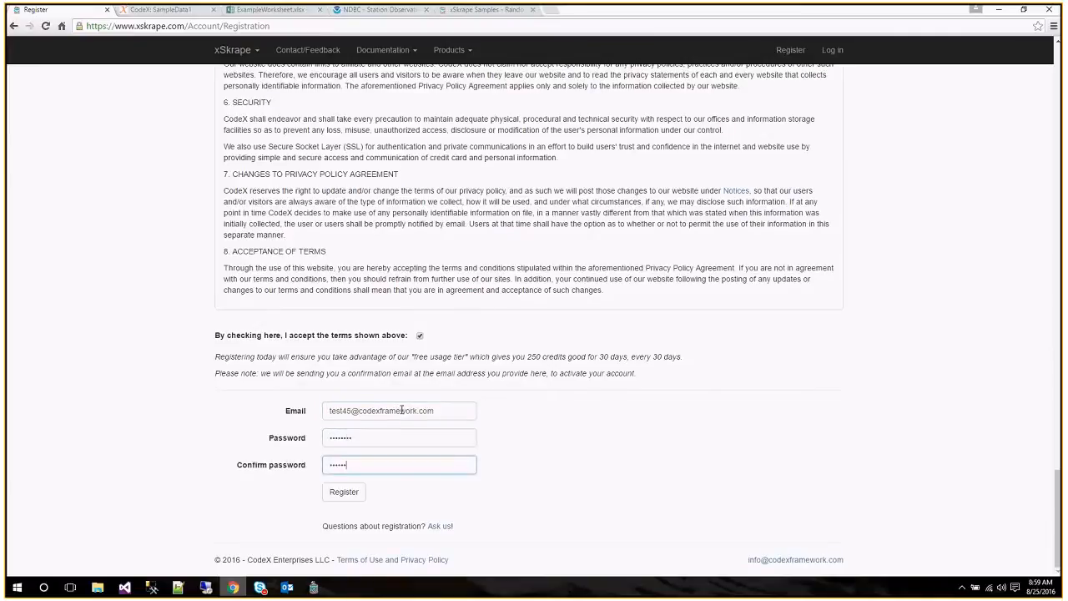
pyautogui.click(344, 492)
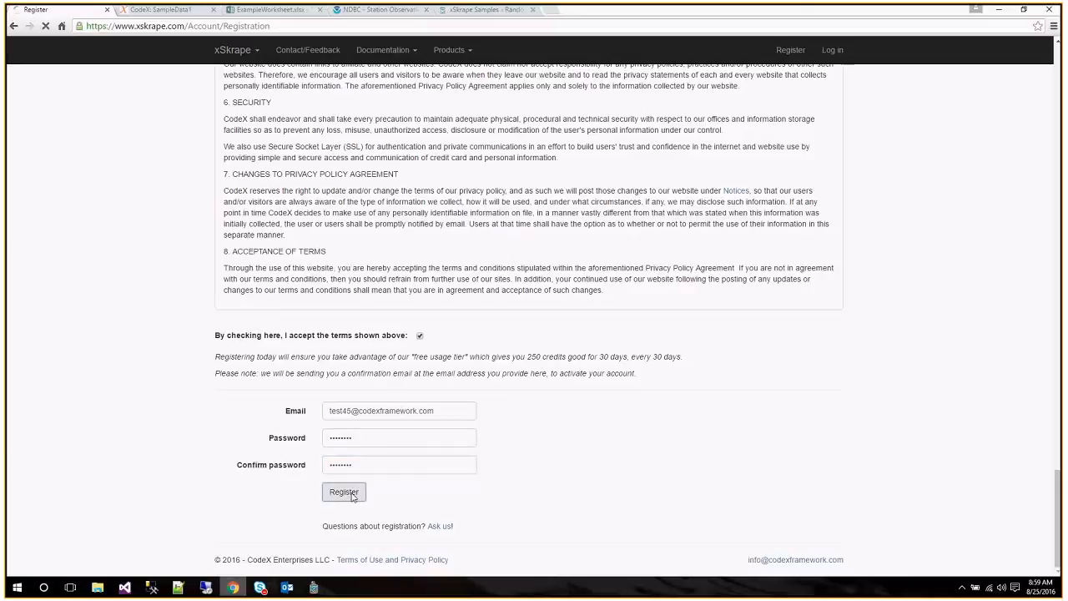
pyautogui.click(343, 492)
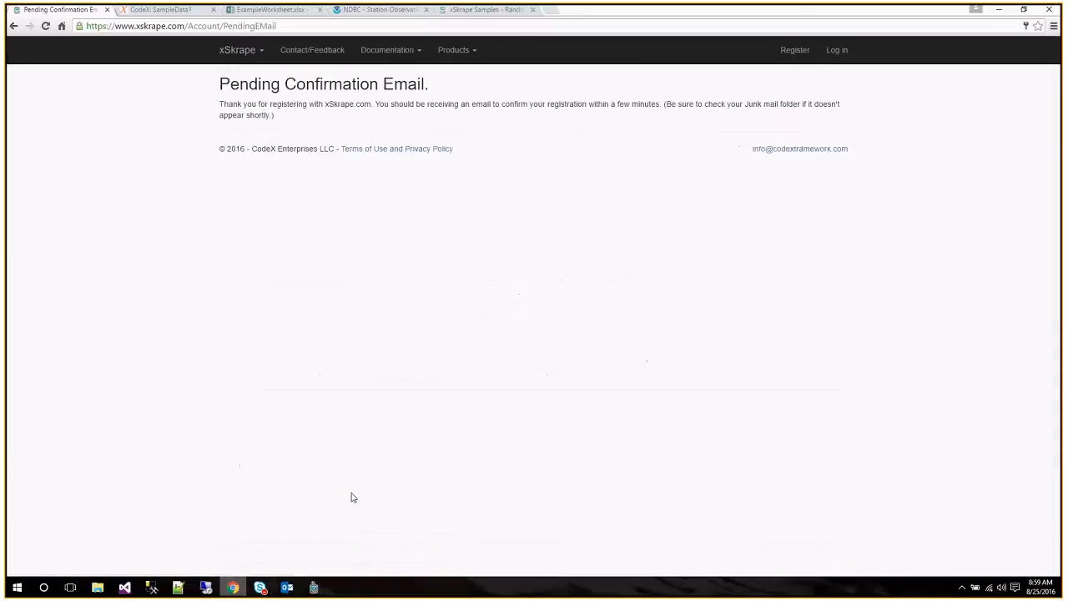
# Step: Confirm the account from the email link, showing 250 credits, and go to log-in
pyautogui.click(287, 588)
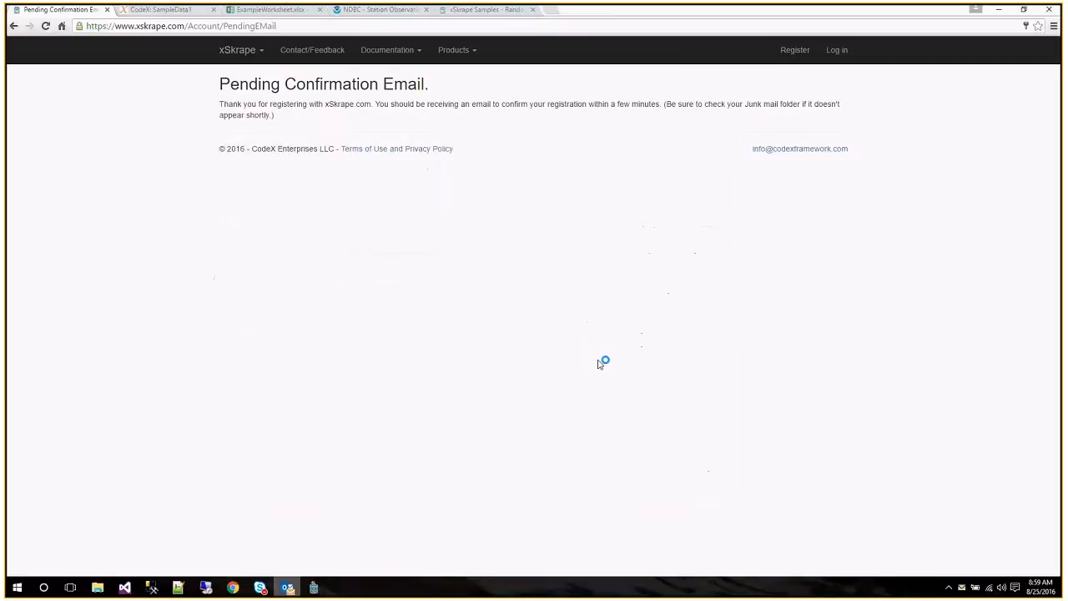
pyautogui.click(589, 10)
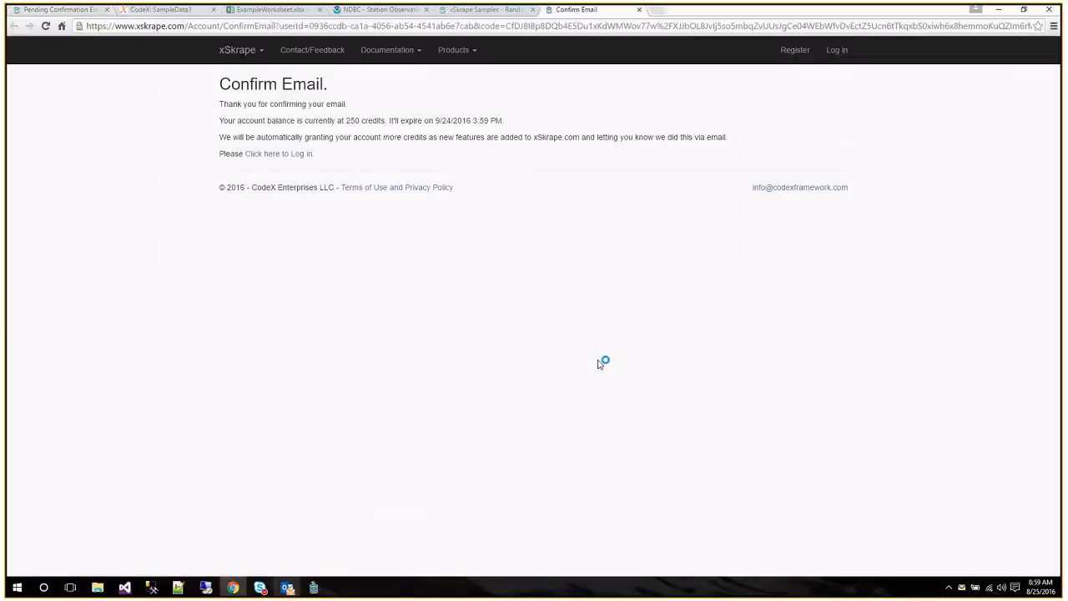
pyautogui.moveTo(836, 49)
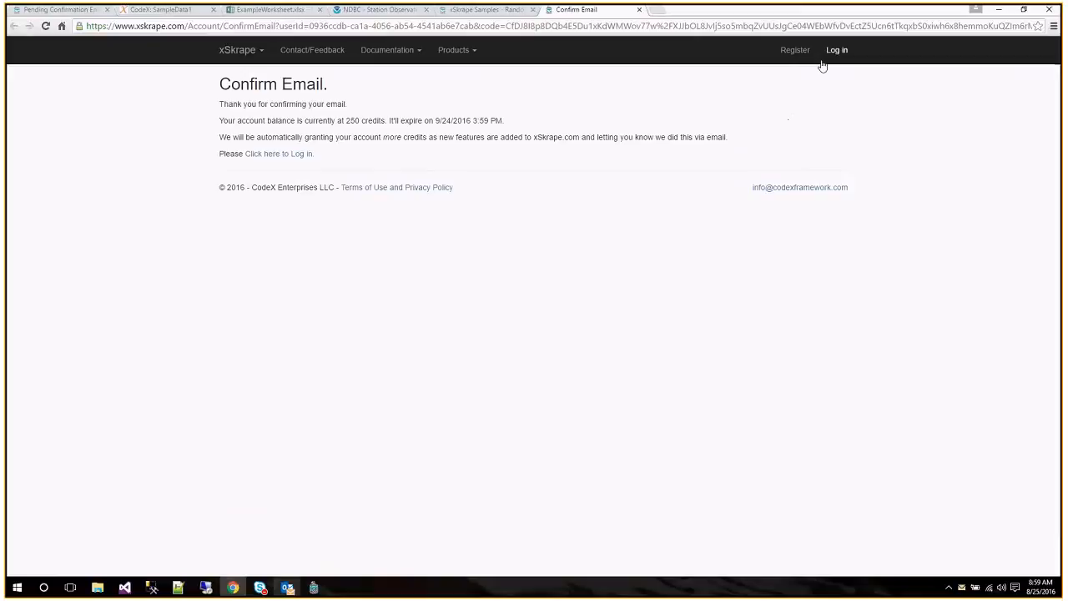
pyautogui.doubleClick(352, 121)
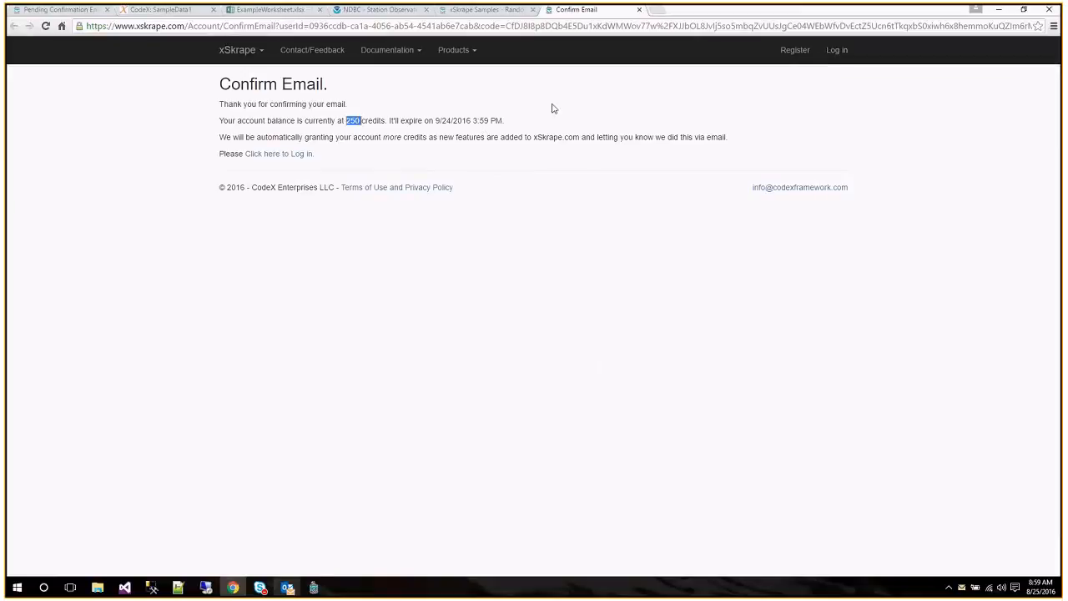
pyautogui.click(261, 154)
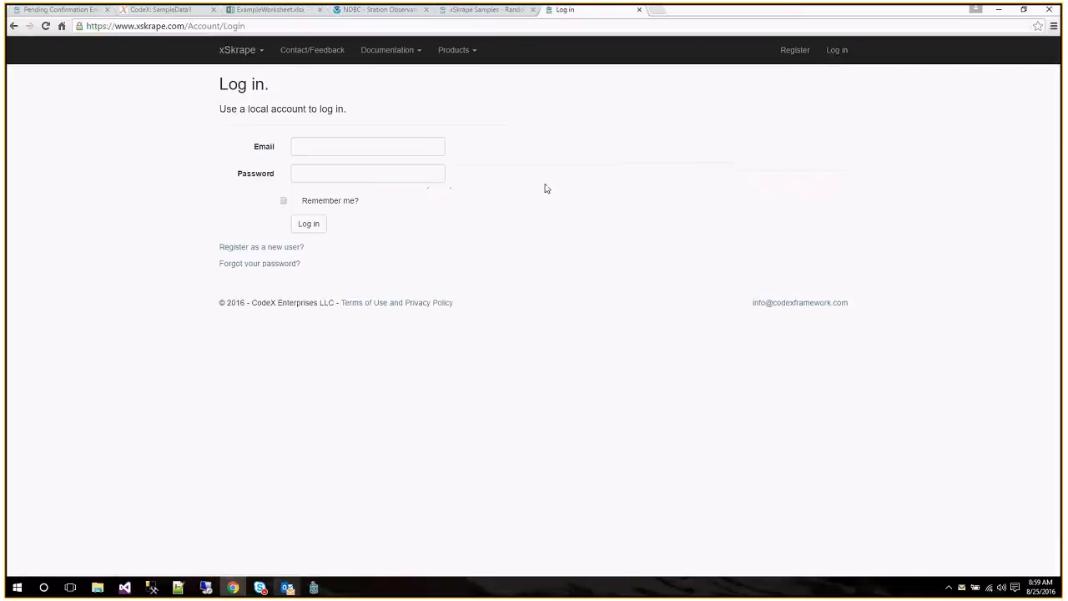
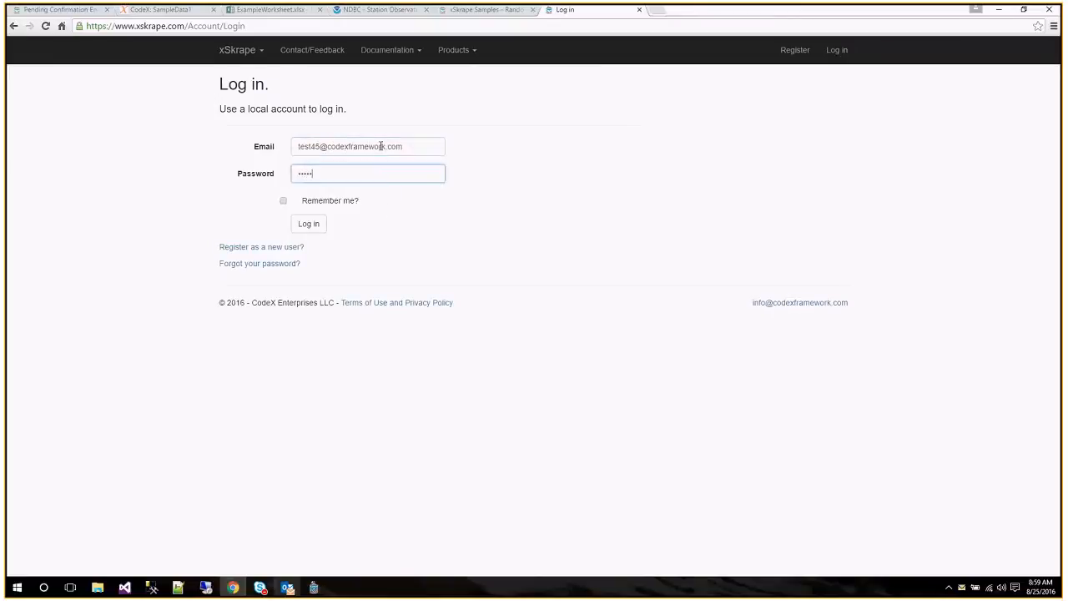
# Step: Log in to xSkrape.com as test45 and open the My Account menu
pyautogui.click(308, 224)
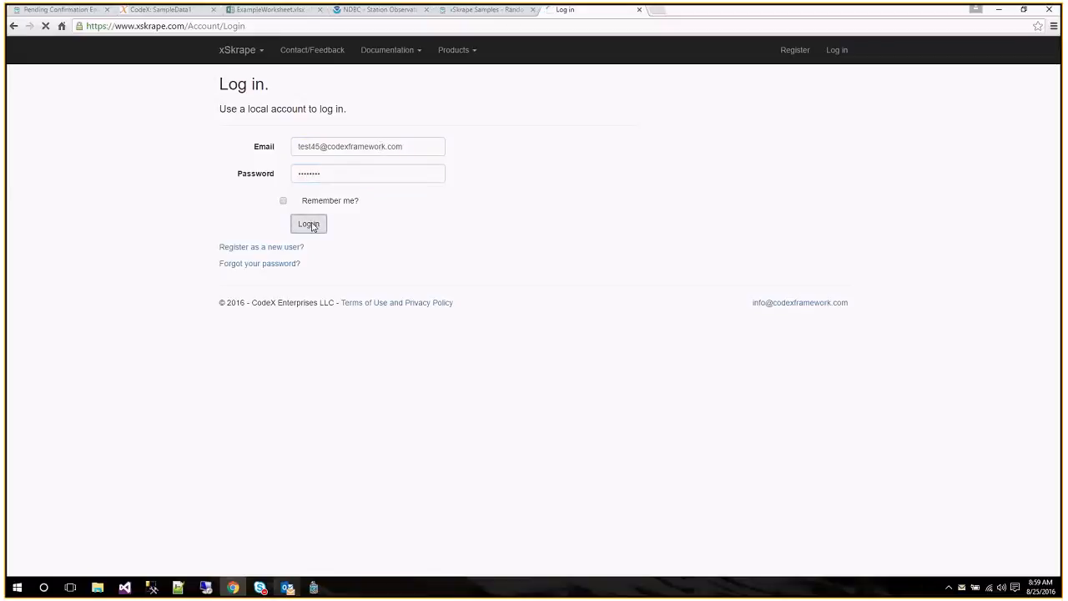
pyautogui.click(308, 223)
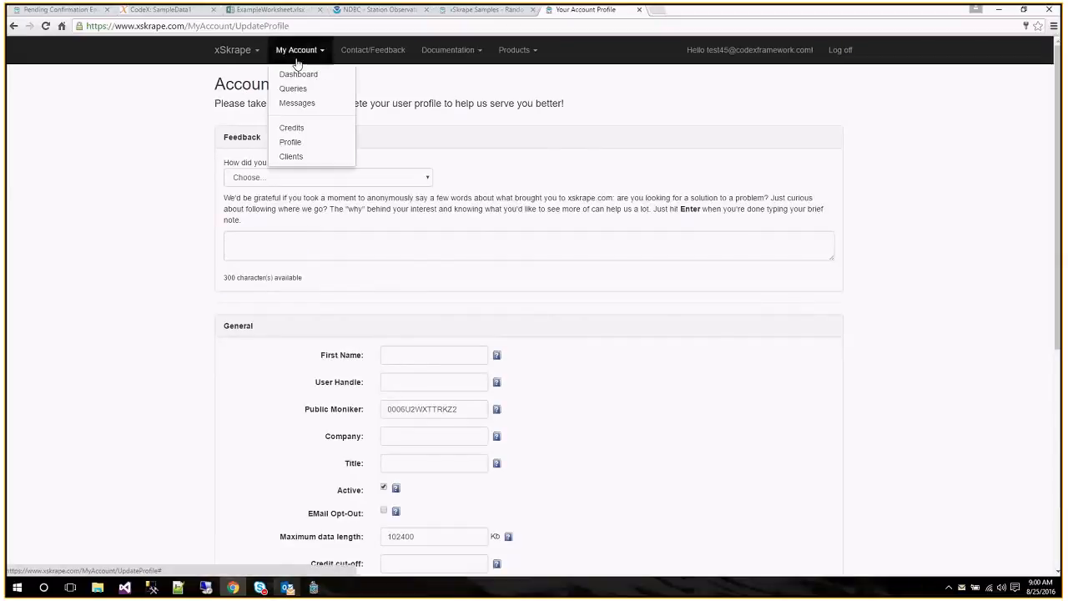
# Step: Reveal the SQL Access client code on the account's Queries page, then return to the scripting tool
pyautogui.click(293, 88)
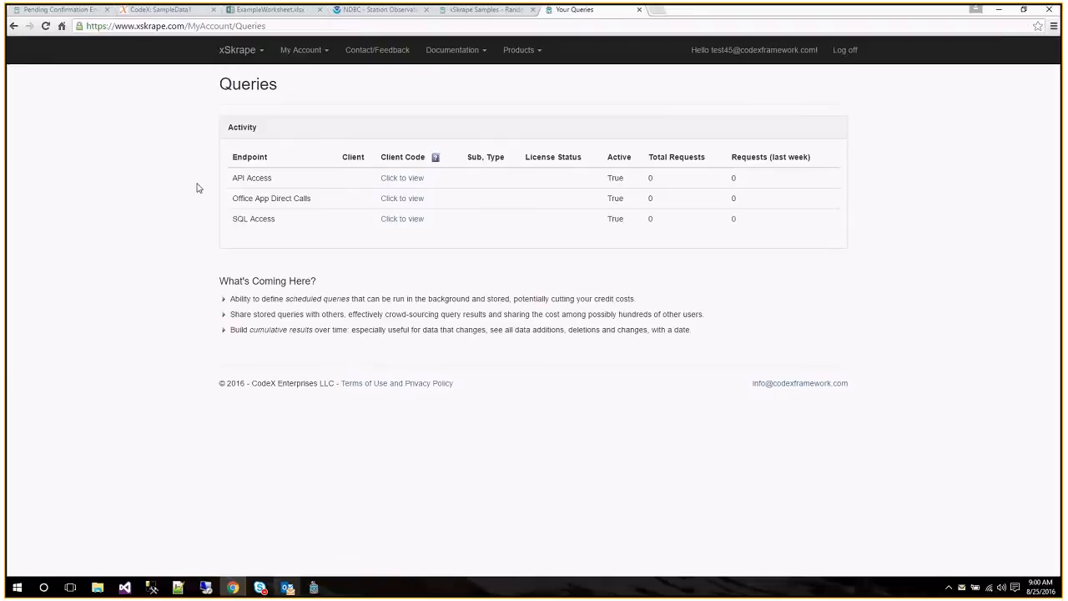
pyautogui.moveTo(205, 185)
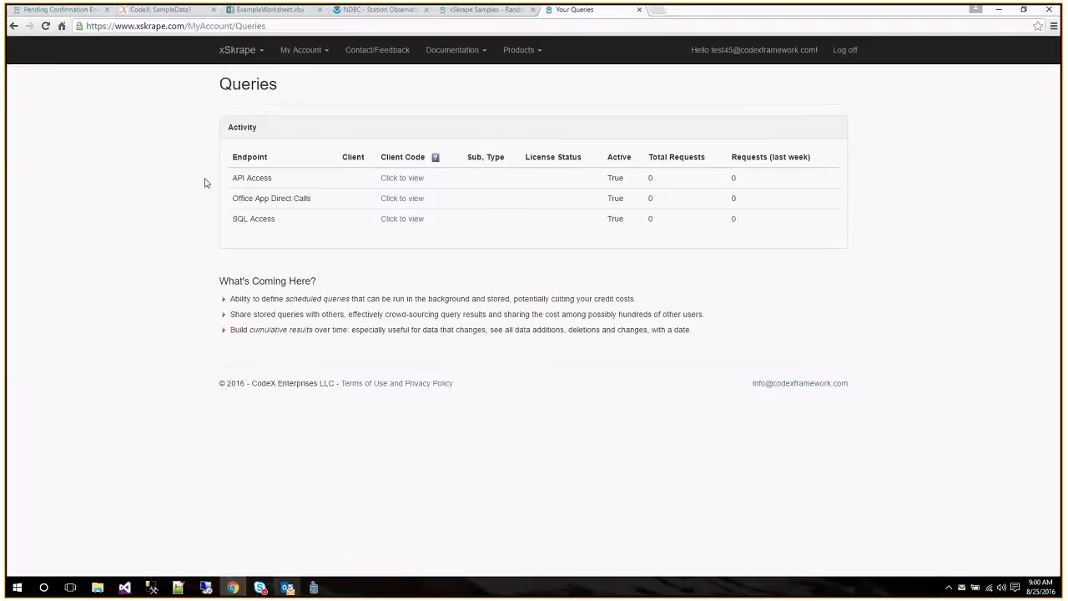
pyautogui.moveTo(300, 234)
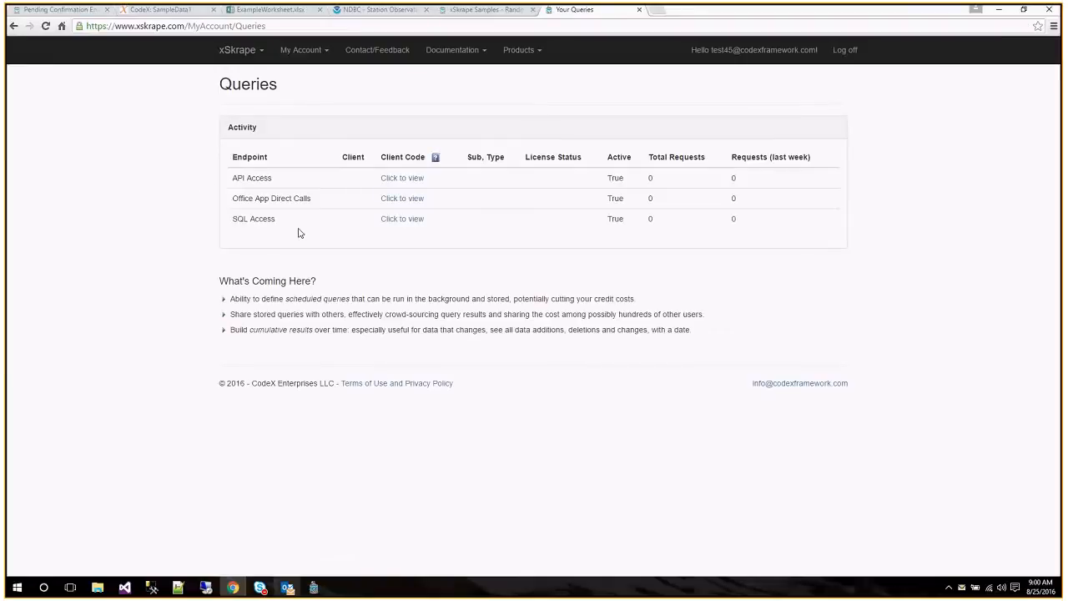
pyautogui.moveTo(350, 199)
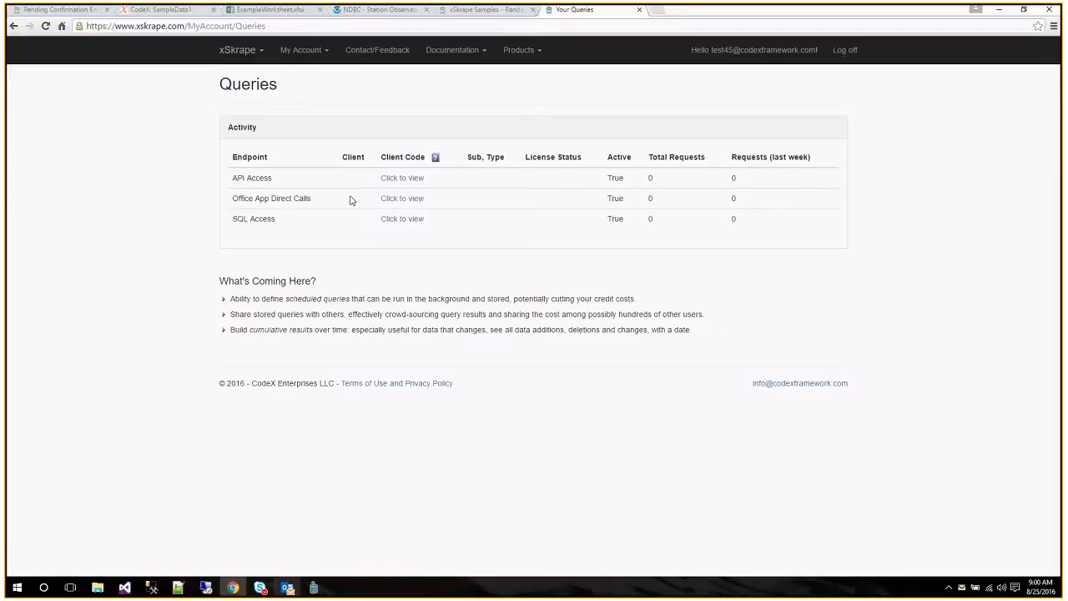
pyautogui.moveTo(343, 233)
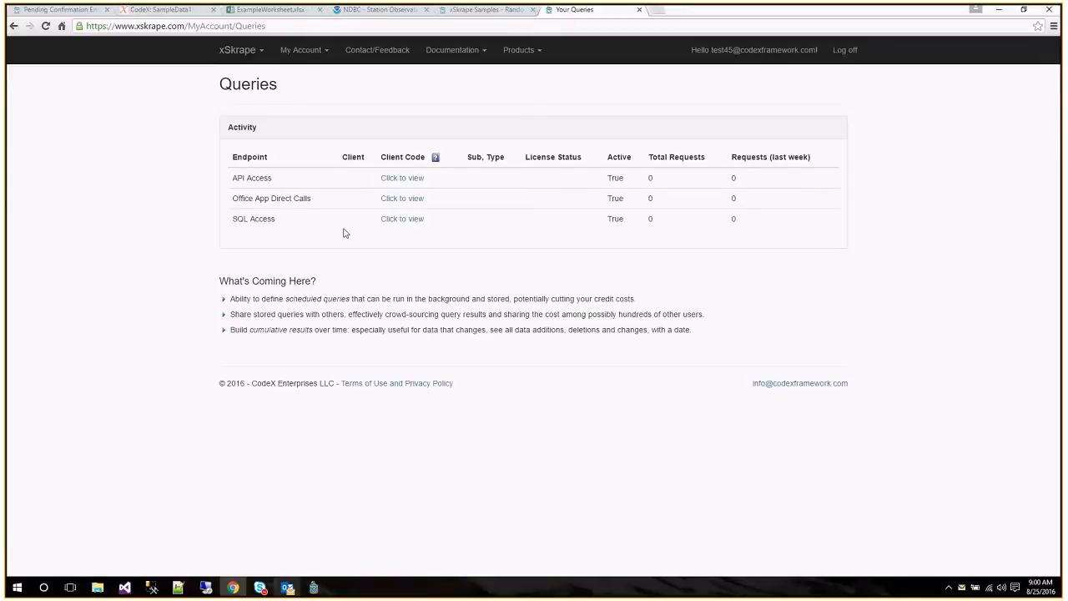
pyautogui.click(402, 218)
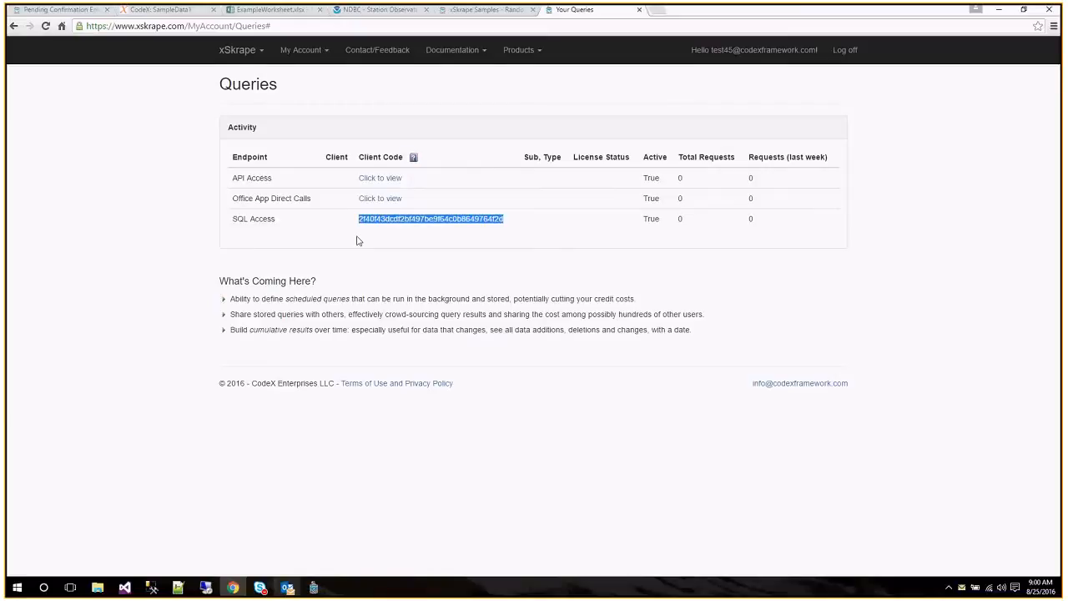
pyautogui.moveTo(380, 178)
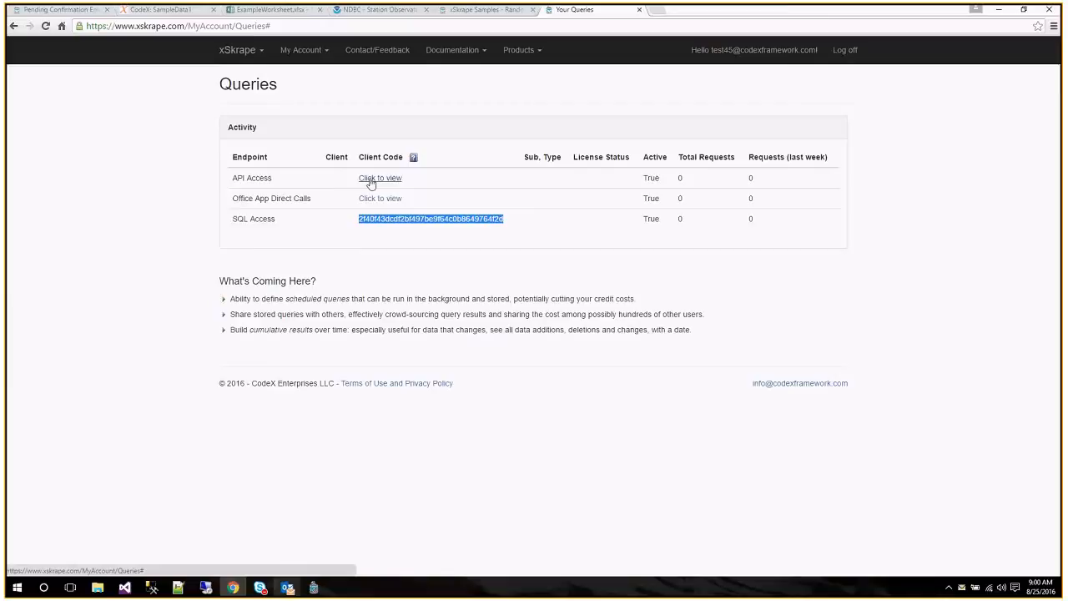
pyautogui.moveTo(348, 230)
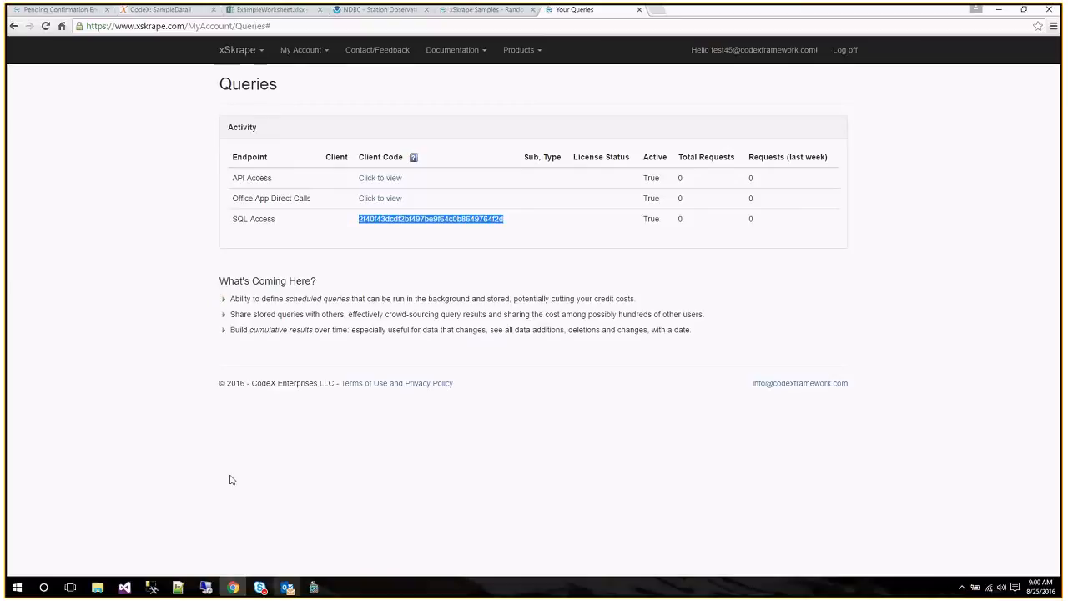
pyautogui.moveTo(152, 587)
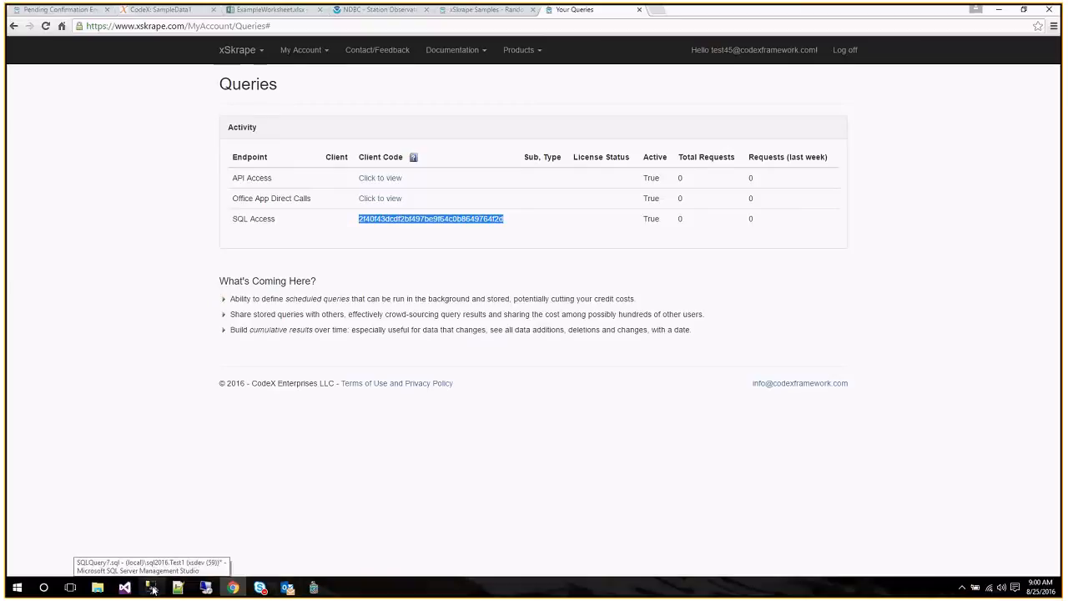
pyautogui.moveTo(288, 590)
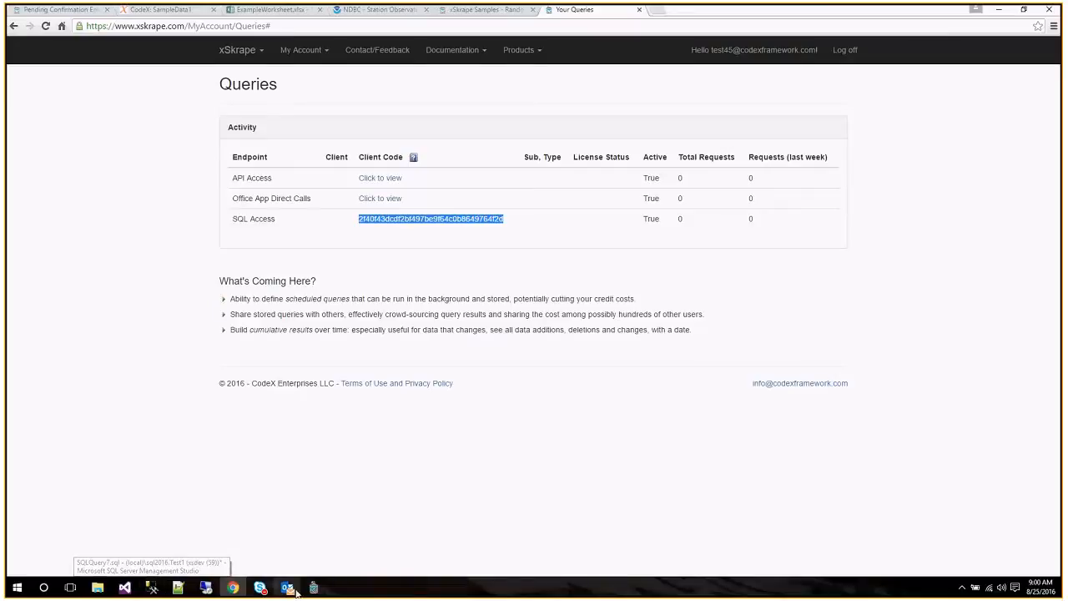
pyautogui.click(484, 9)
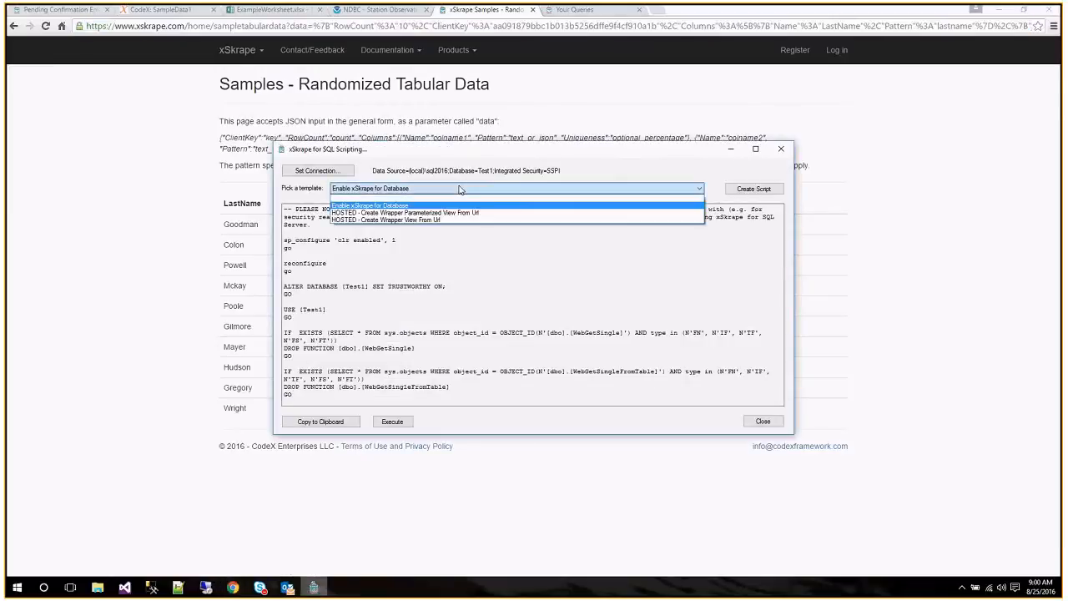
pyautogui.moveTo(405, 213)
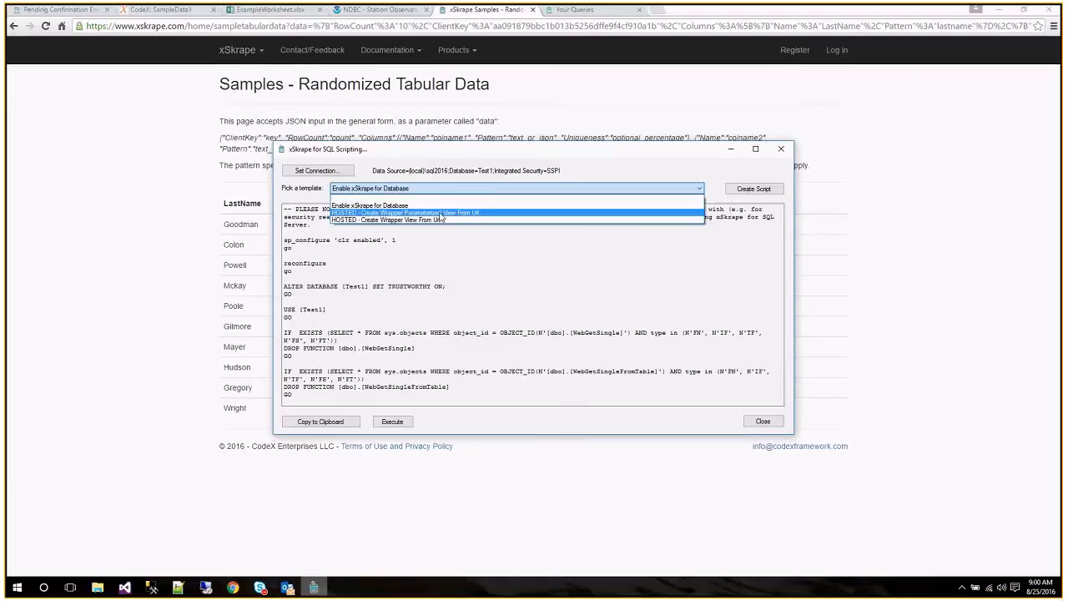
# Step: Choose the 'HOSTED - Create Wrapper Parameterized View From Url' template and create its script
pyautogui.click(404, 212)
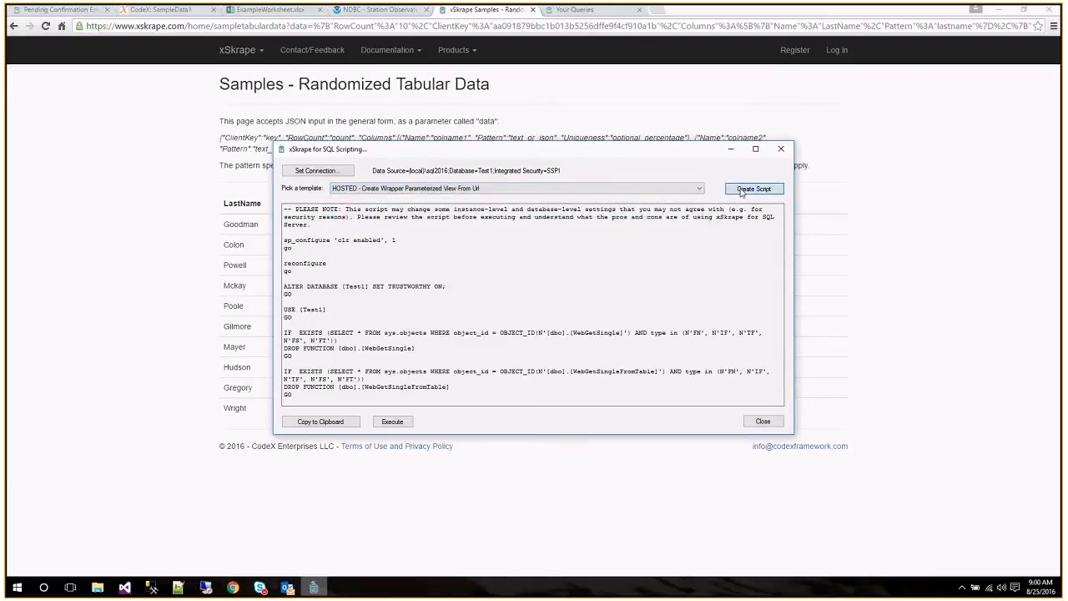
pyautogui.click(752, 188)
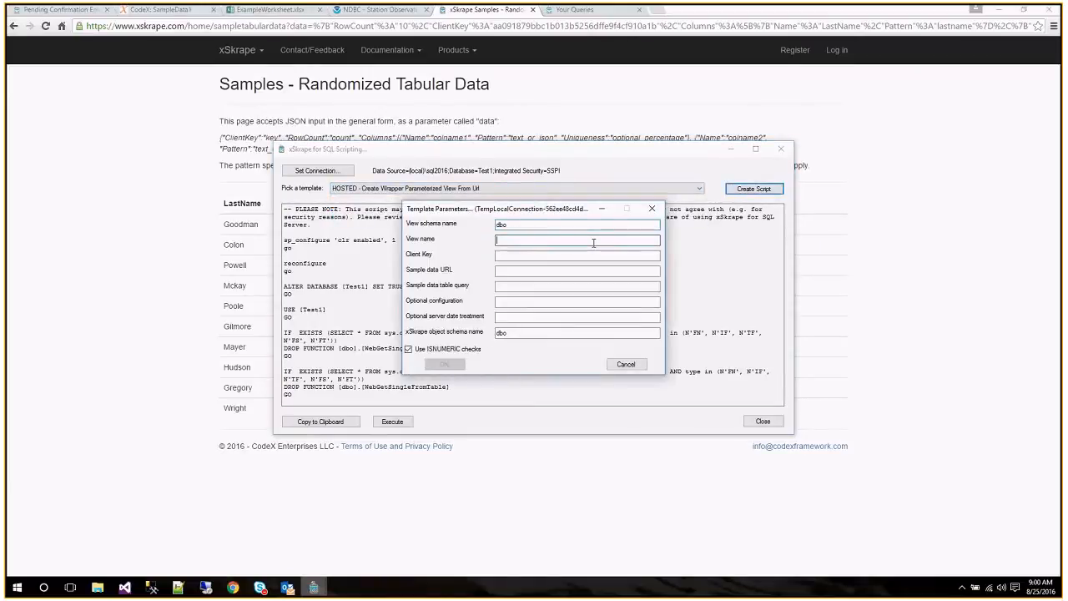
# Step: Enter view name SamplePeople, the client key and sample data URL, and submit
pyautogui.write('SampleView')
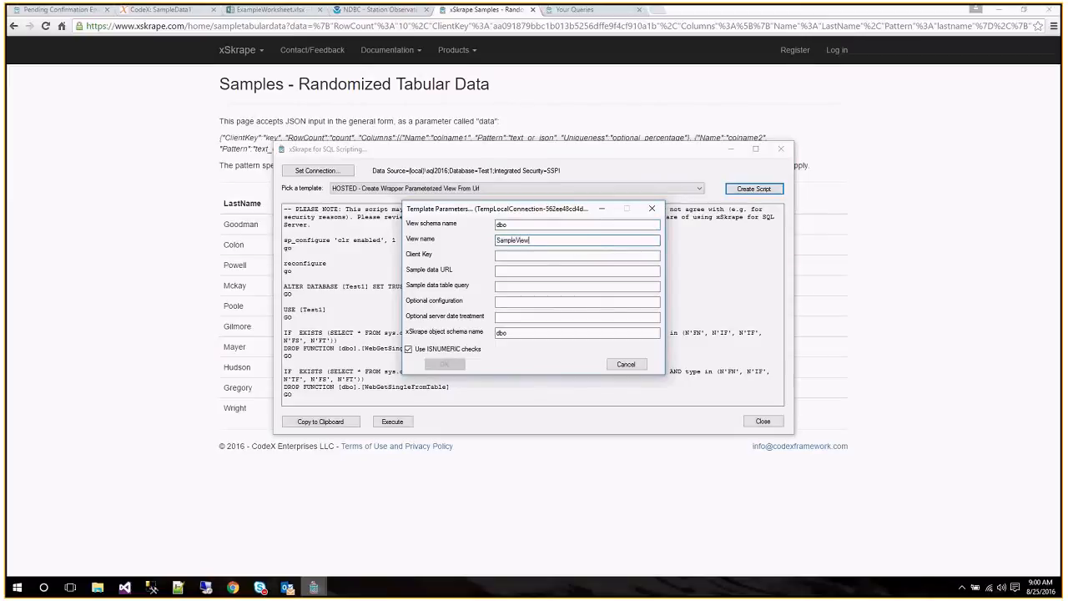
pyautogui.write('SamplePeople')
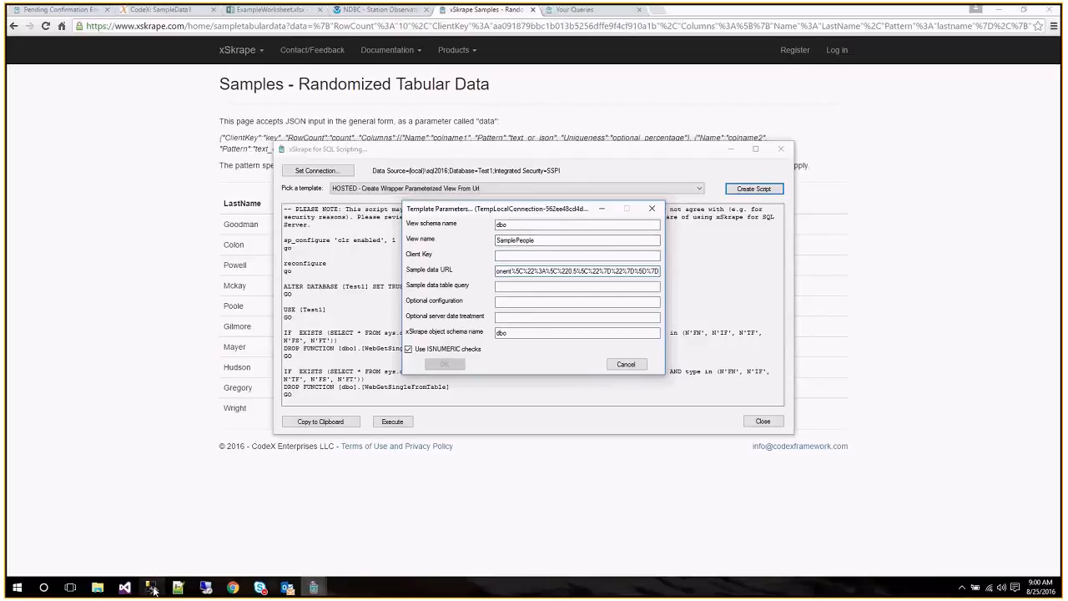
pyautogui.click(151, 587)
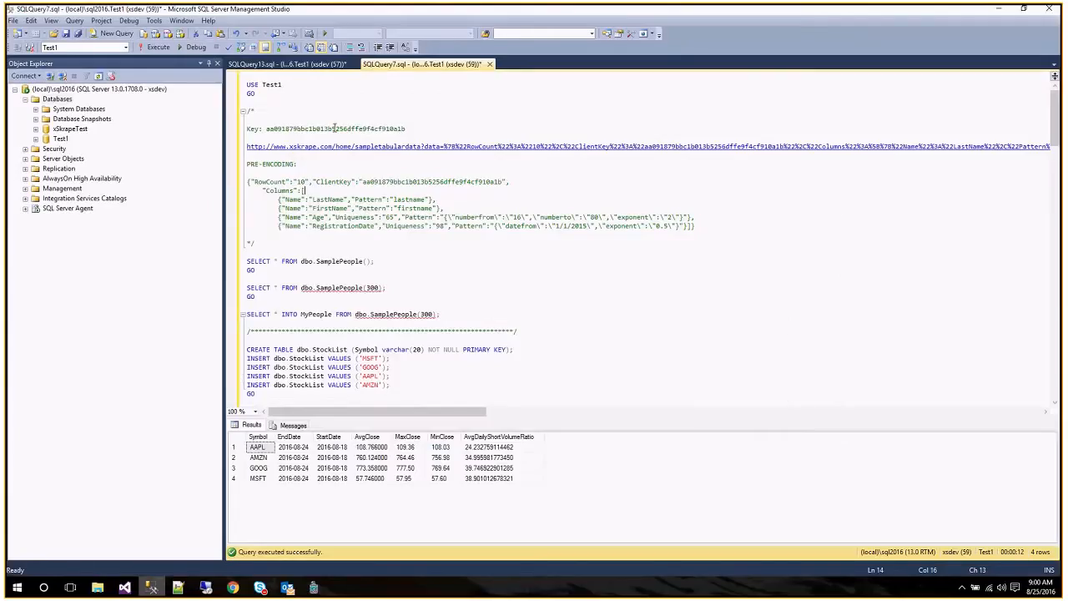
pyautogui.moveTo(313, 588)
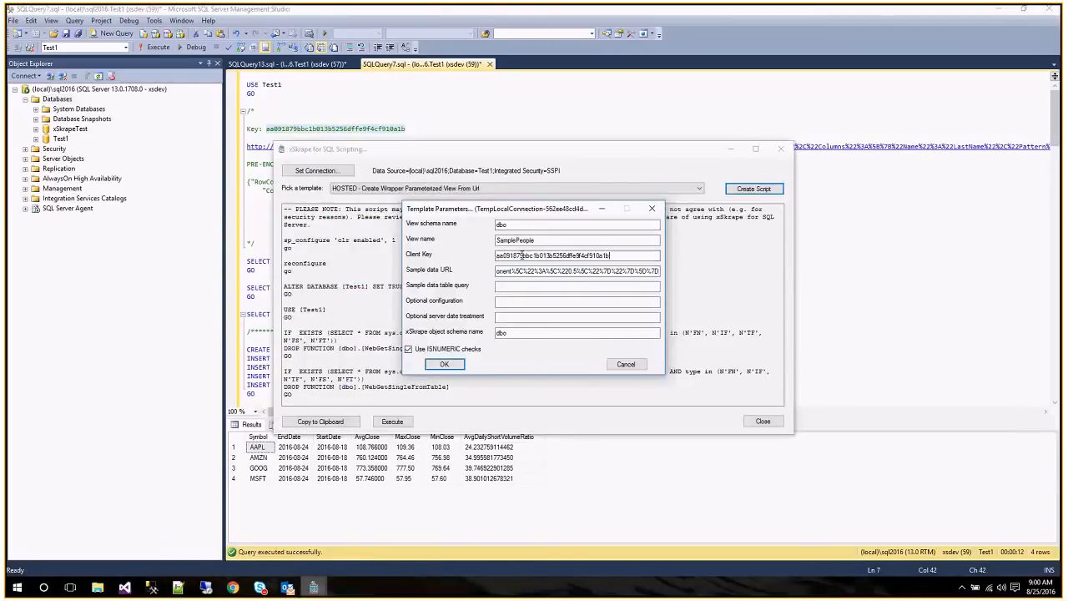
pyautogui.click(444, 363)
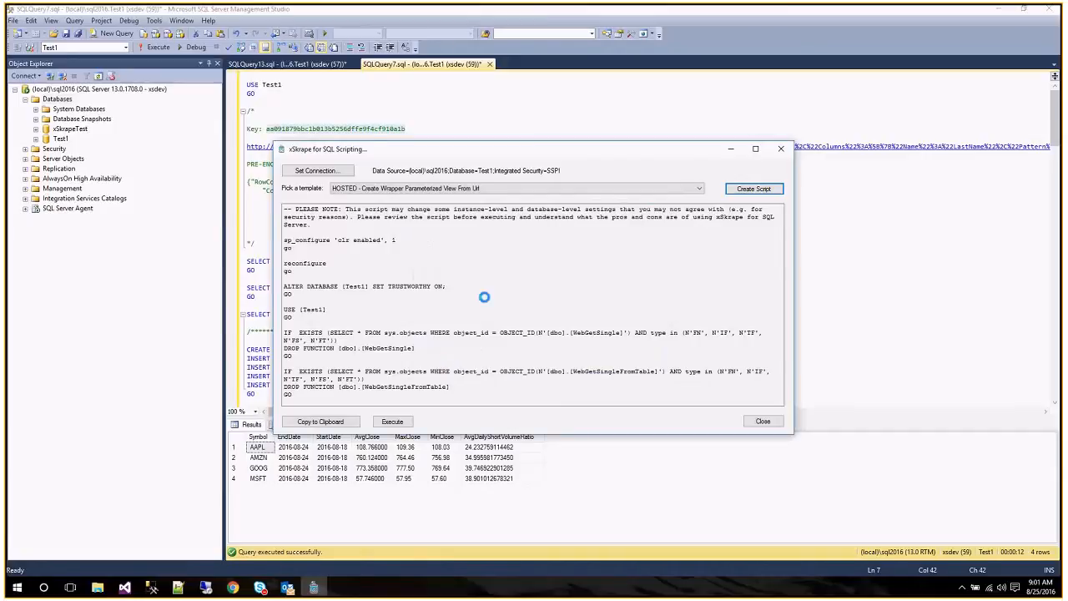
# Step: Execute the generated CREATE FUNCTION script for dbo.SamplePeople
pyautogui.click(752, 188)
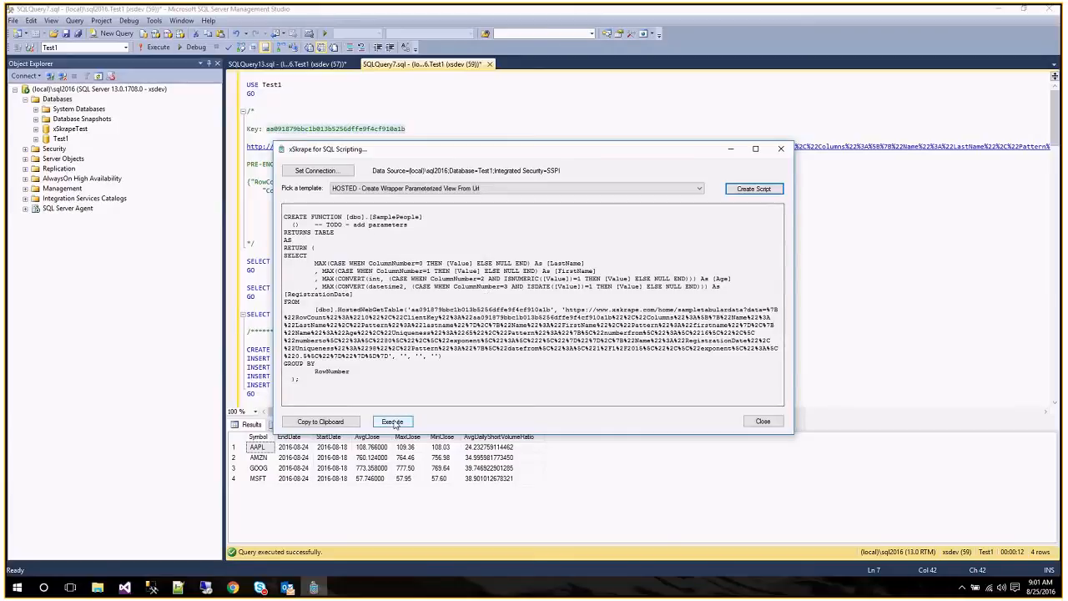
pyautogui.click(392, 421)
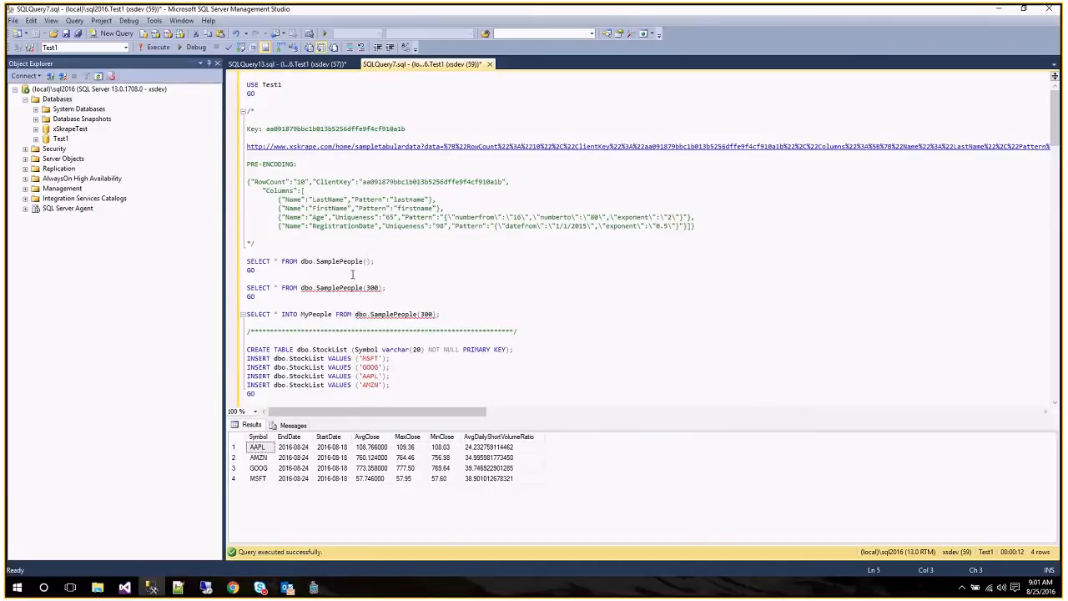
# Step: Run SELECT * FROM dbo.SamplePeople() and review the ten random people returned
pyautogui.click(158, 47)
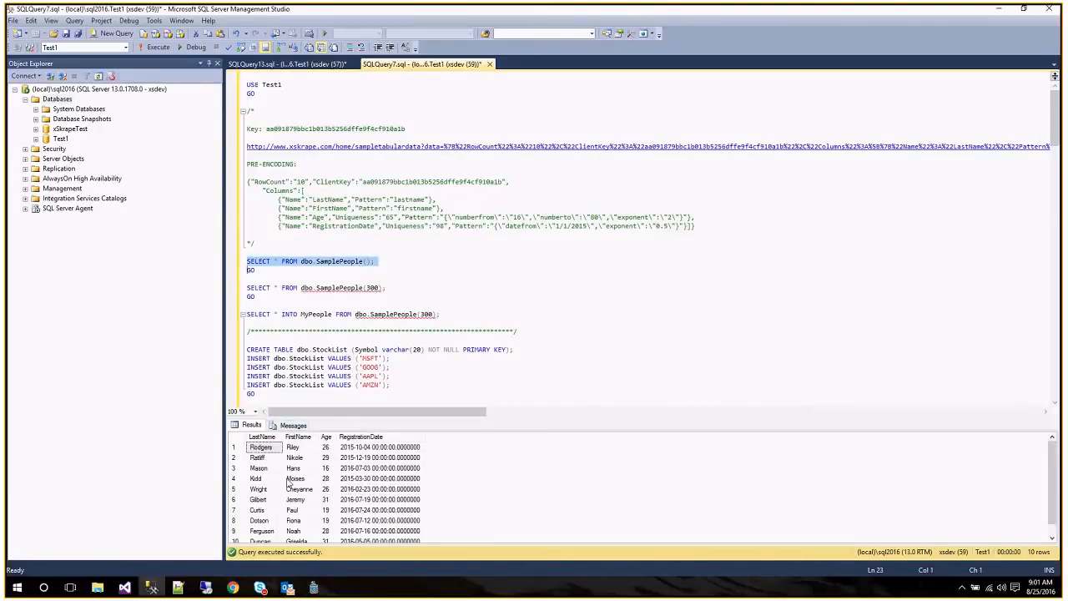
pyautogui.click(261, 457)
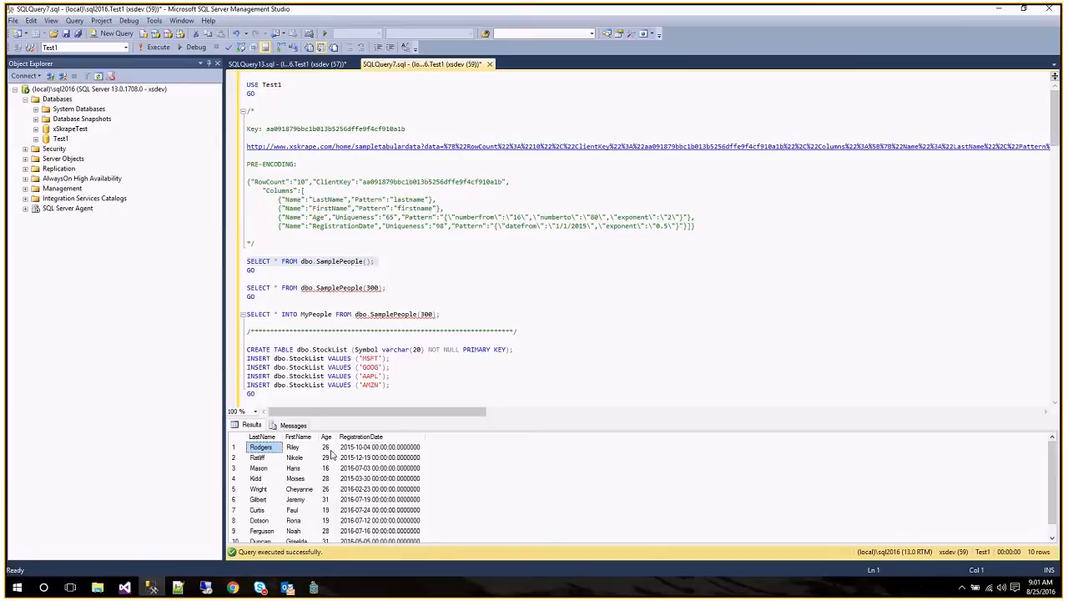
pyautogui.click(233, 587)
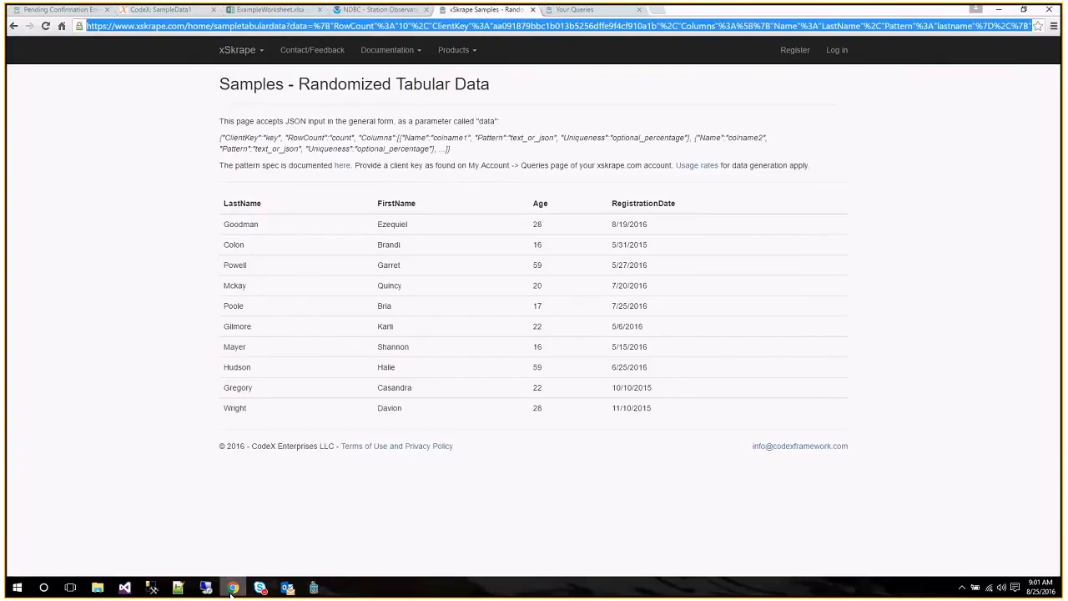
pyautogui.moveTo(315, 551)
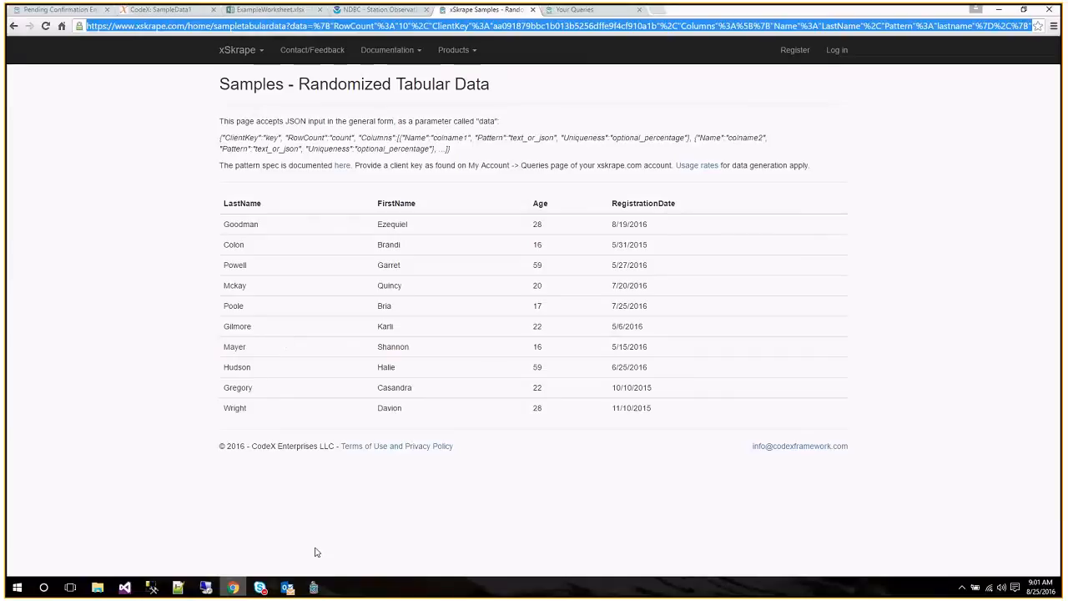
pyautogui.click(152, 587)
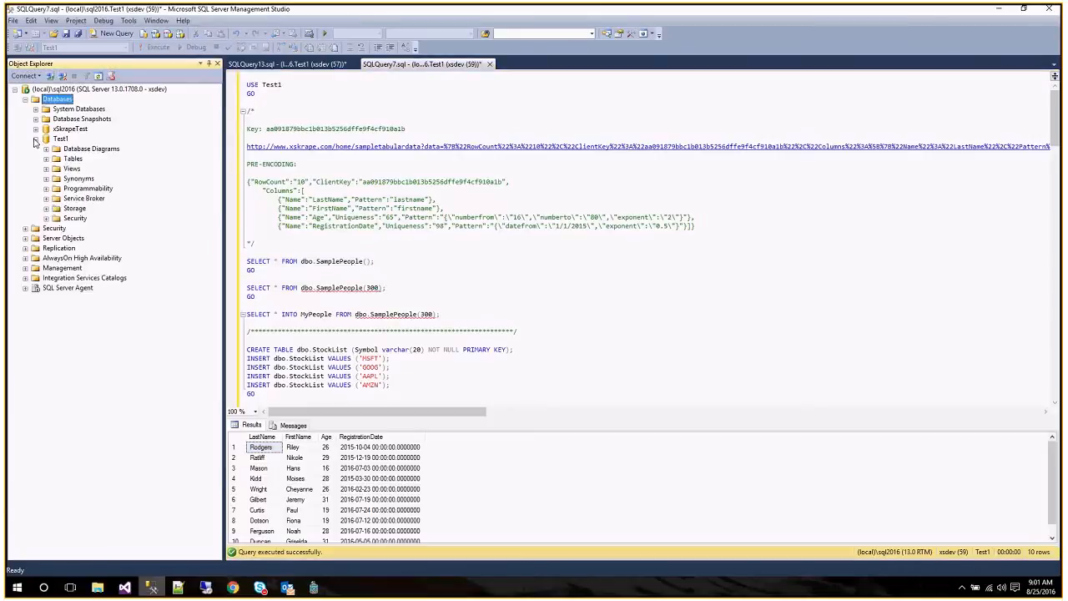
# Step: Expand Test1 > Programmability > Functions > Table-valued Functions and right-click dbo.SamplePeople
pyautogui.click(47, 189)
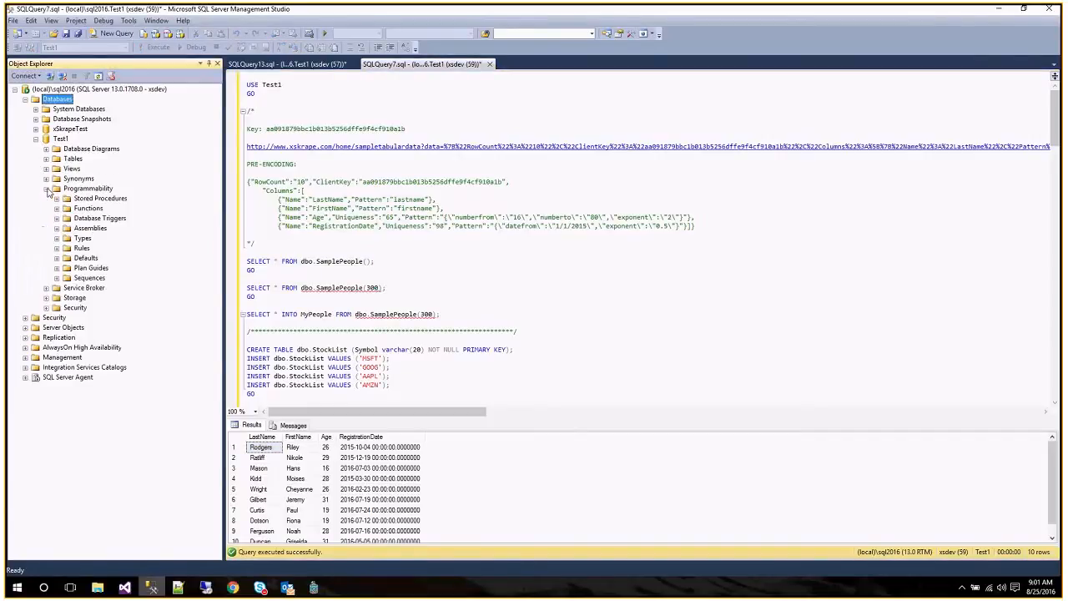
pyautogui.click(56, 207)
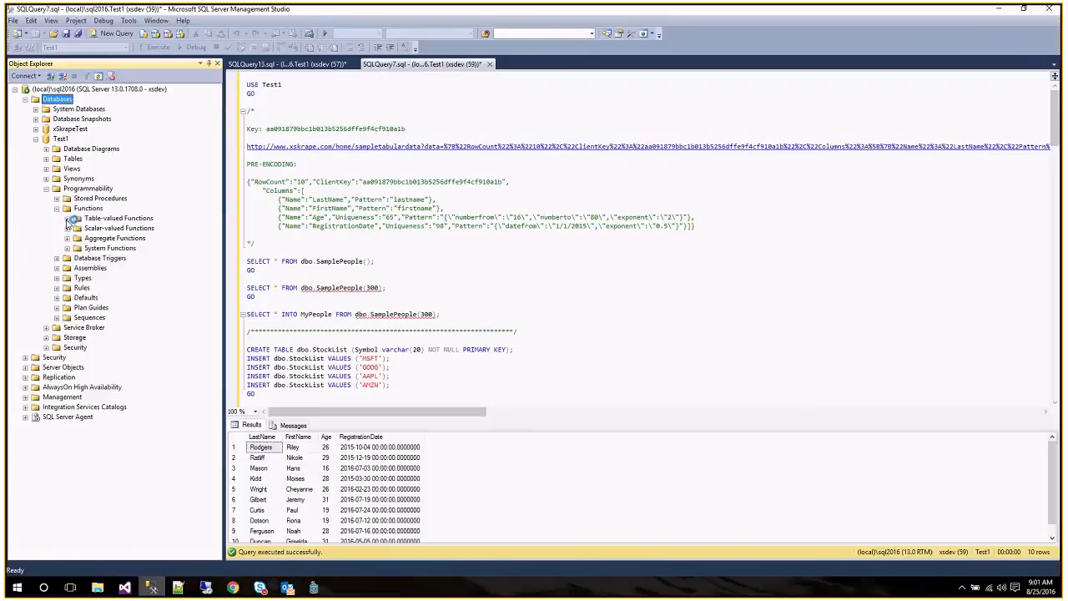
pyautogui.rightClick(106, 248)
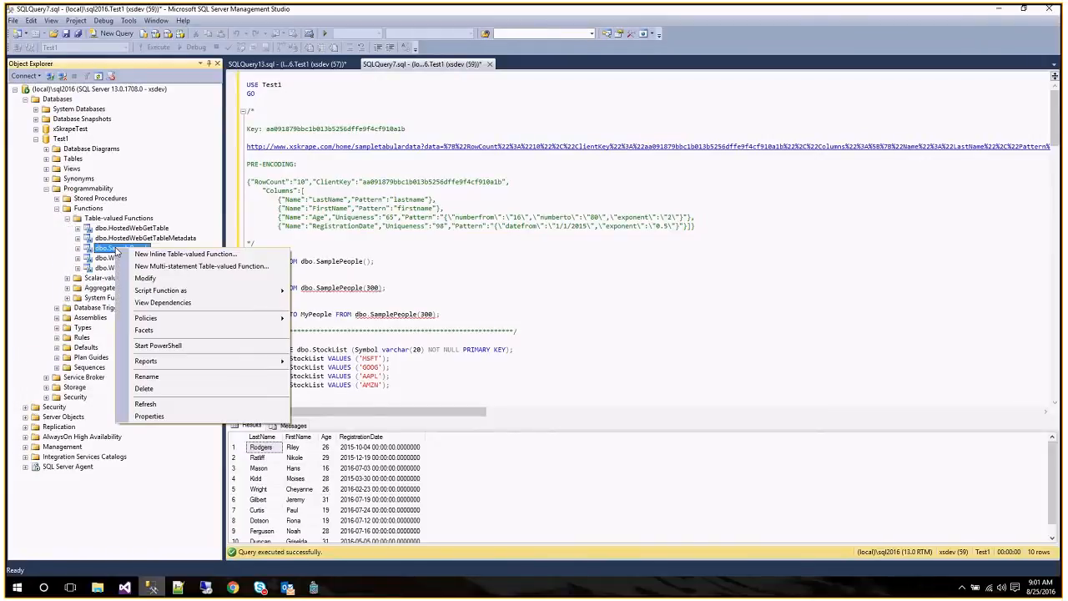
pyautogui.click(145, 277)
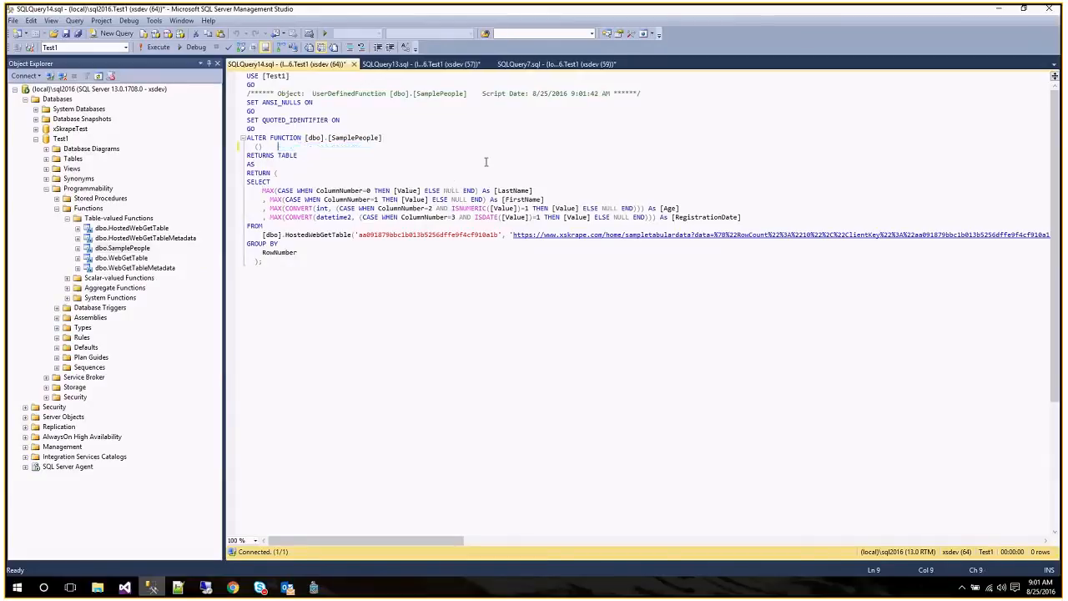
pyautogui.write('@Row')
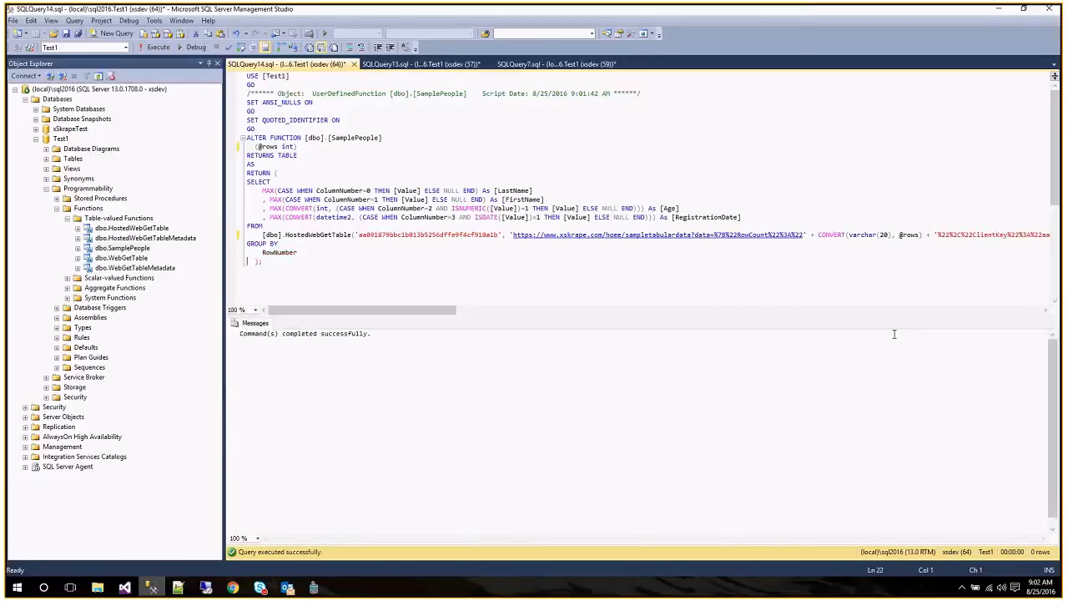
pyautogui.click(421, 65)
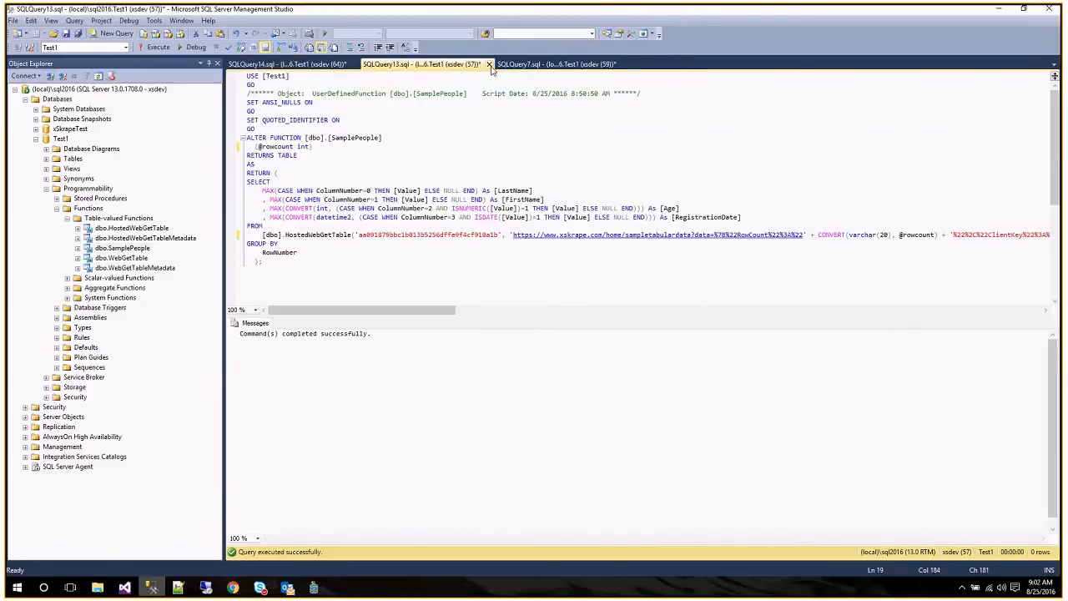
# Step: Run SELECT * FROM dbo.SamplePeople(300) and scroll through the 300 generated people
pyautogui.click(553, 64)
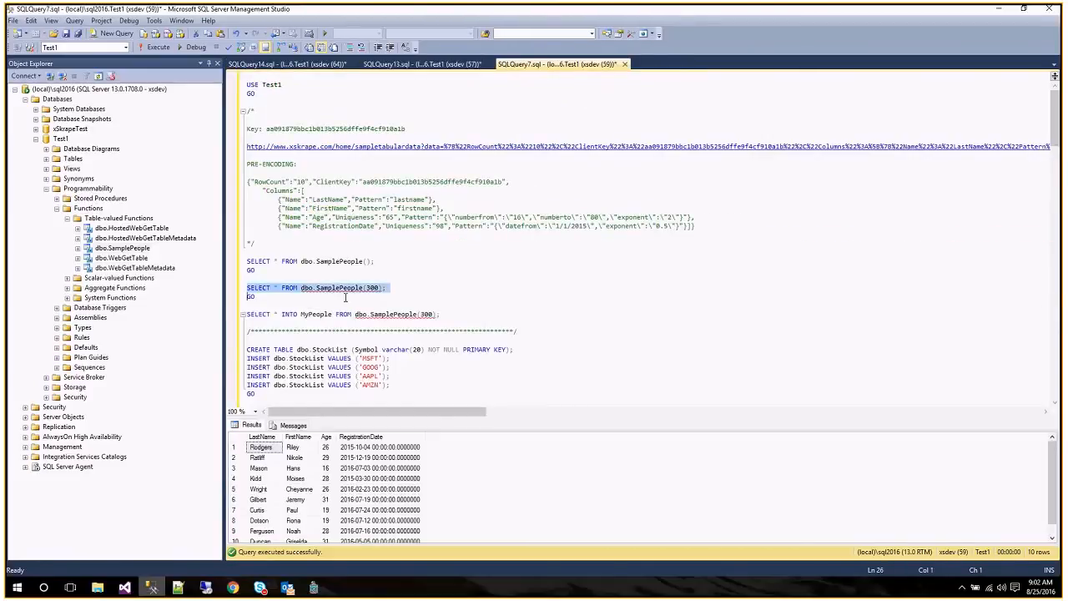
pyautogui.click(157, 47)
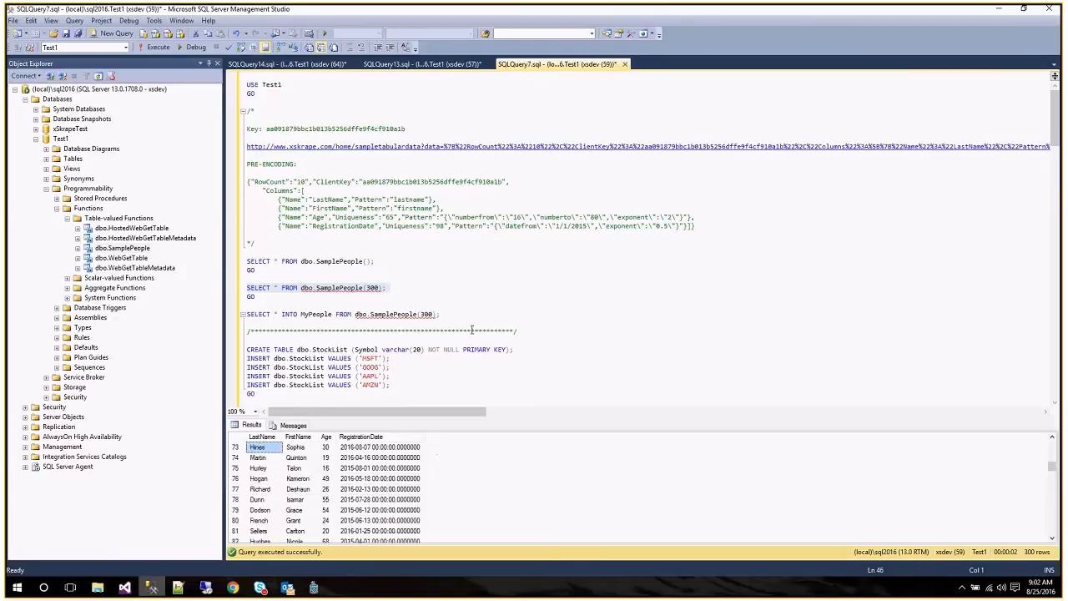
pyautogui.scroll(-3)
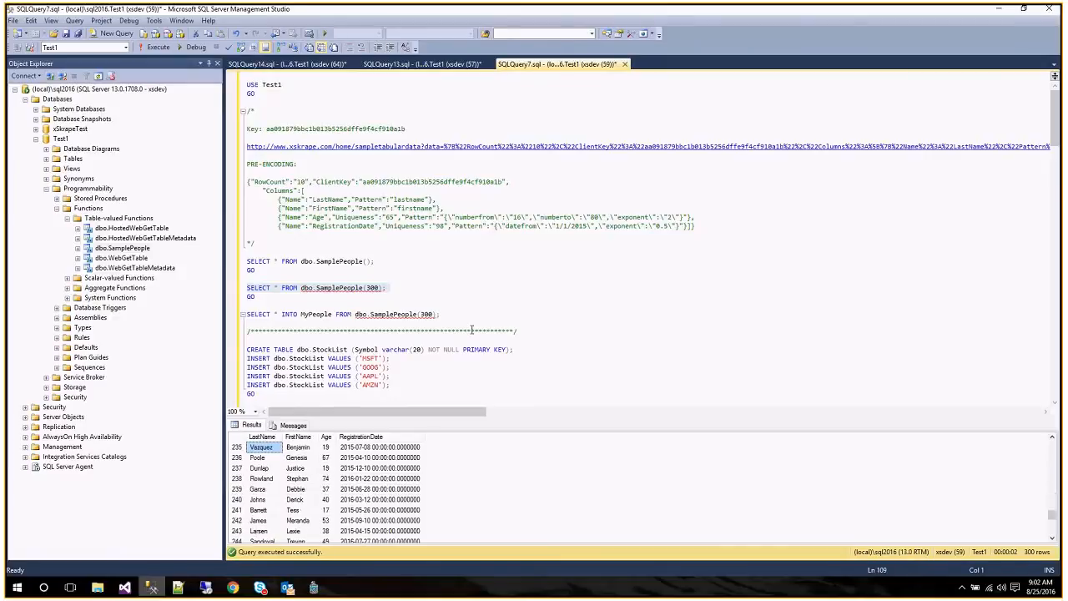
pyautogui.scroll(3)
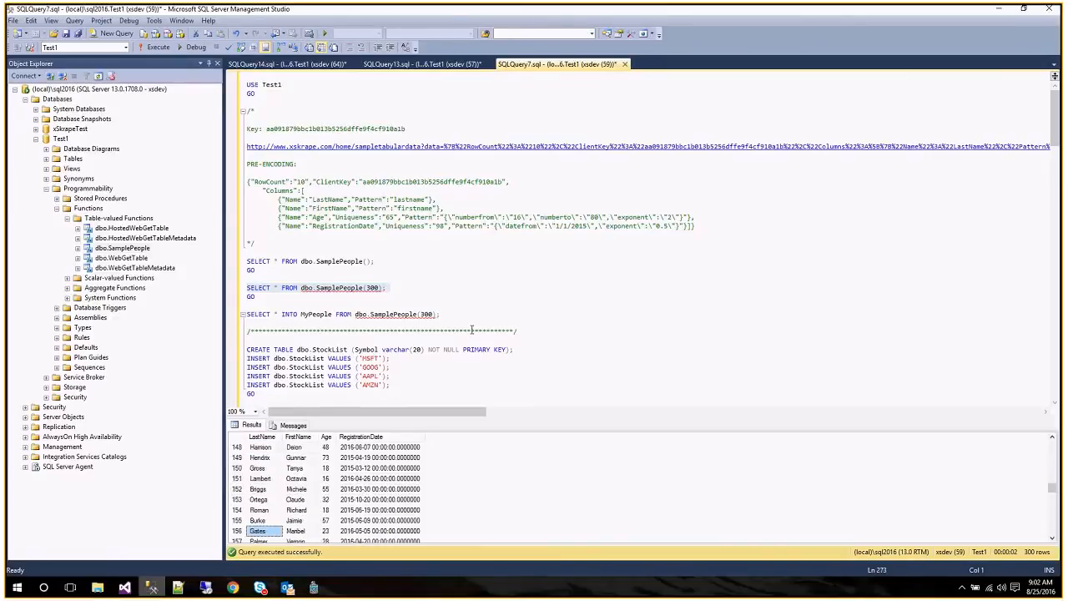
pyautogui.scroll(3)
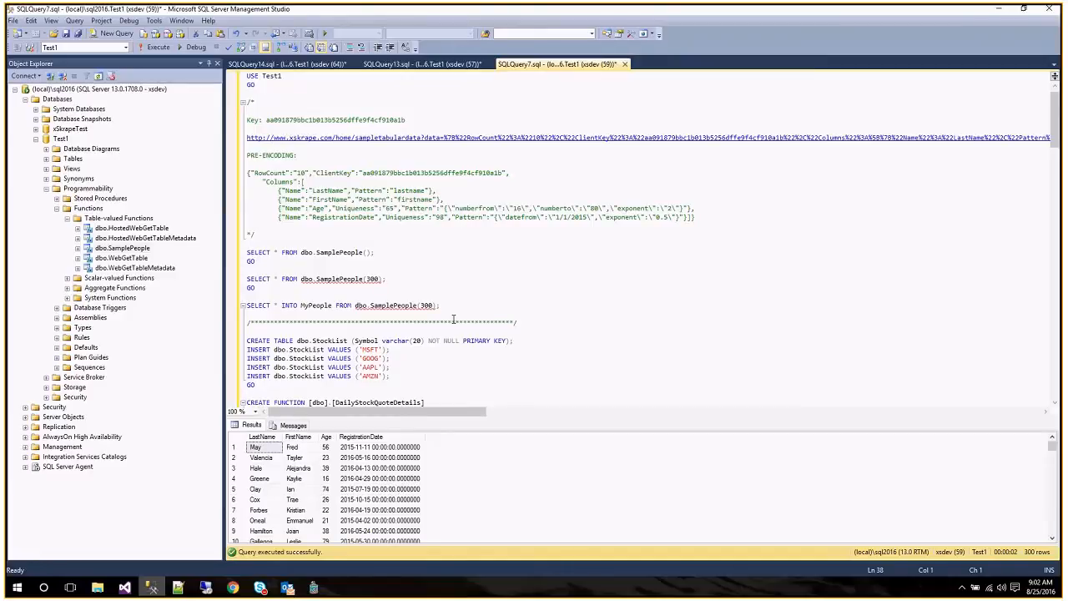
# Step: Create the StockList table and insert MSFT, GOOG, AAPL and AMZN
pyautogui.click(247, 341)
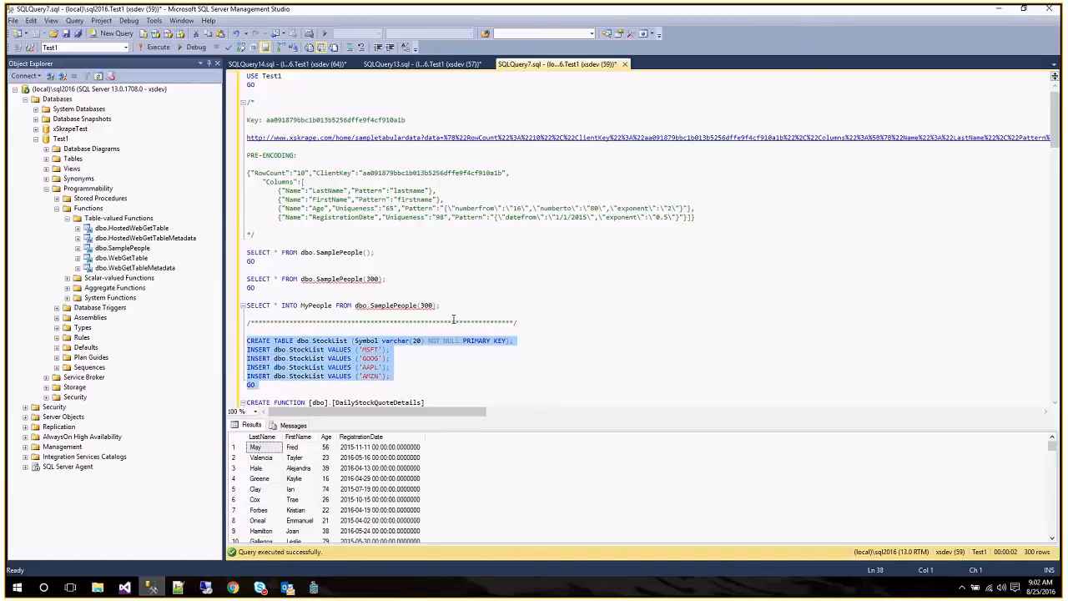
pyautogui.click(293, 425)
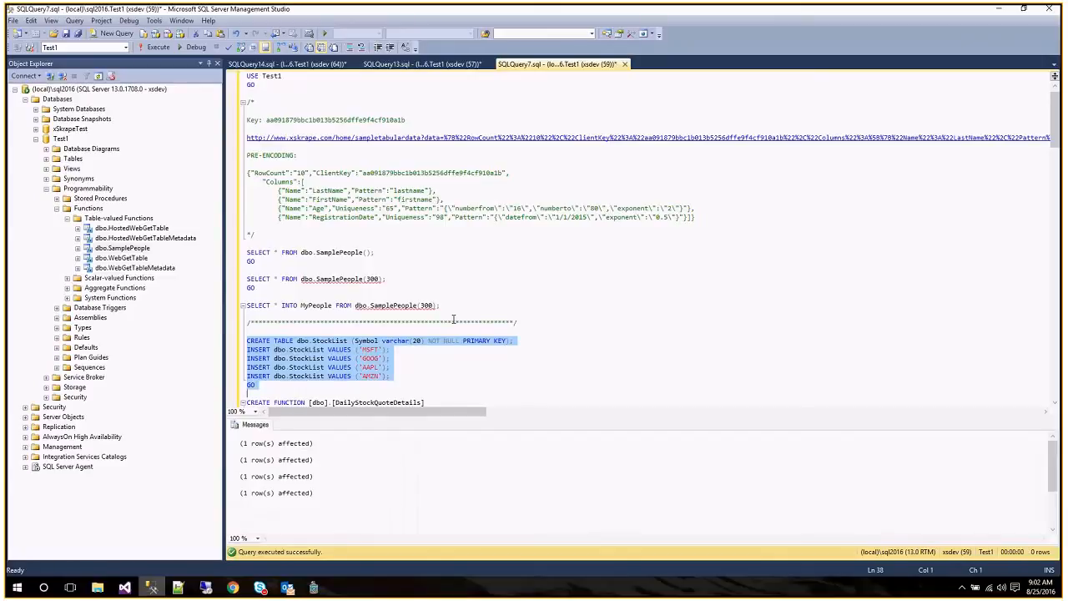
pyautogui.scroll(-3)
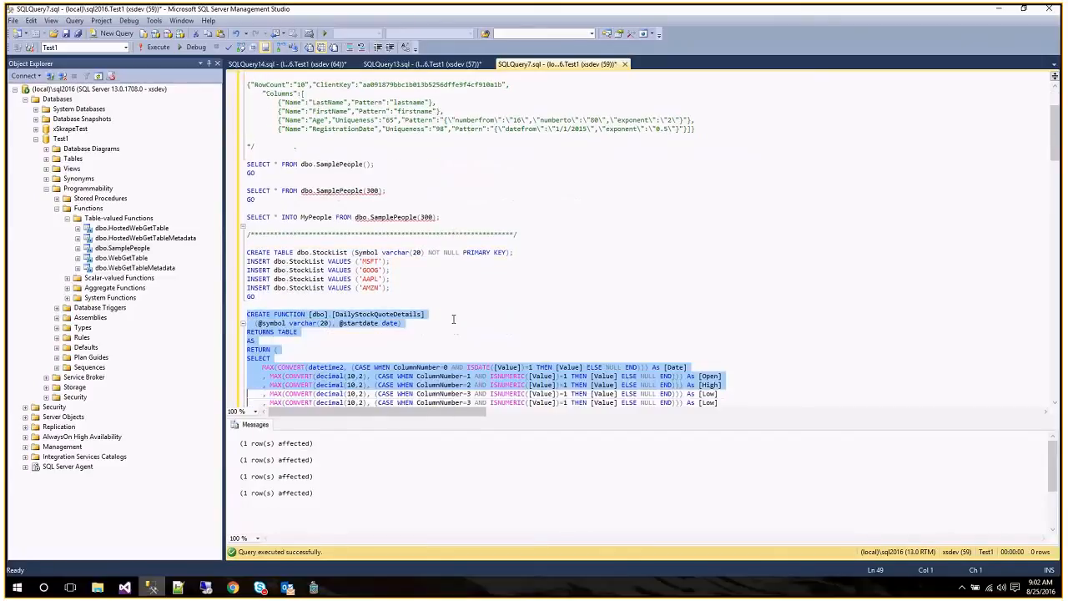
pyautogui.scroll(-3)
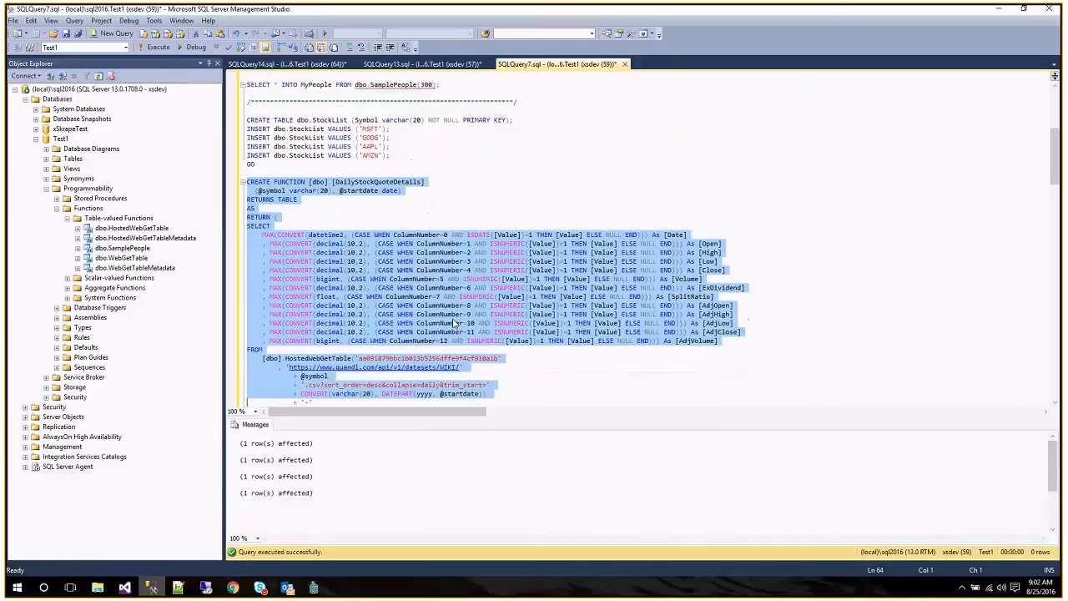
pyautogui.scroll(-3)
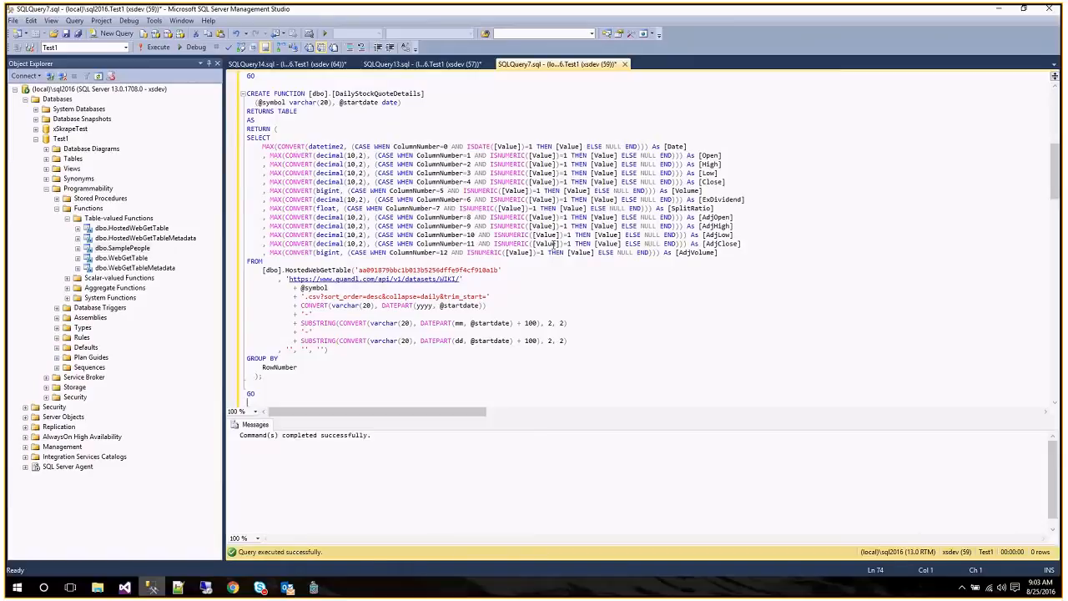
pyautogui.moveTo(313, 288)
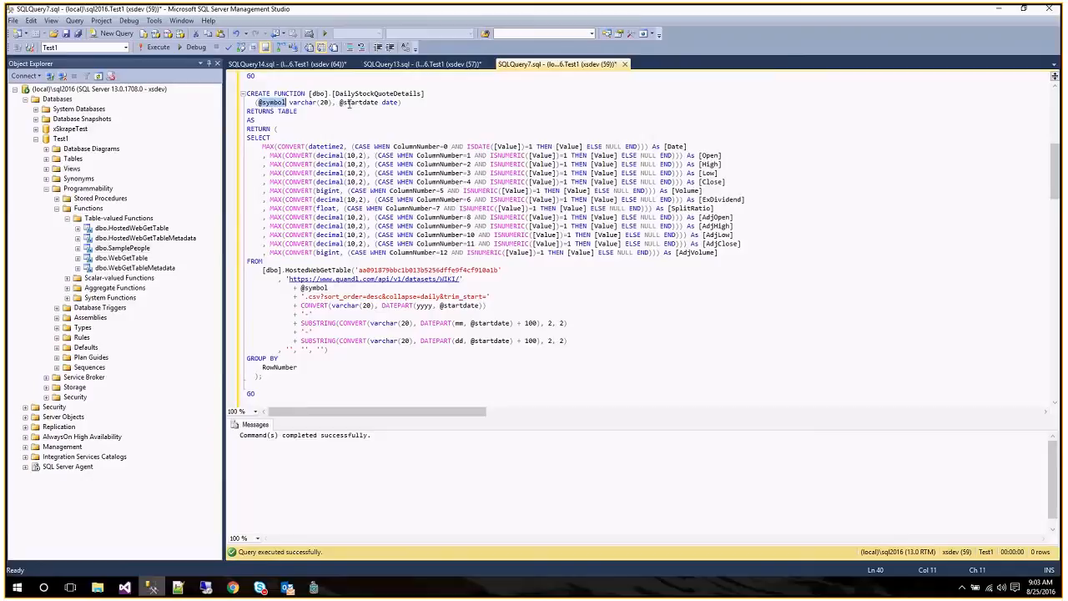
# Step: Create the DailyStockQuoteDetails function and scroll through the rest of the stock script
pyautogui.click(348, 376)
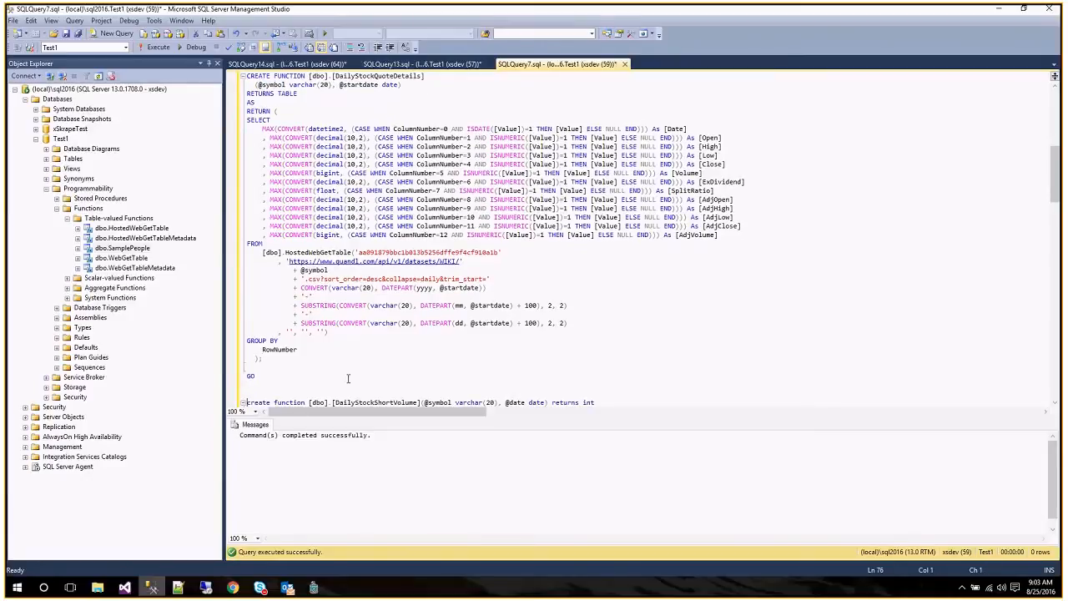
pyautogui.scroll(-3)
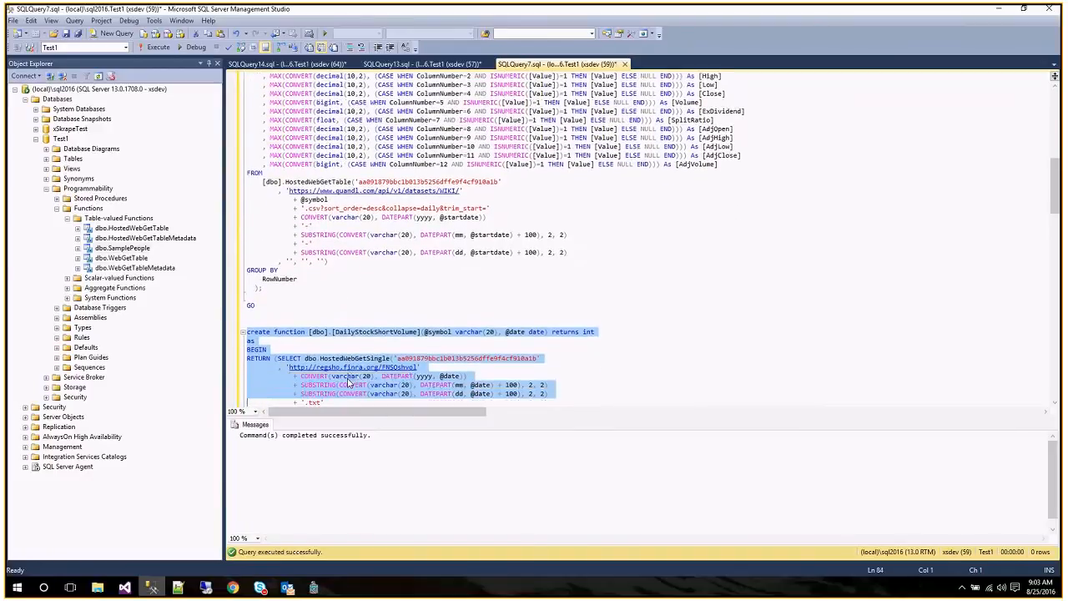
pyautogui.scroll(-3)
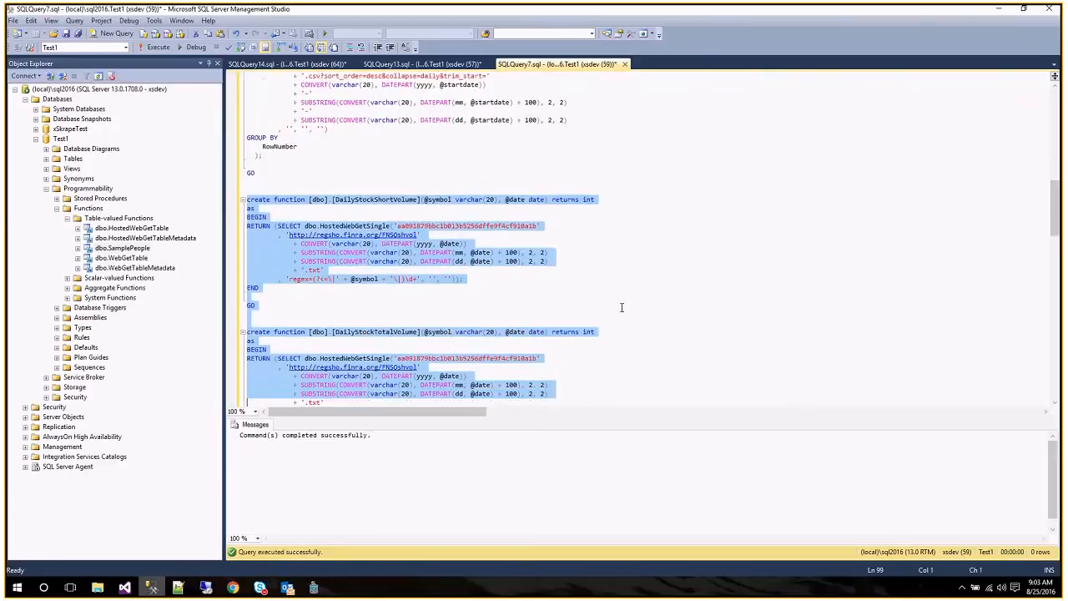
pyautogui.scroll(-3)
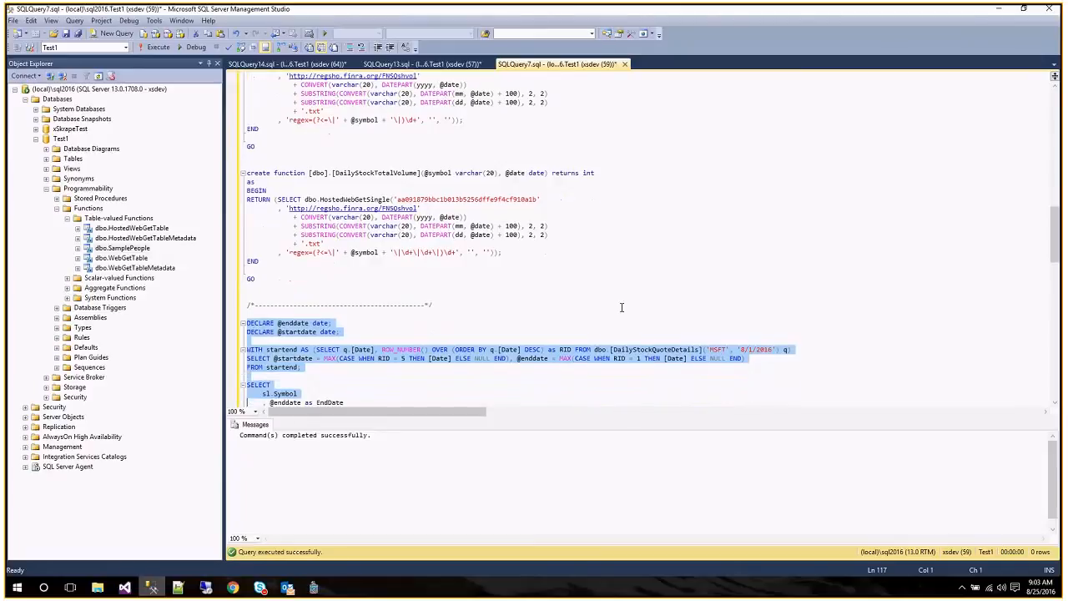
pyautogui.scroll(-3)
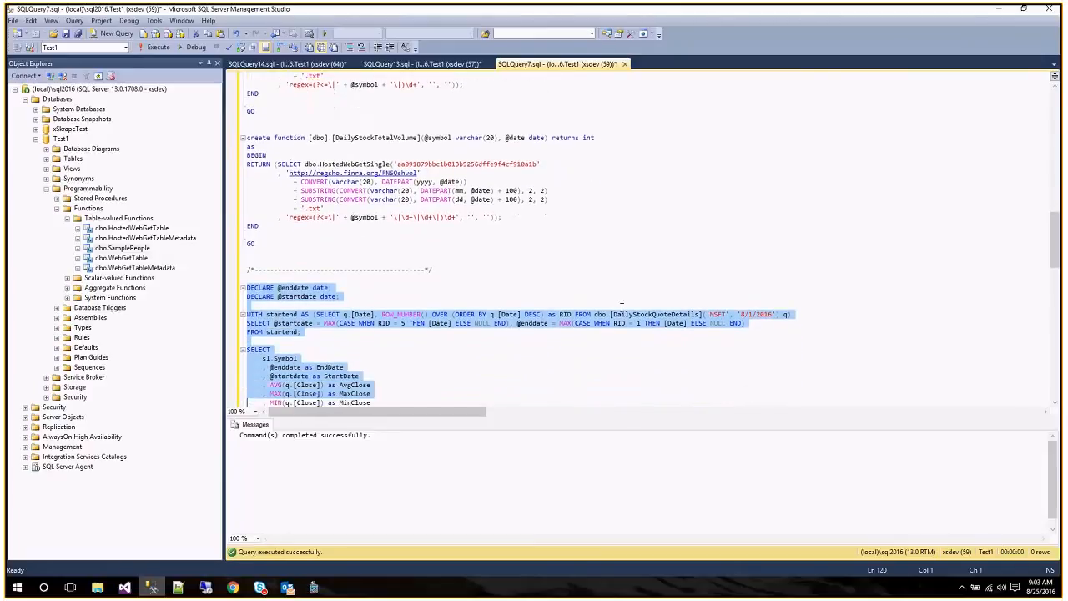
pyautogui.scroll(-3)
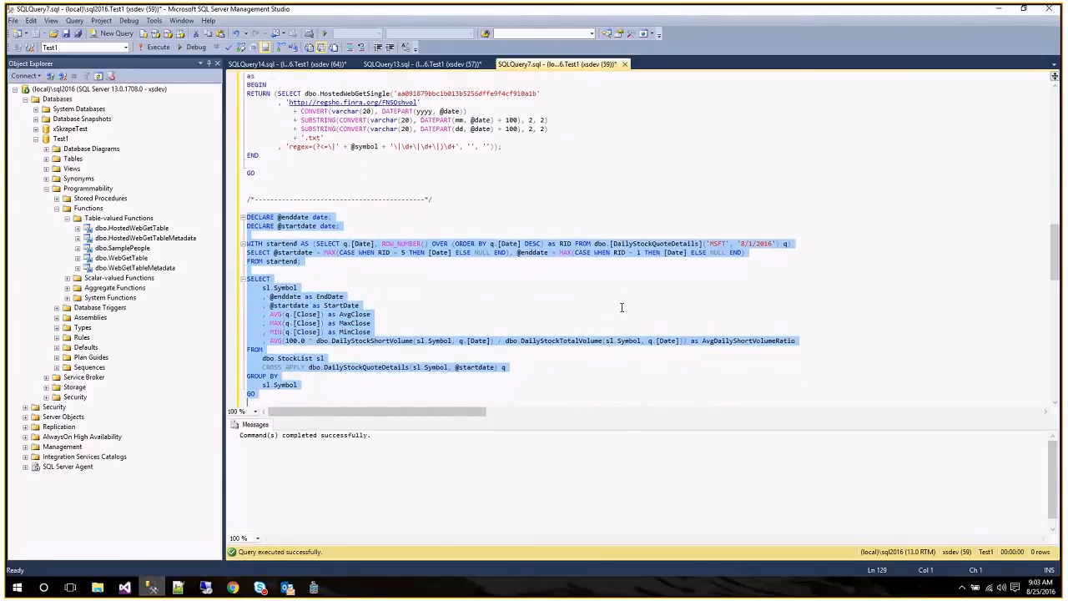
# Step: Run the stock summary query showing average, maximum and minimum closes per symbol
pyautogui.click(157, 46)
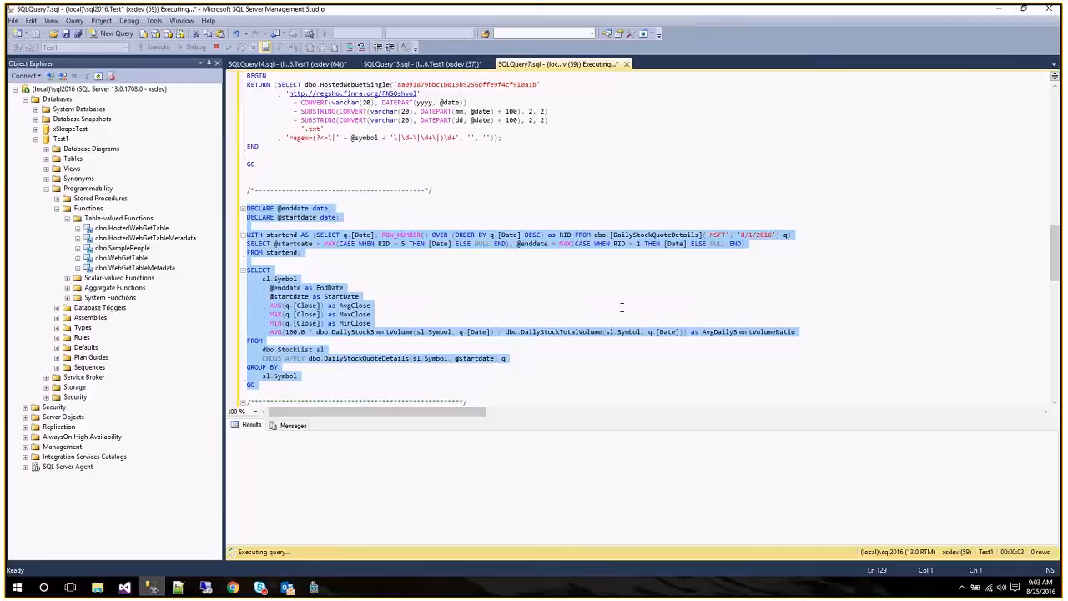
pyautogui.scroll(3)
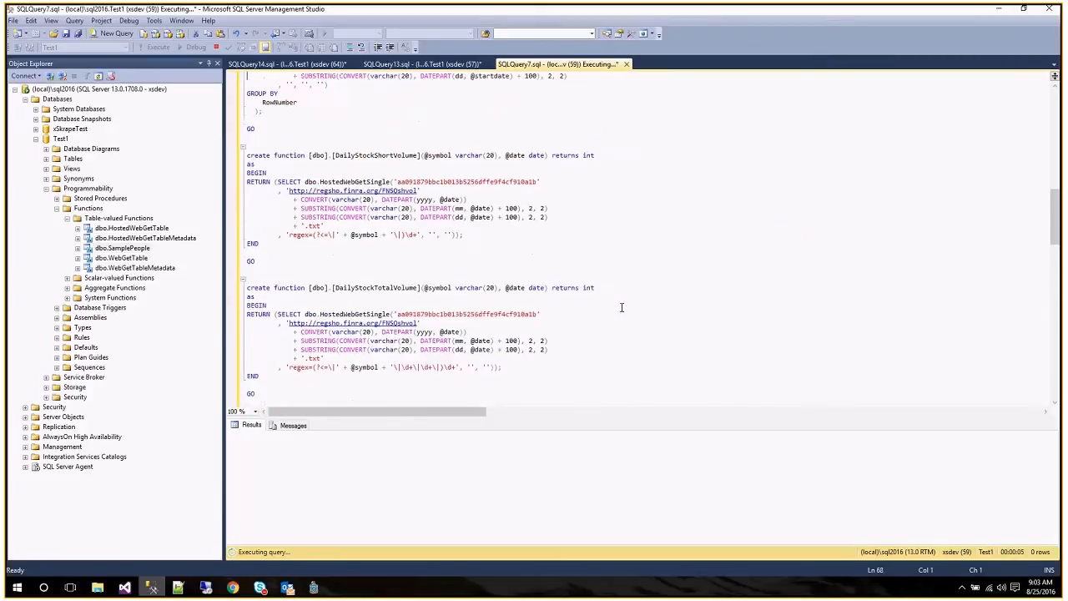
pyautogui.scroll(3)
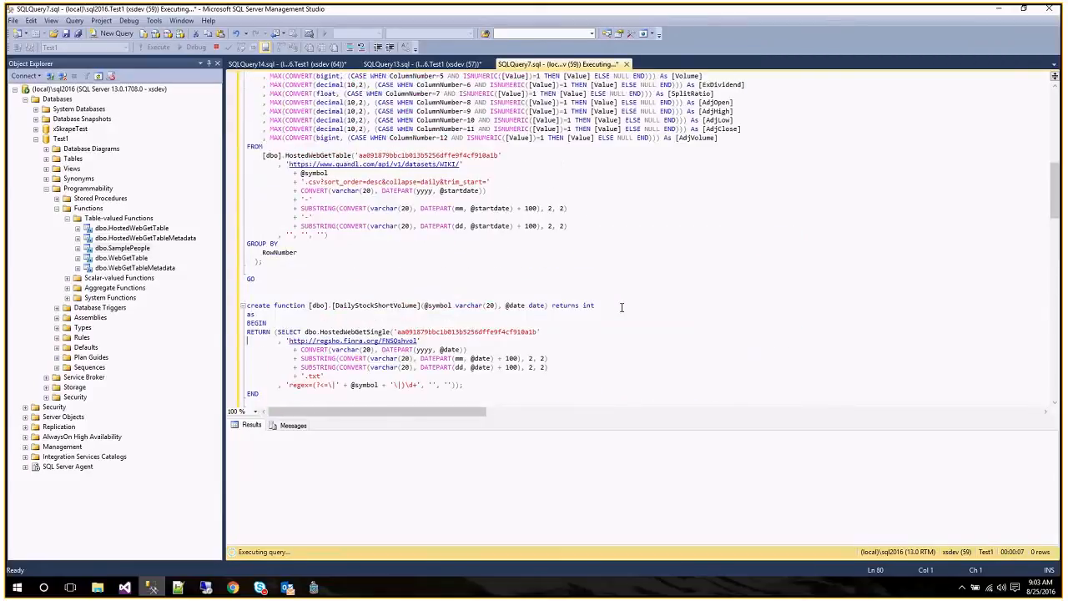
pyautogui.scroll(-3)
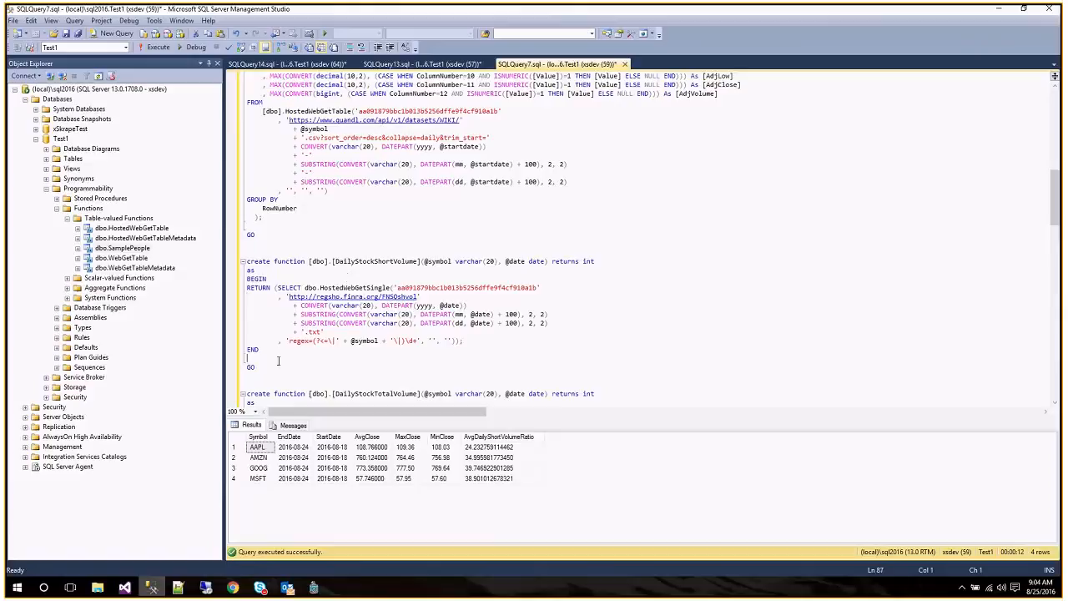
pyautogui.scroll(-3)
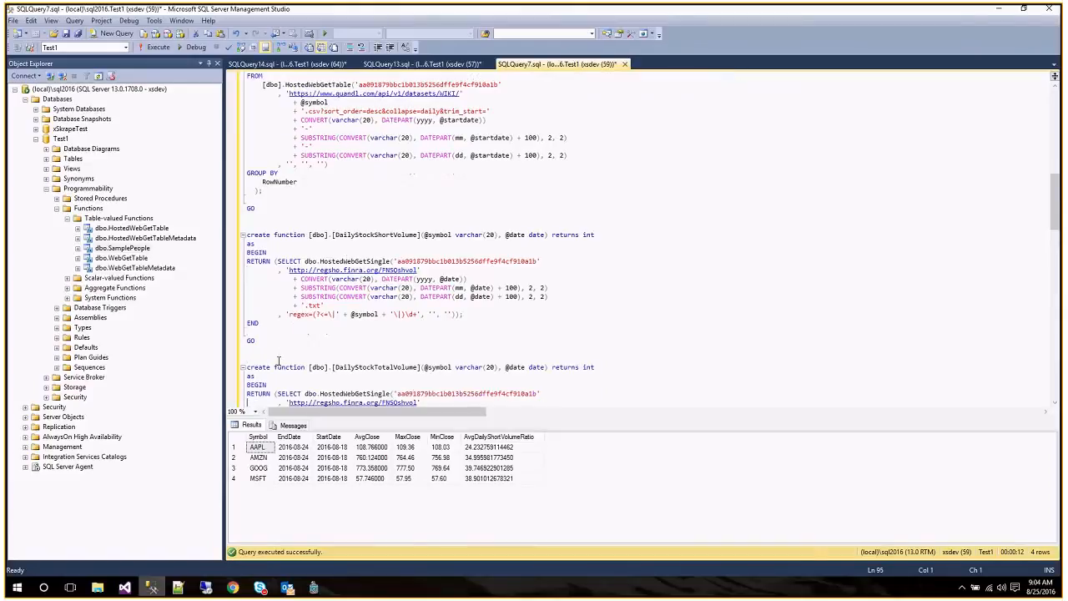
pyautogui.scroll(-3)
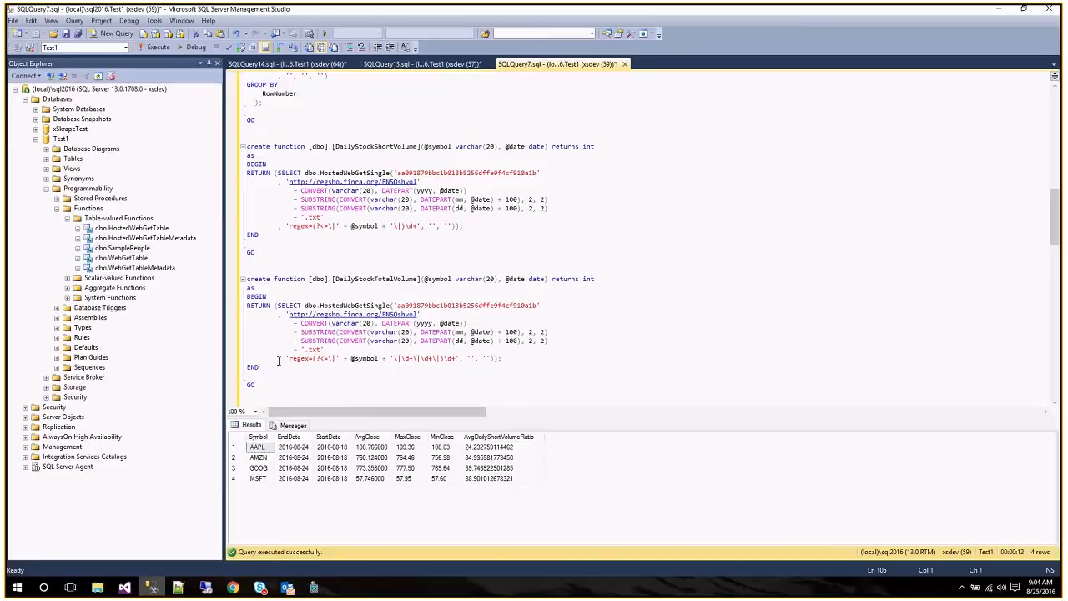
# Step: Scroll the stock script and highlight the StockList table name in the query
pyautogui.click(247, 403)
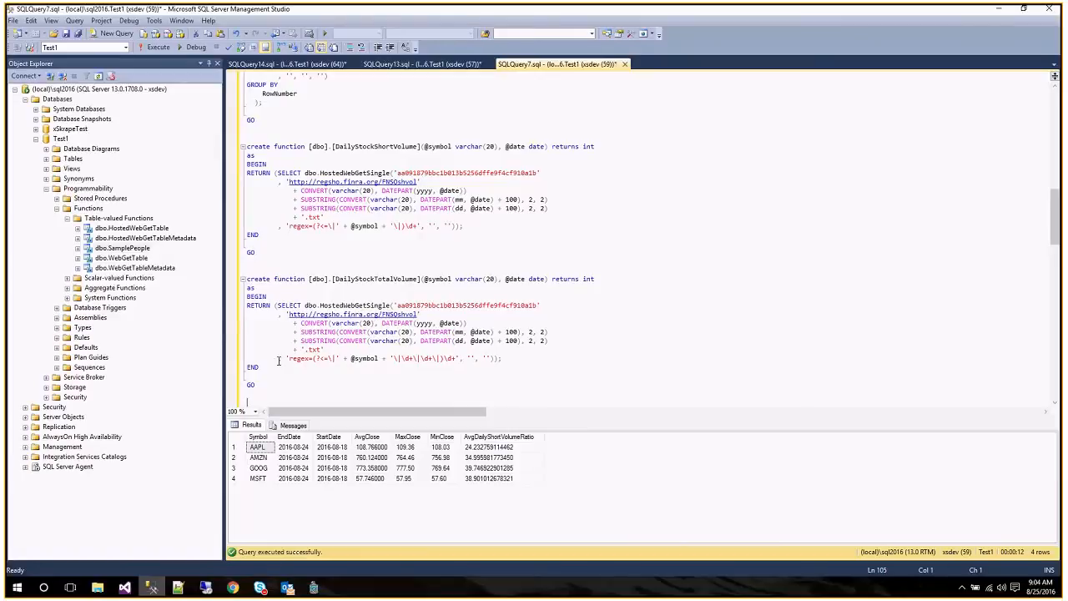
pyautogui.scroll(-3)
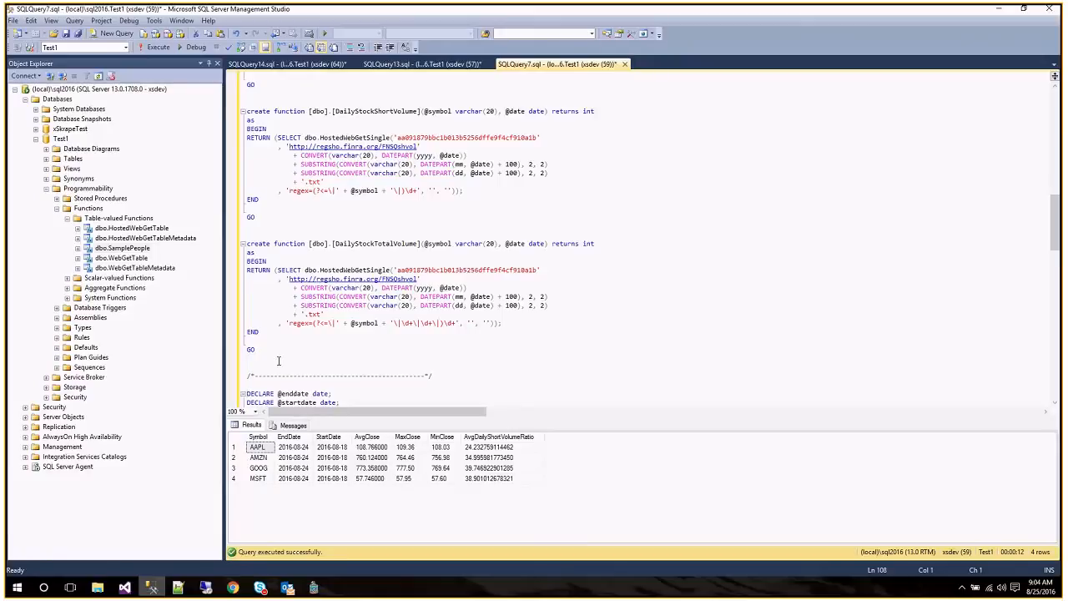
pyautogui.scroll(-3)
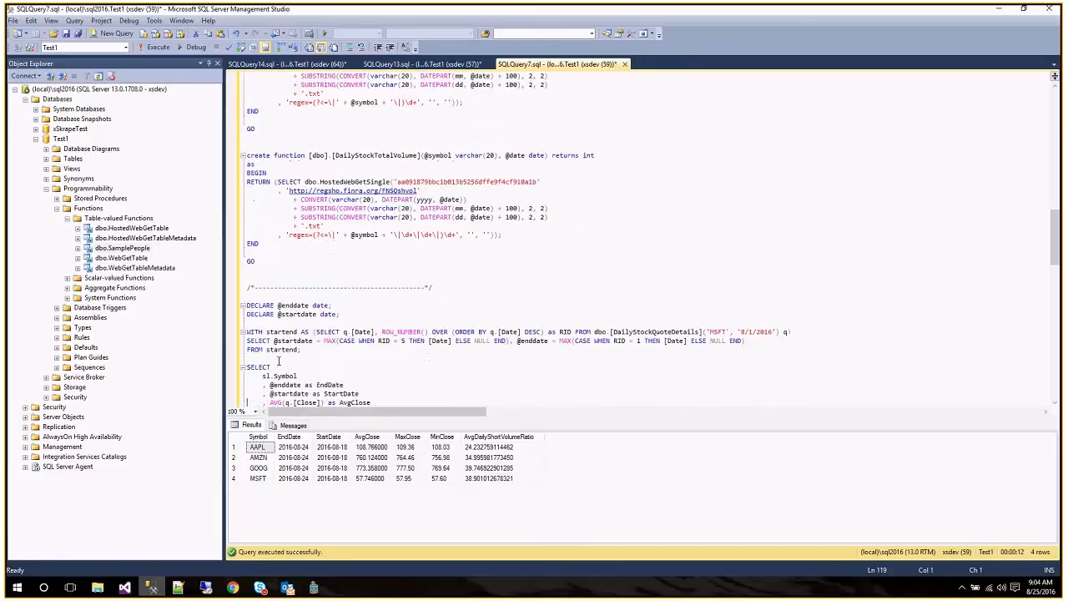
pyautogui.scroll(-3)
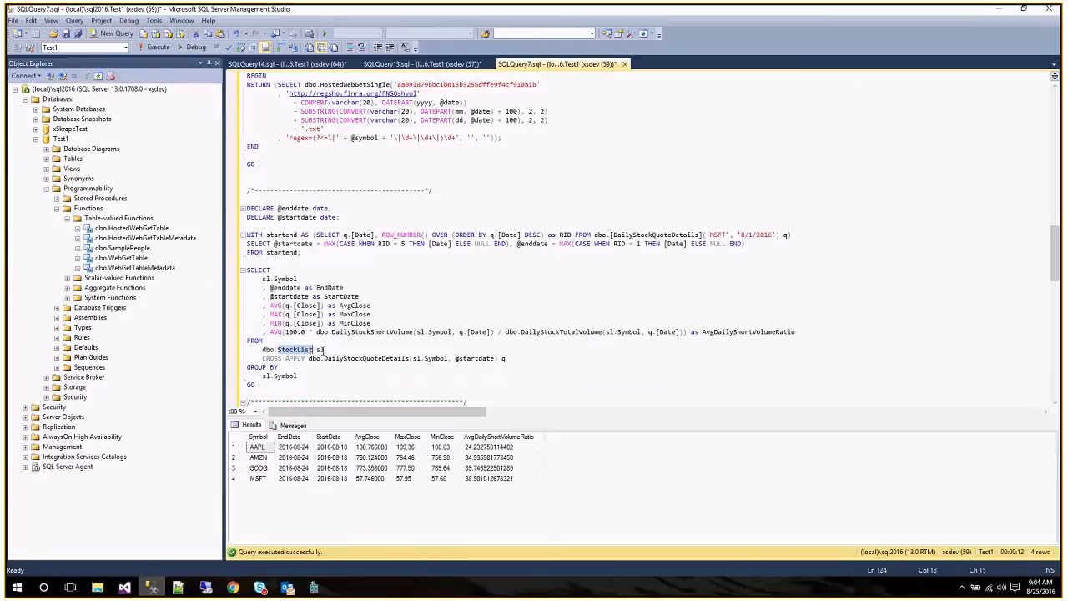
pyautogui.doubleClick(367, 358)
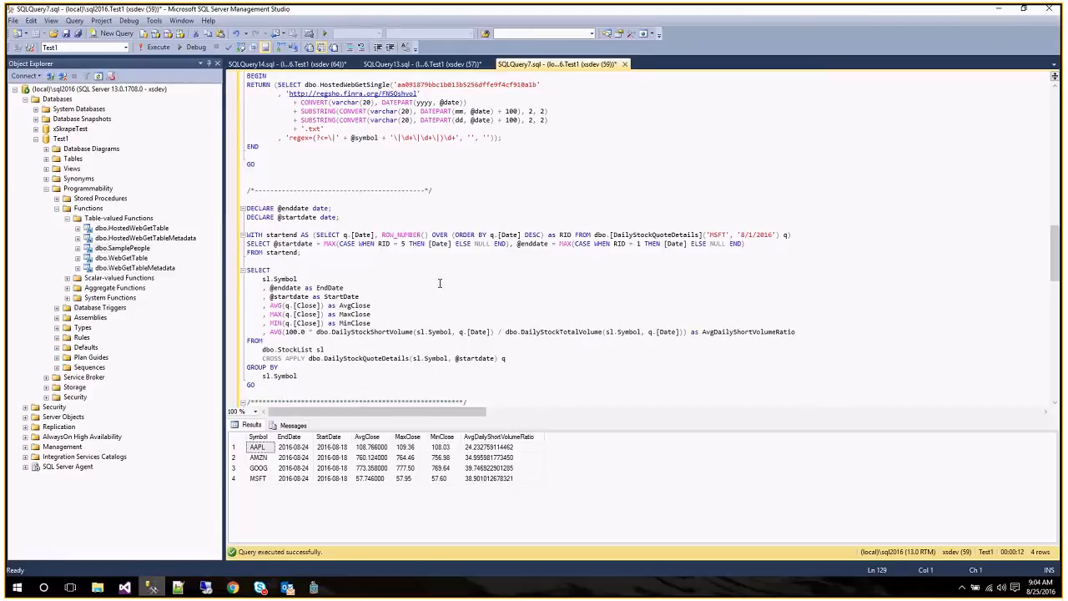
pyautogui.scroll(-3)
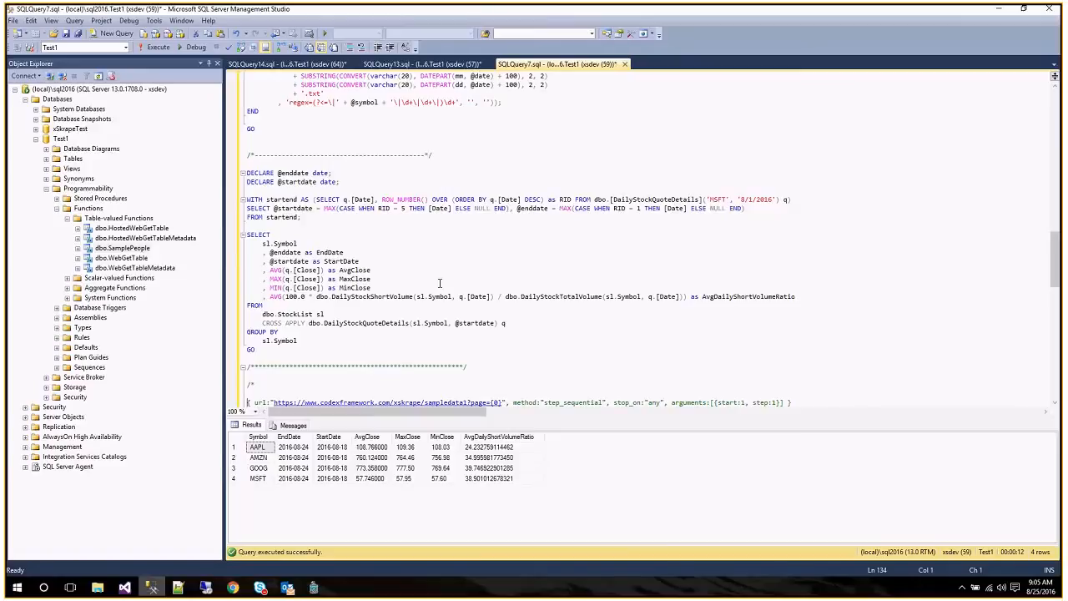
pyautogui.scroll(-3)
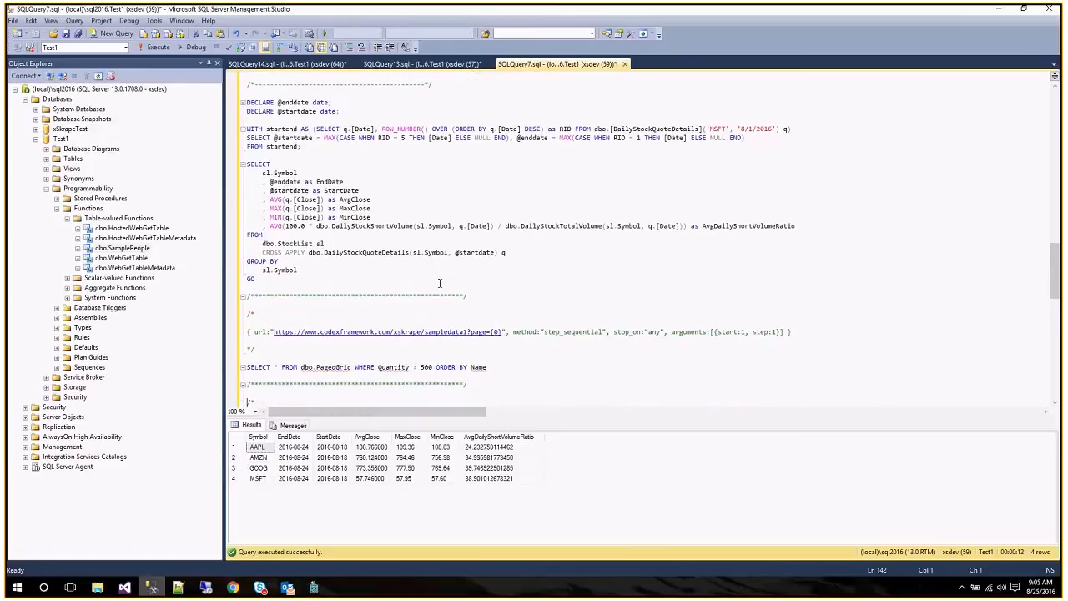
pyautogui.scroll(3)
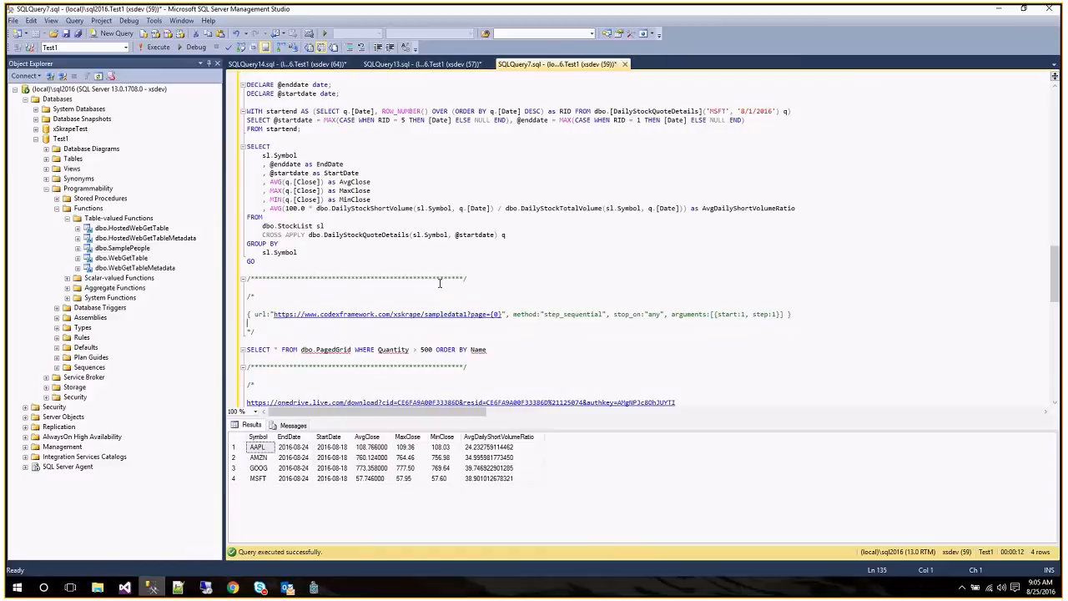
pyautogui.click(233, 587)
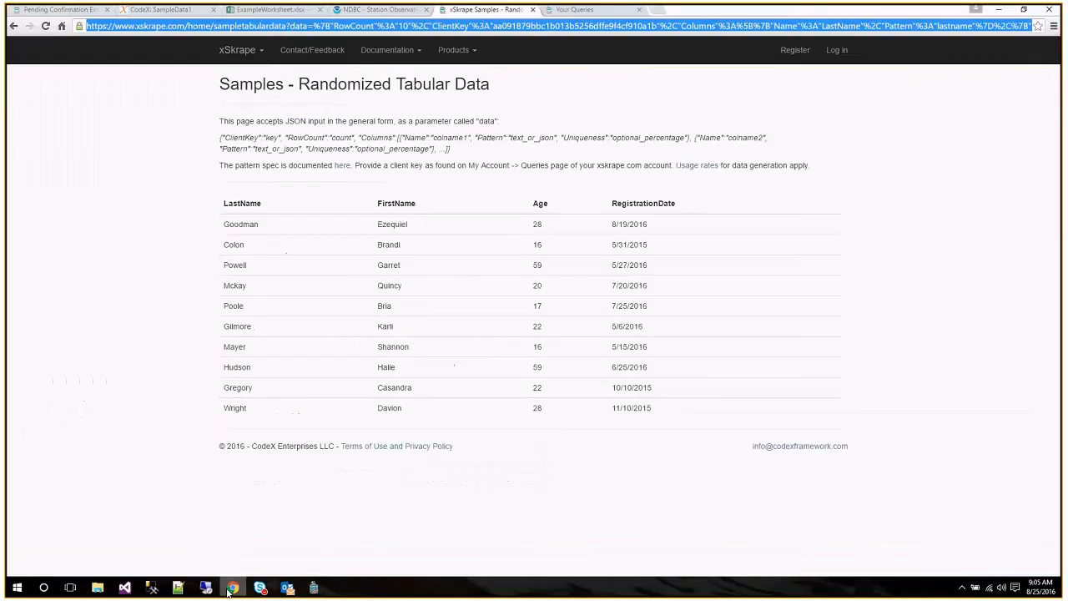
# Step: Page through the xSkrape Sample Data product grid: pages 2, 5, 1, 2, then 1
pyautogui.click(163, 9)
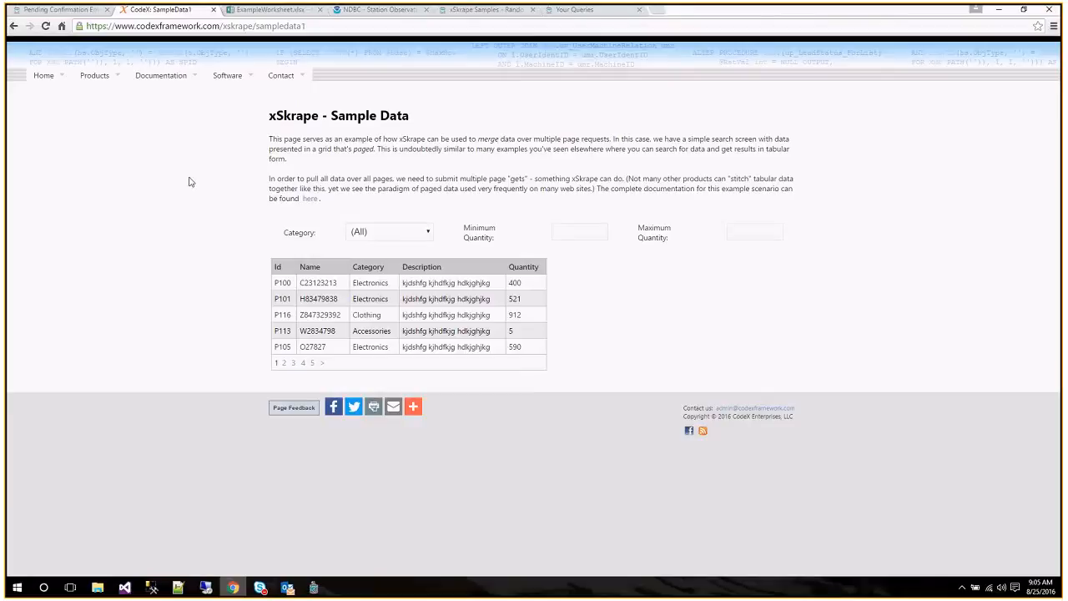
pyautogui.moveTo(269, 275)
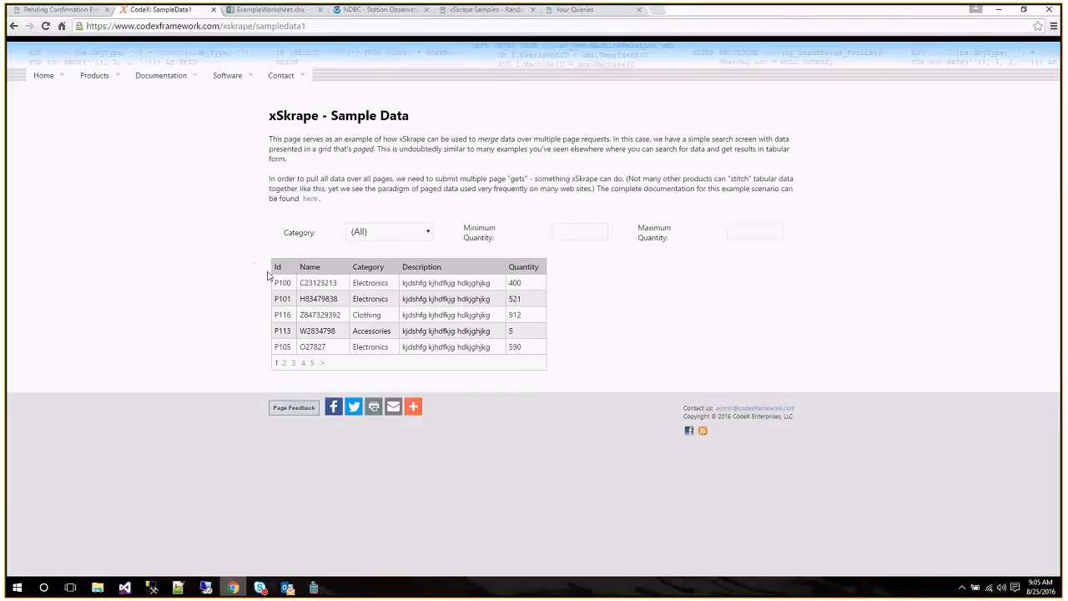
pyautogui.moveTo(394, 305)
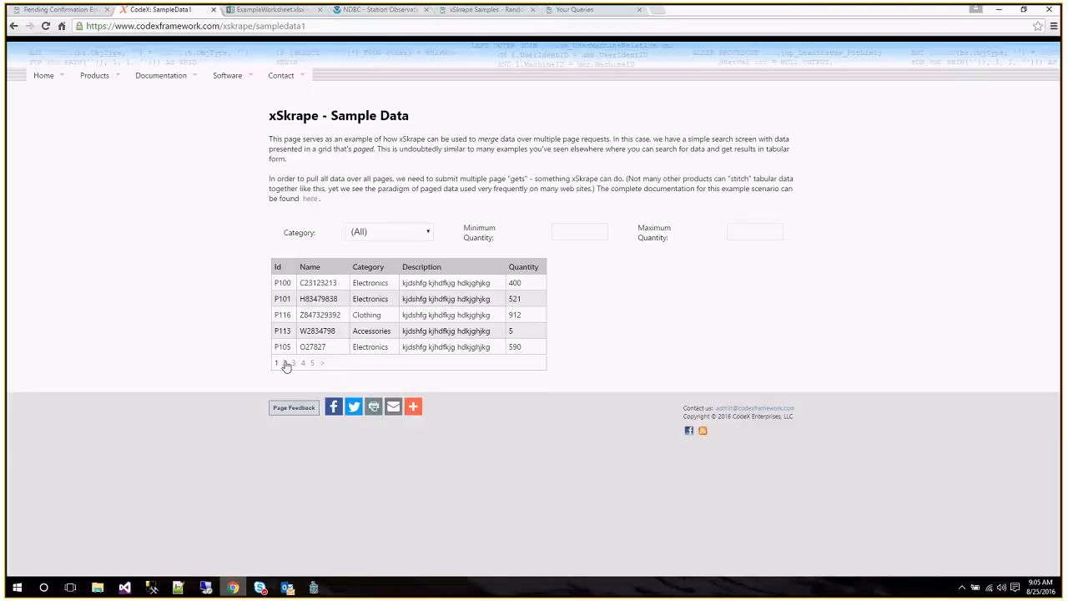
pyautogui.moveTo(287, 362)
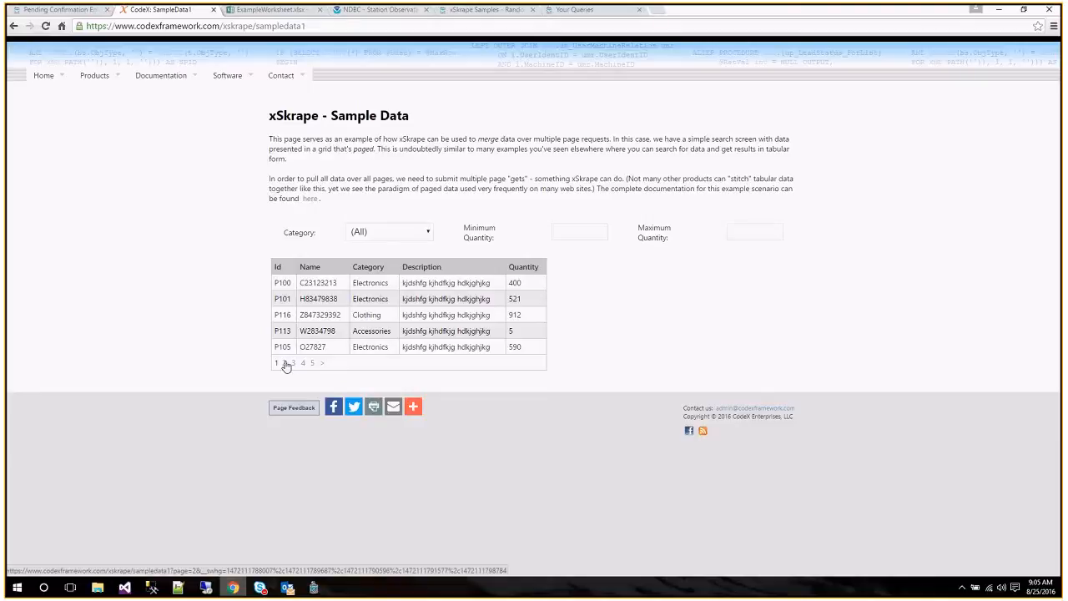
pyautogui.click(297, 362)
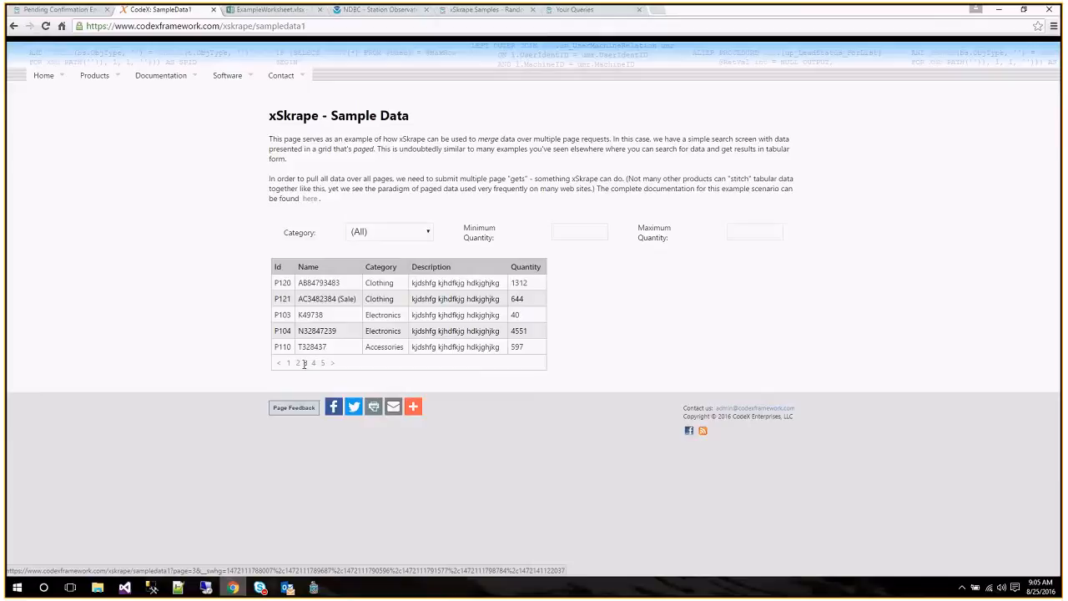
pyautogui.click(324, 362)
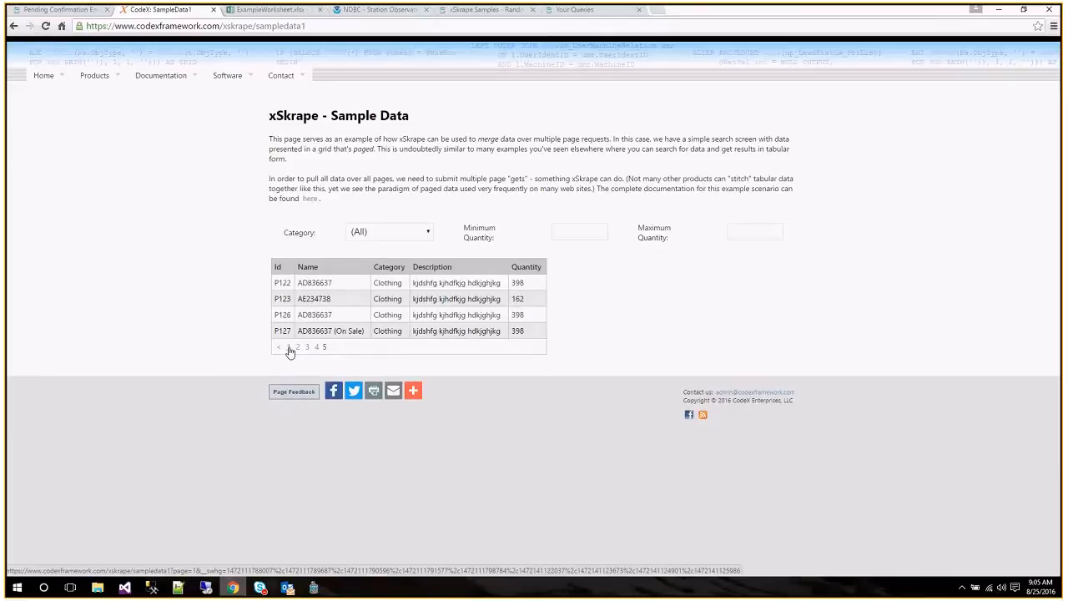
pyautogui.click(279, 346)
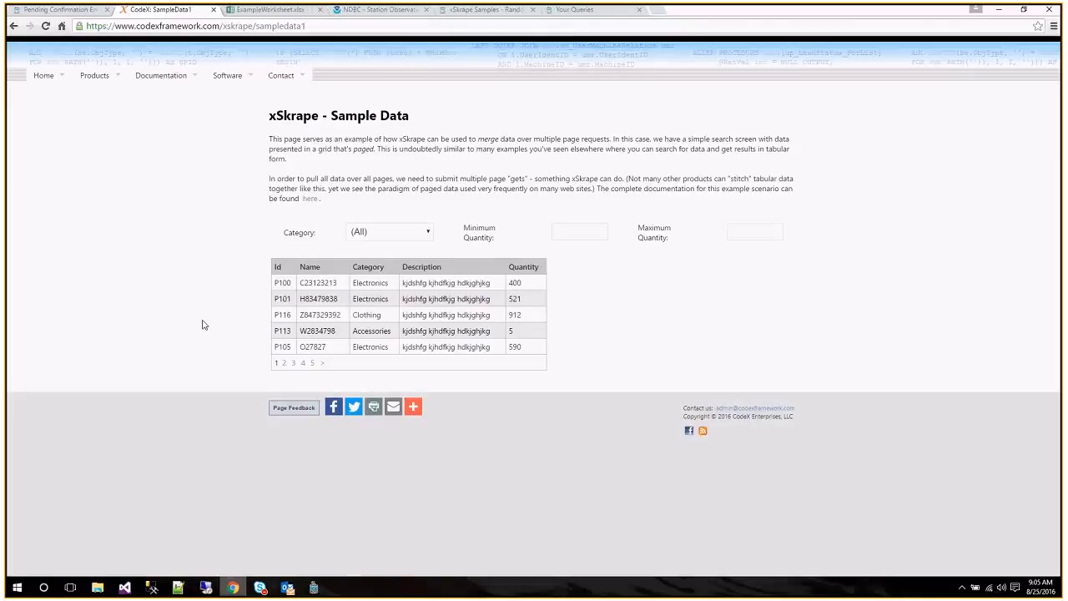
pyautogui.moveTo(286, 362)
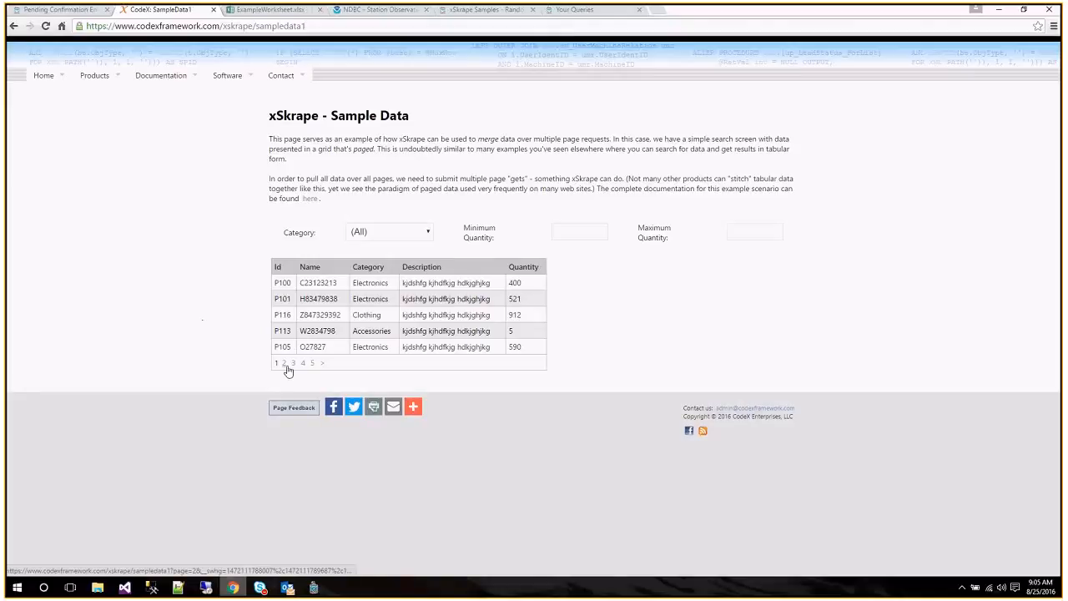
pyautogui.click(284, 362)
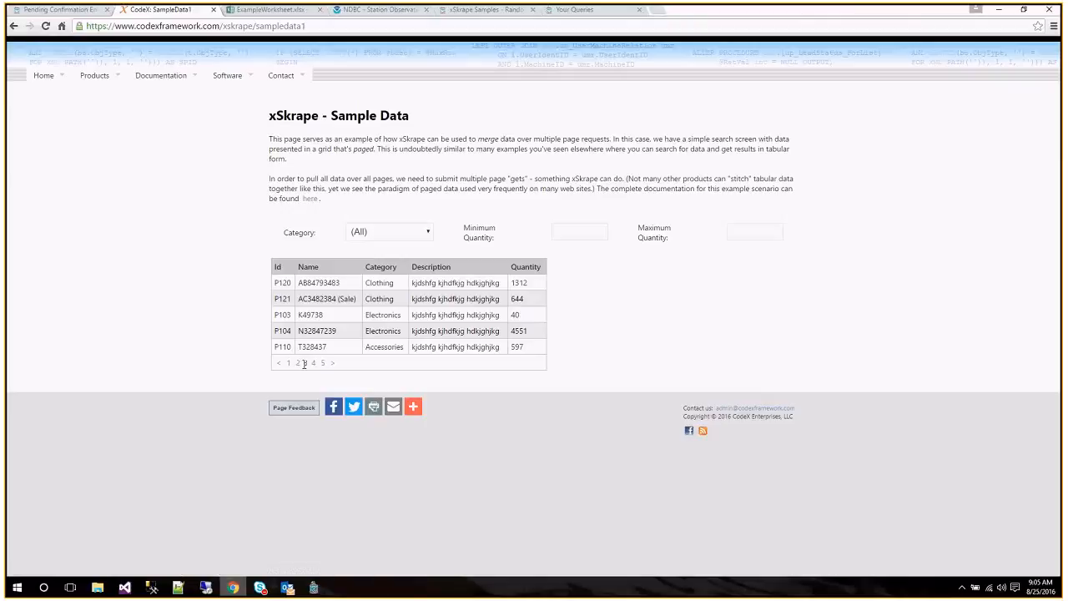
pyautogui.moveTo(289, 363)
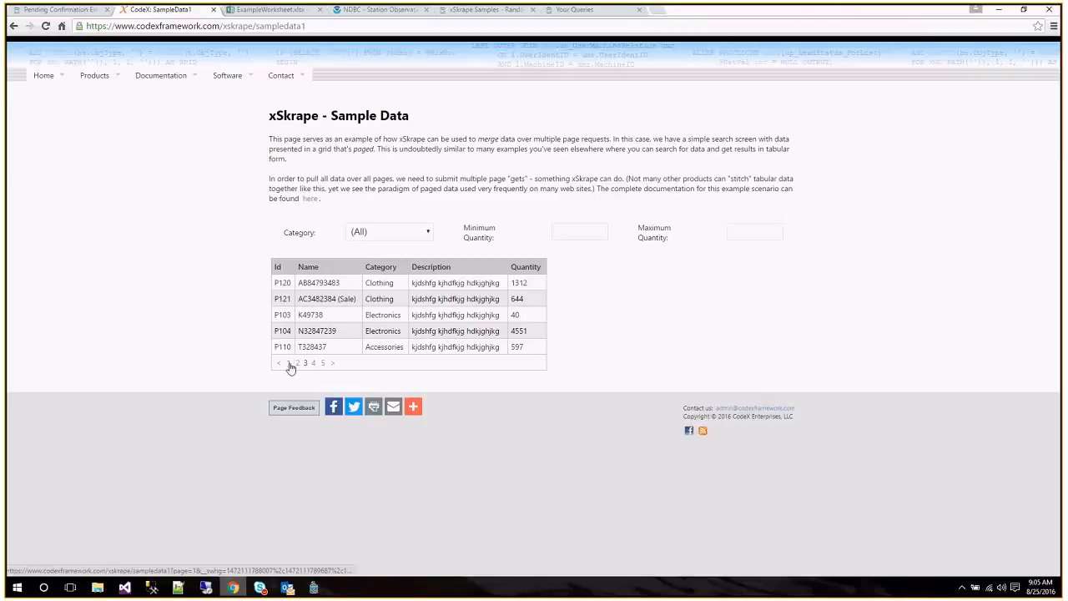
pyautogui.click(298, 362)
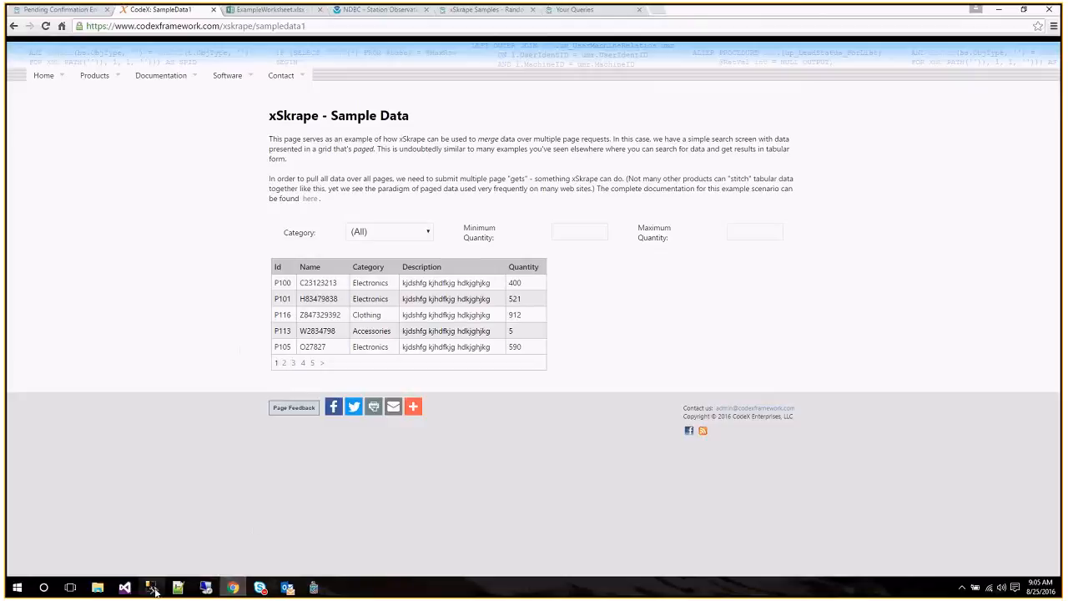
pyautogui.click(152, 588)
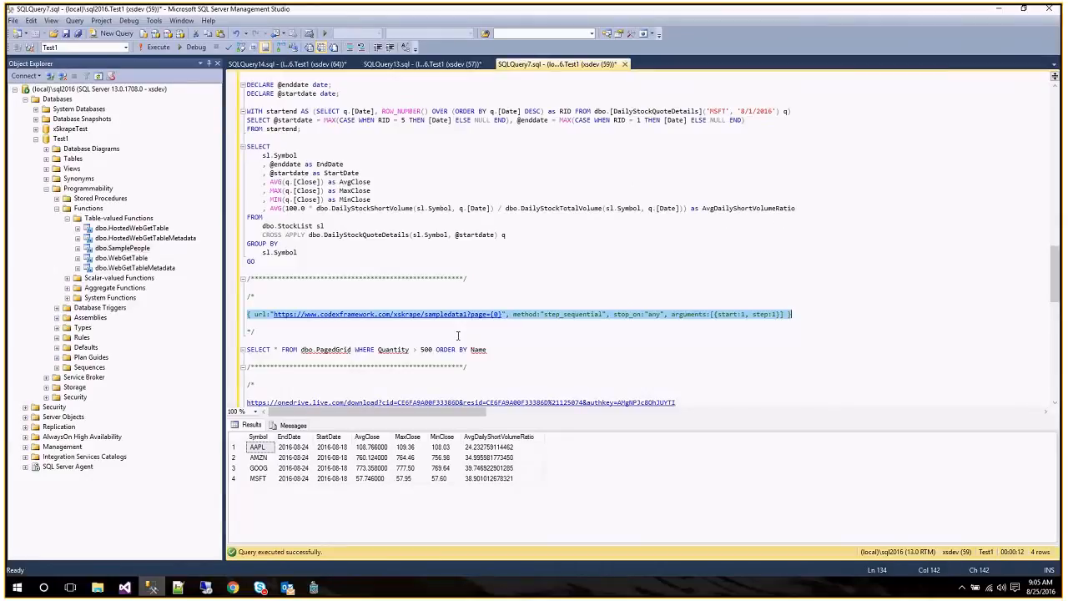
pyautogui.doubleClick(572, 314)
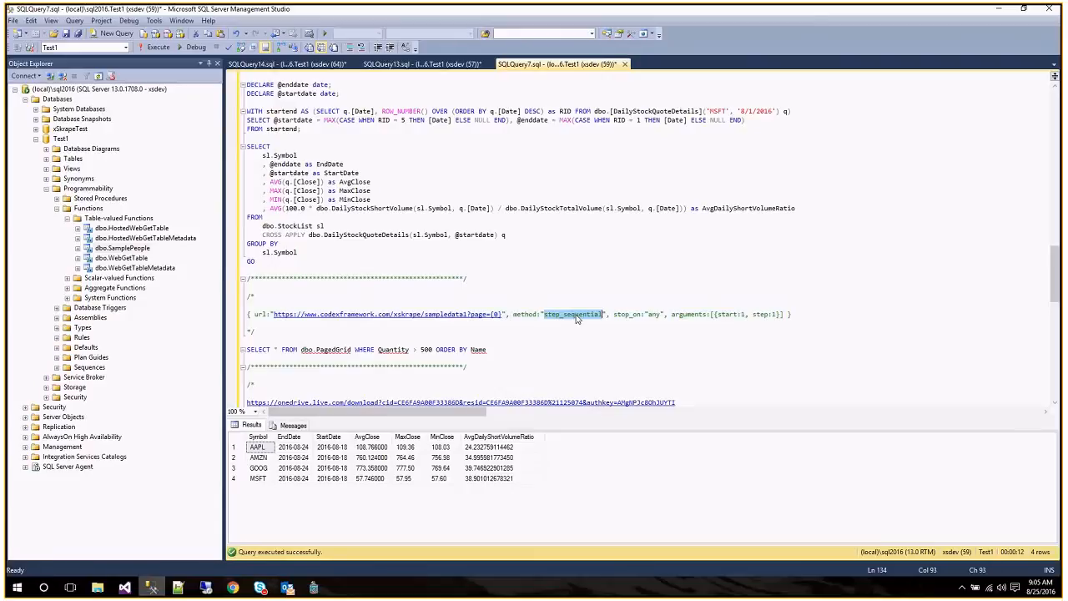
pyautogui.doubleClick(727, 313)
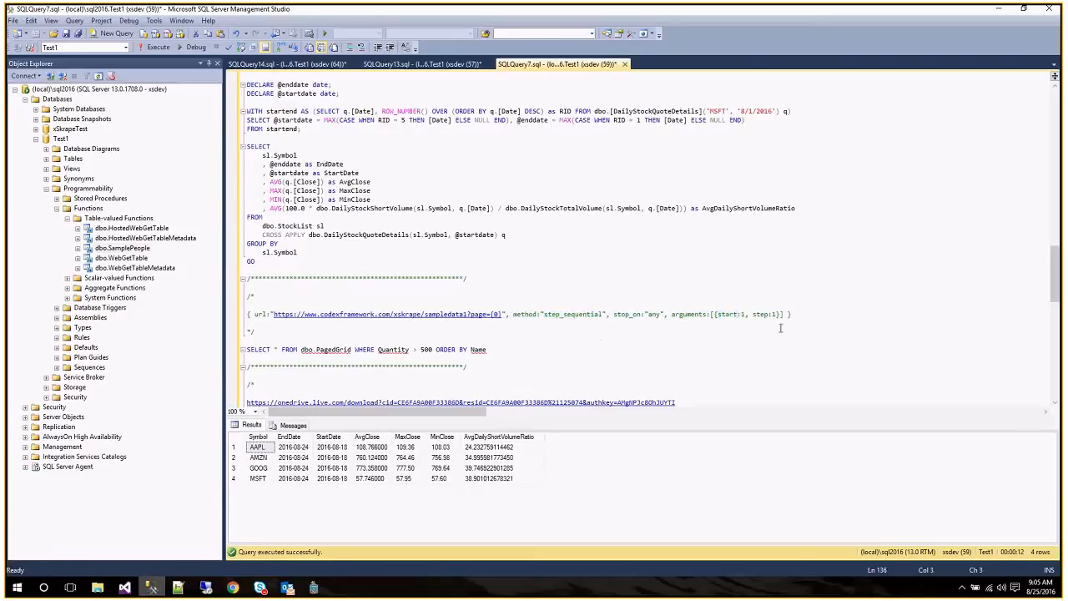
pyautogui.click(247, 314)
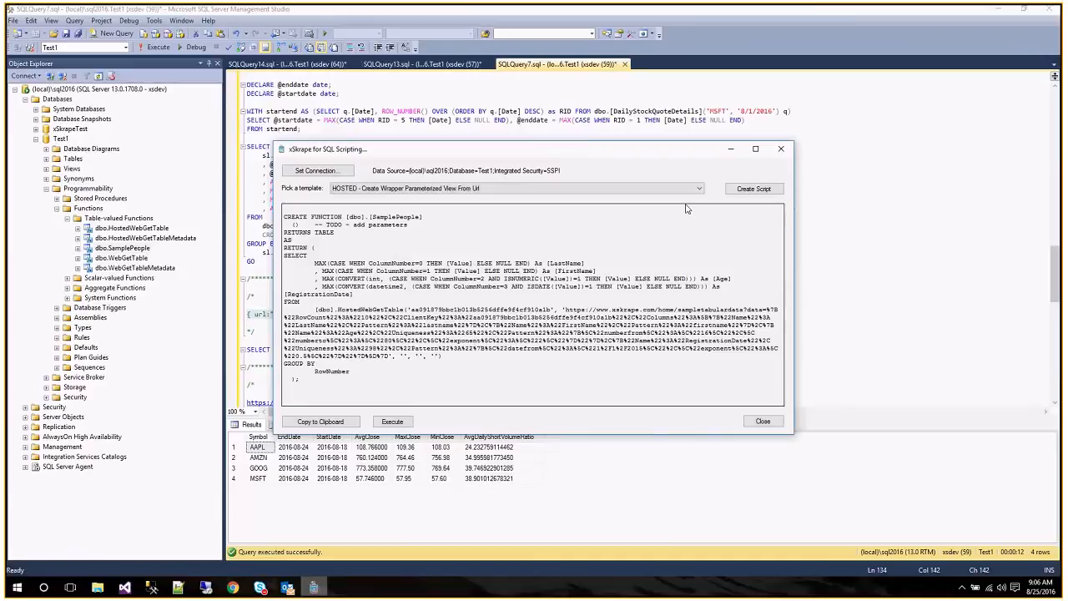
# Step: Generate a dbo.PagedGrid view script with the client key and sample URL in xSkrape
pyautogui.click(752, 188)
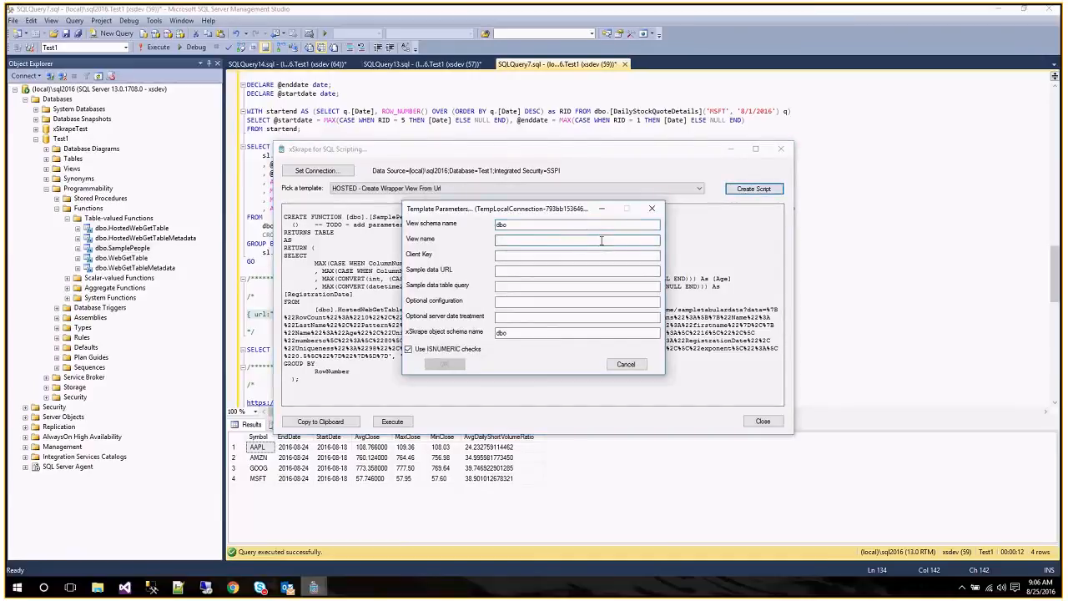
pyautogui.write('PagedGrid')
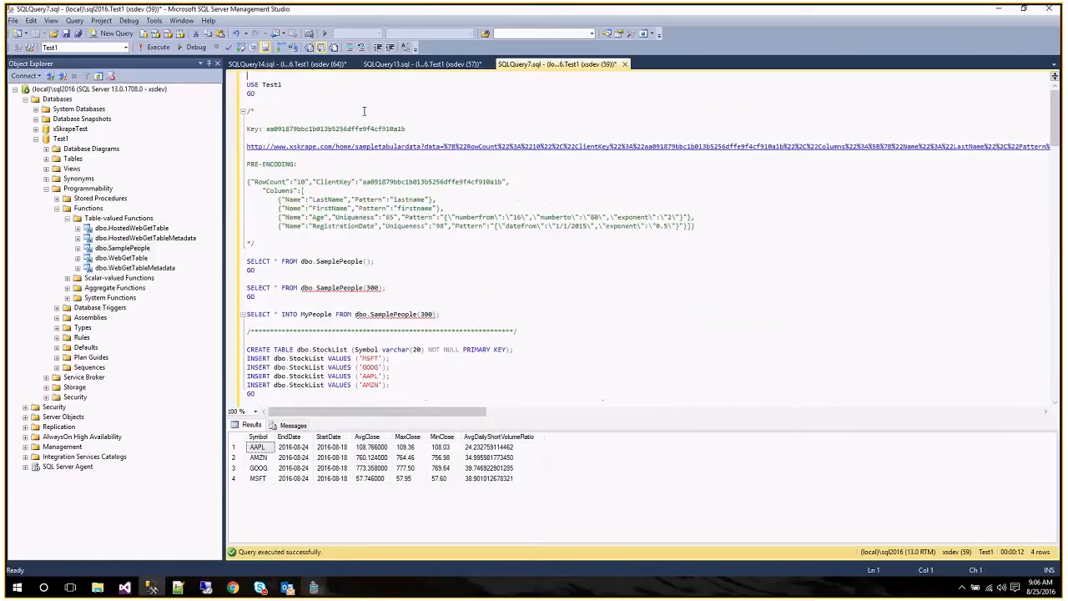
pyautogui.doubleClick(334, 128)
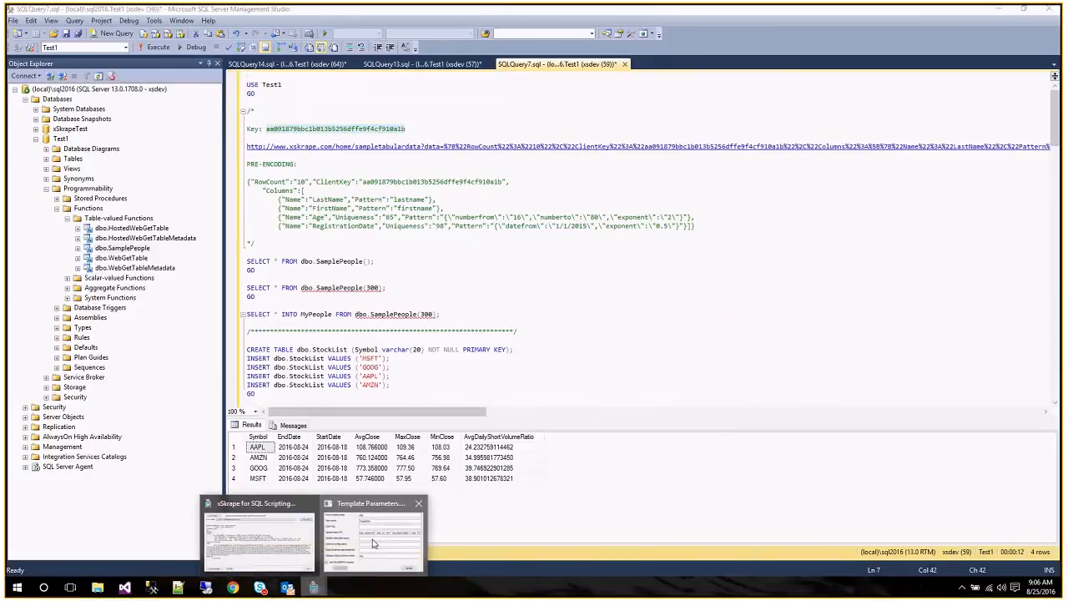
pyautogui.click(371, 534)
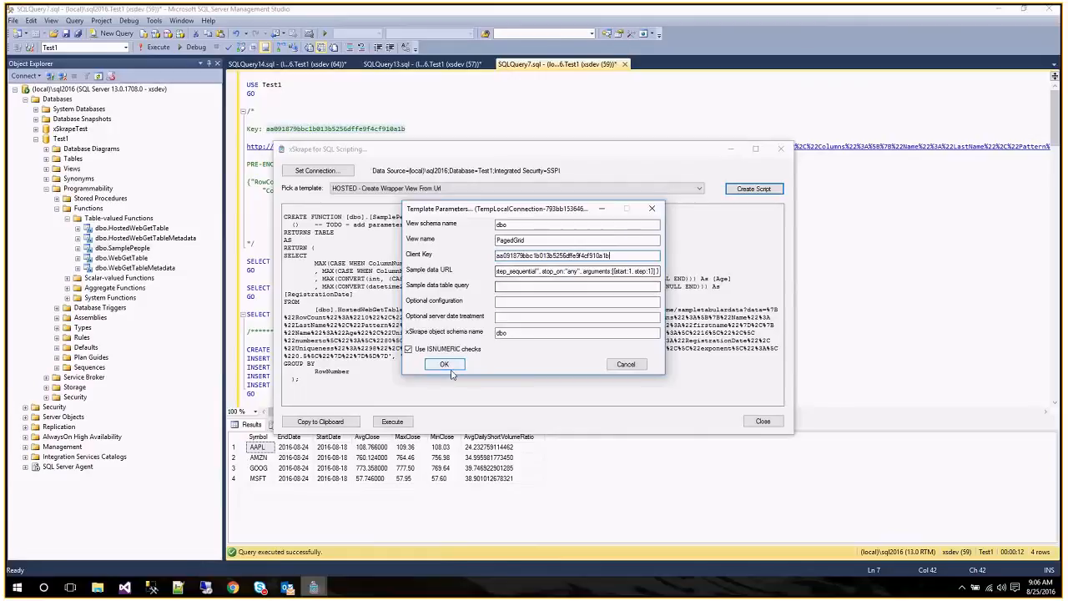
pyautogui.click(444, 364)
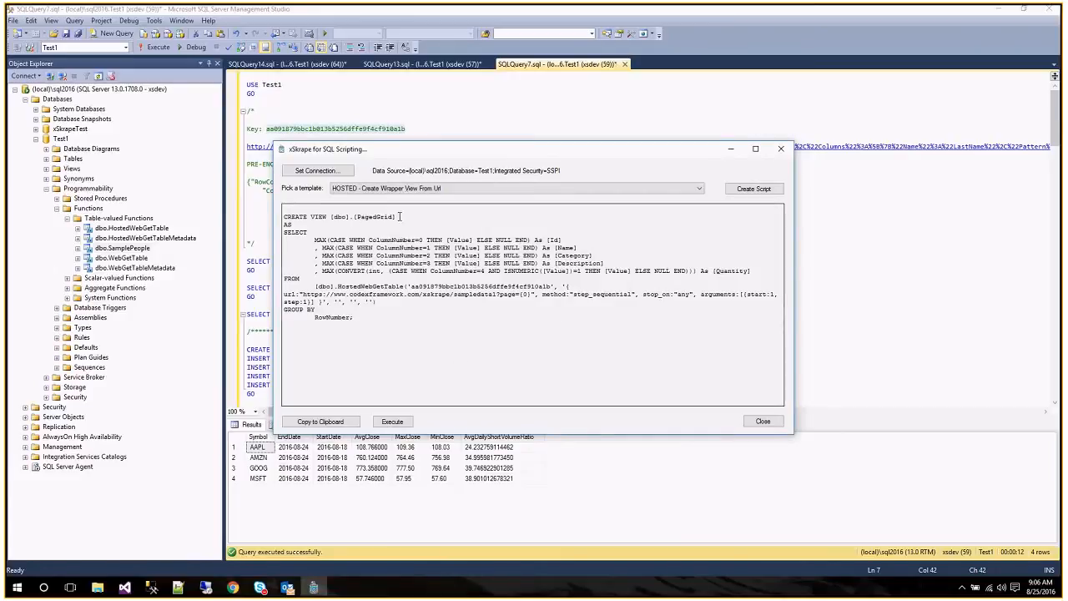
pyautogui.click(762, 421)
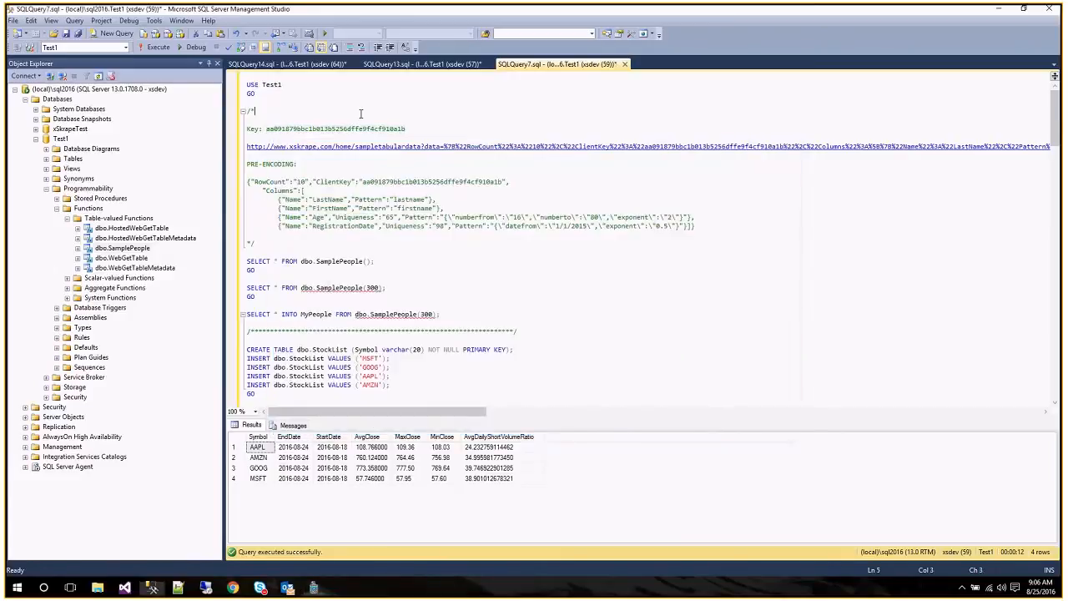
# Step: Review the dbo.PagedGrid results: 14 products with Quantity over 500, sorted by Name
pyautogui.scroll(-3)
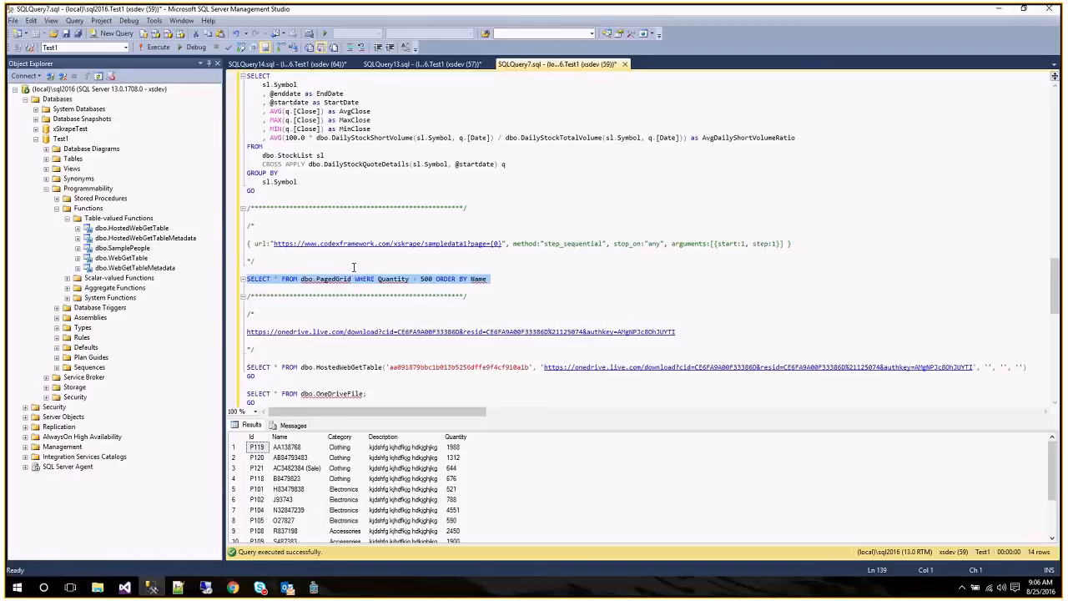
pyautogui.click(287, 446)
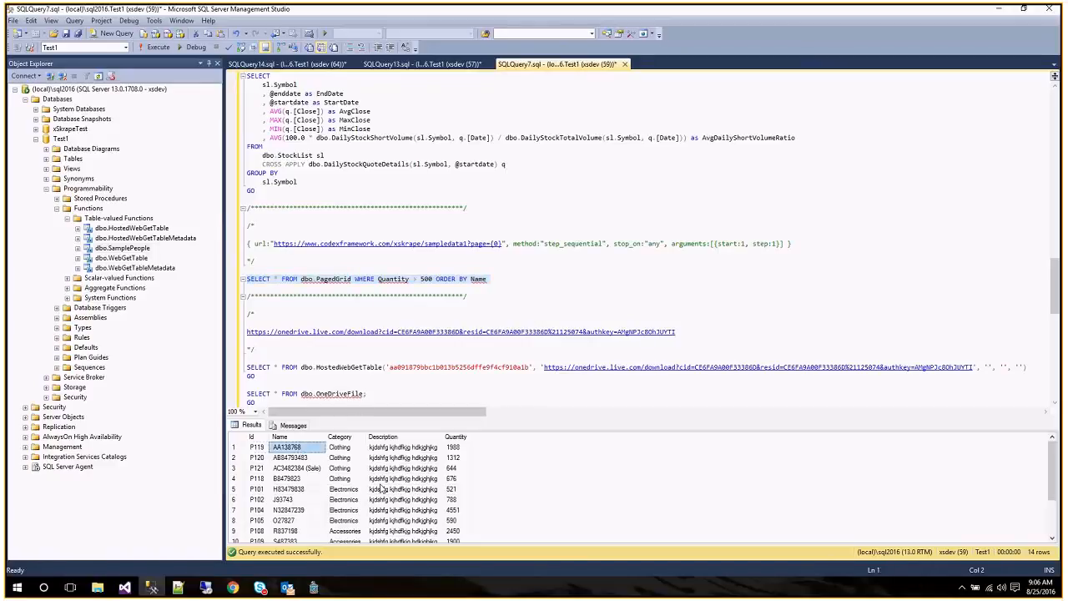
pyautogui.moveTo(480, 475)
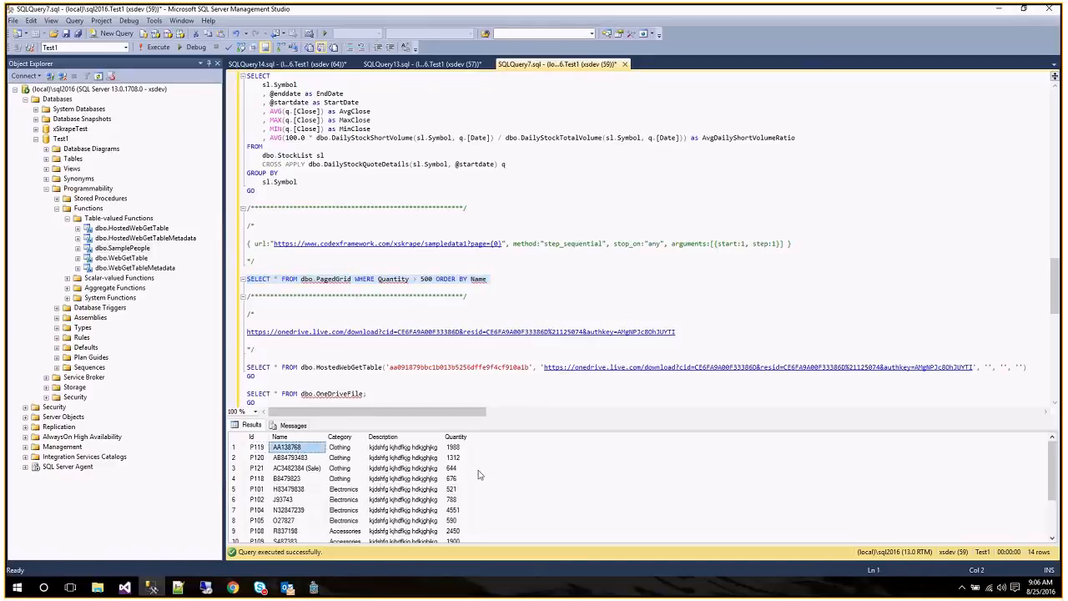
pyautogui.scroll(-3)
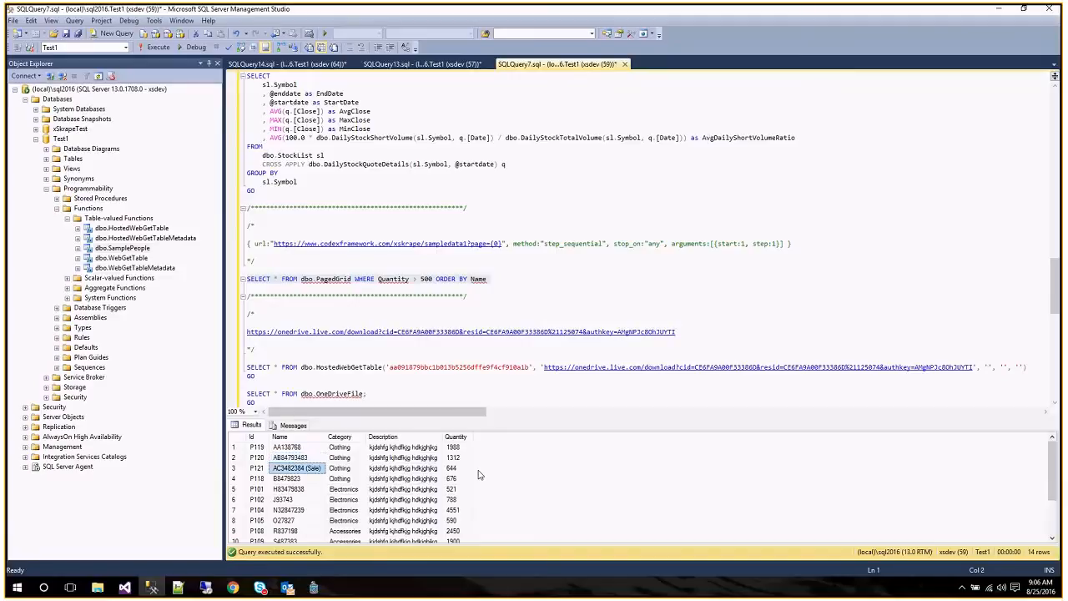
pyautogui.scroll(-3)
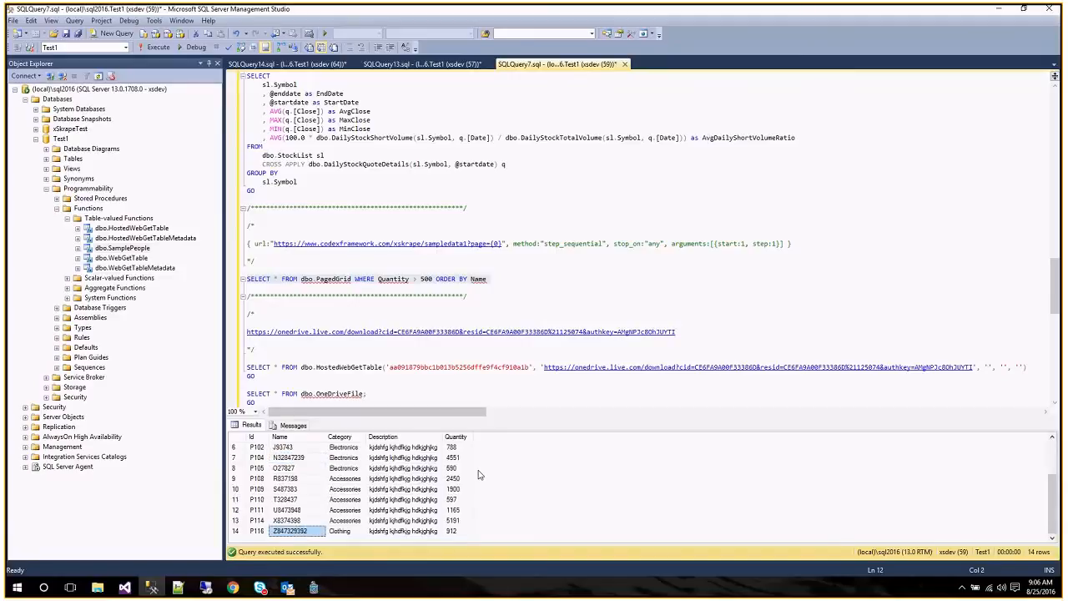
pyautogui.scroll(3)
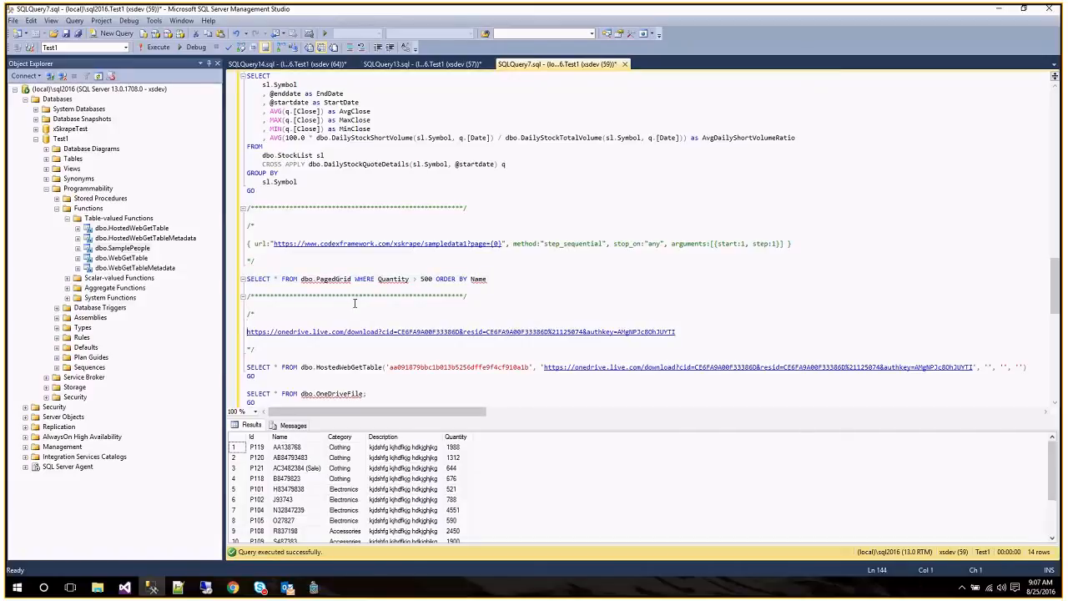
pyautogui.moveTo(286, 437)
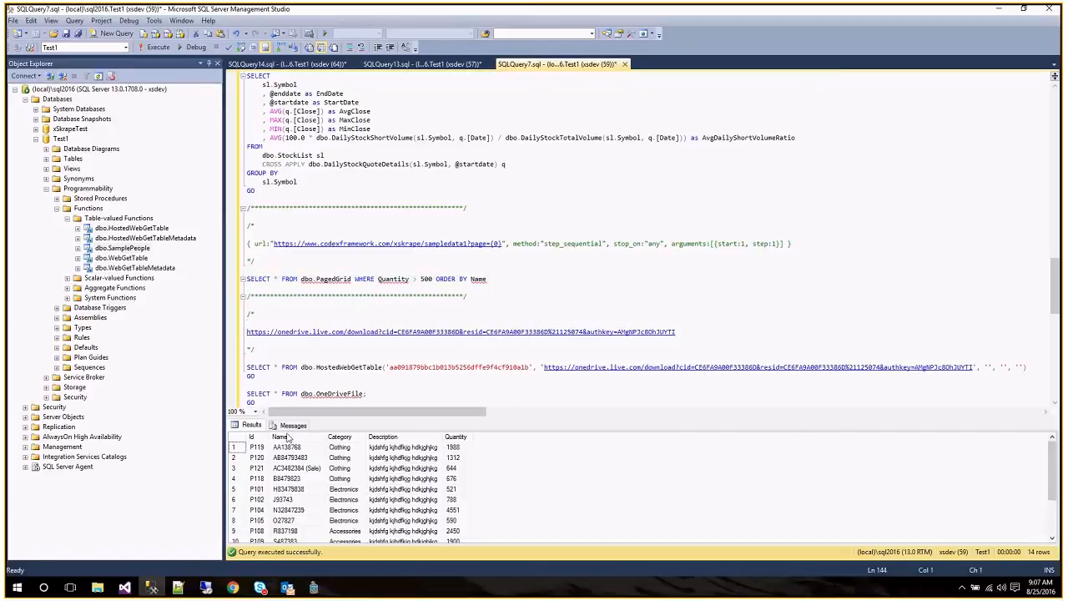
pyautogui.click(232, 587)
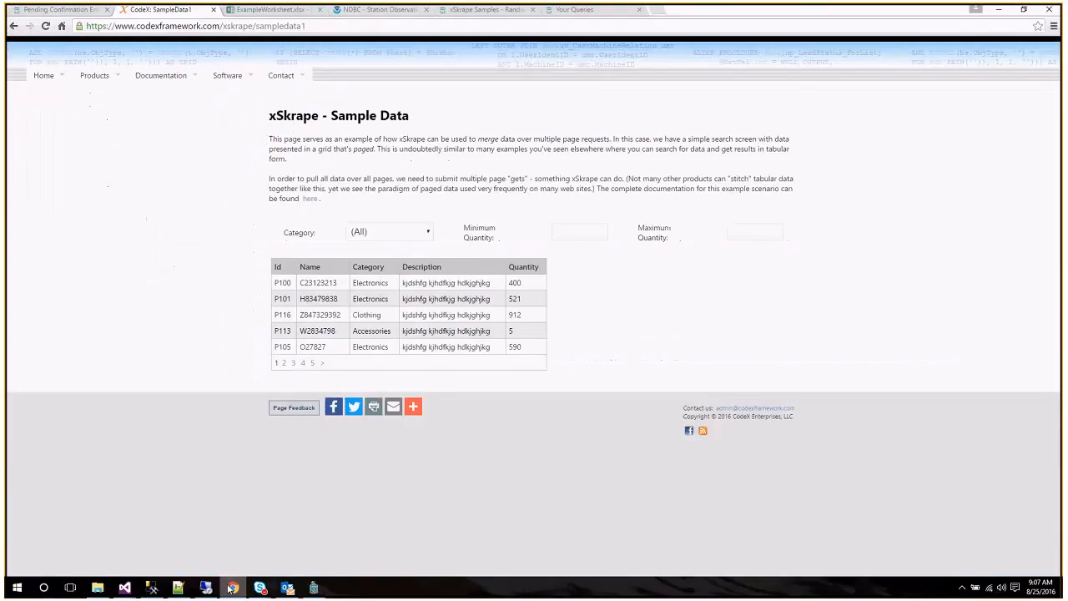
# Step: View ExampleWorksheet.xlsx in Excel Online with its three people rows
pyautogui.click(267, 9)
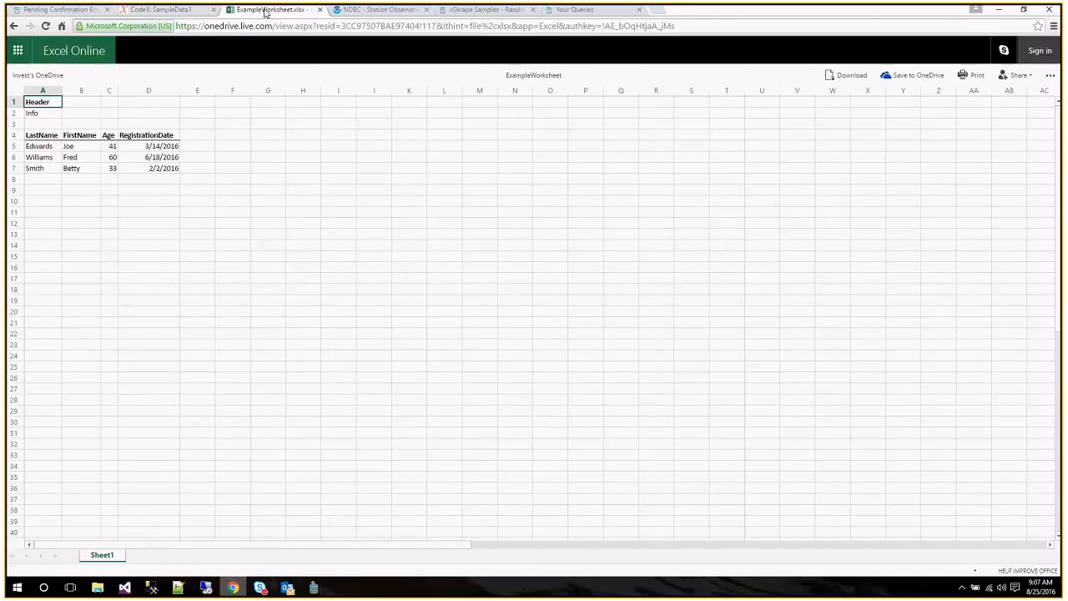
pyautogui.moveTo(193, 159)
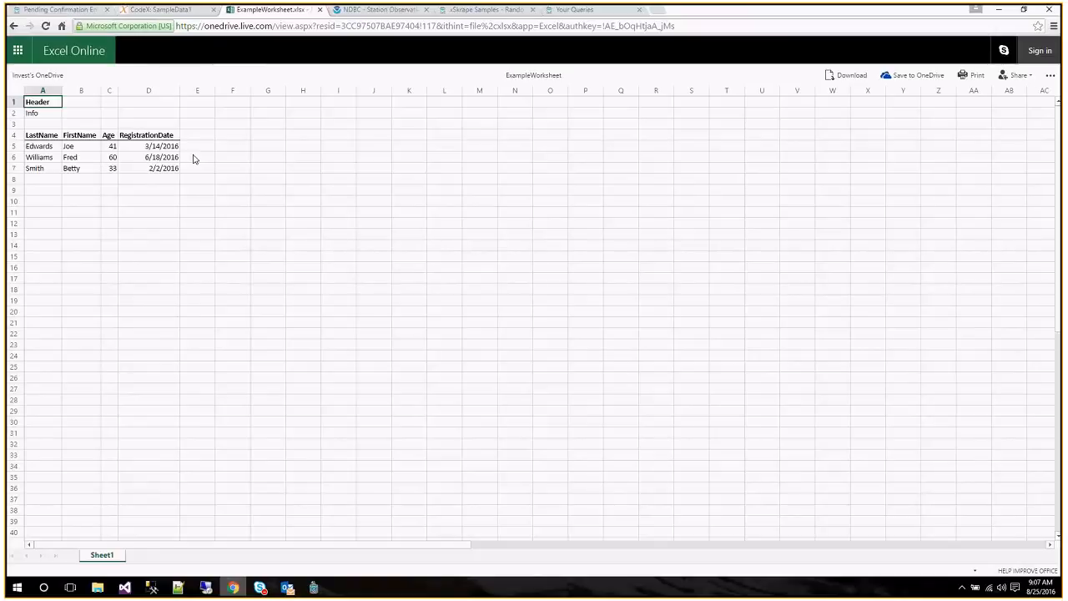
pyautogui.moveTo(58, 134)
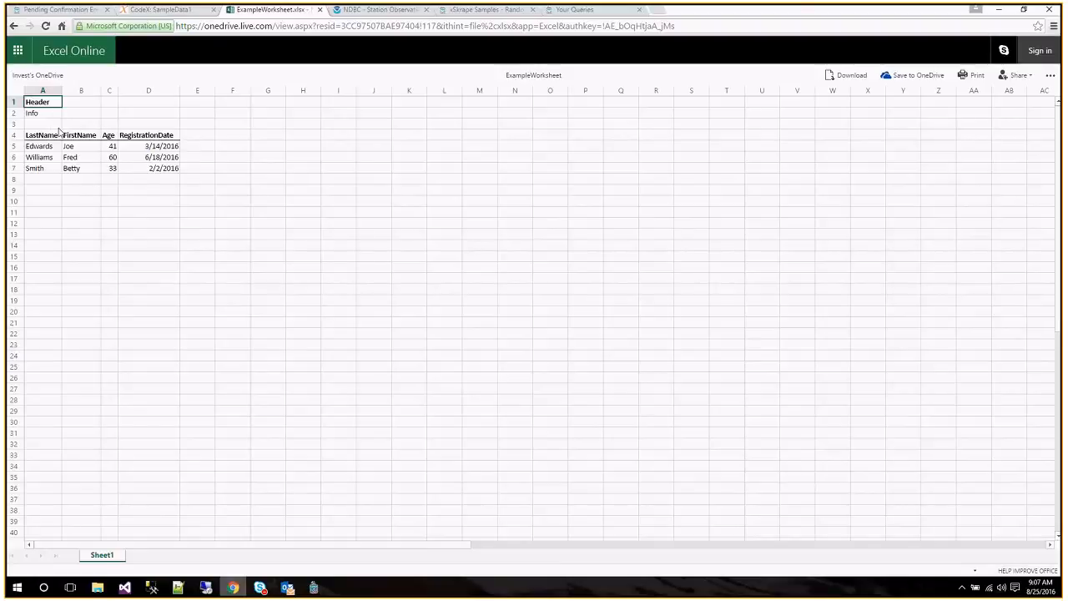
pyautogui.moveTo(136, 282)
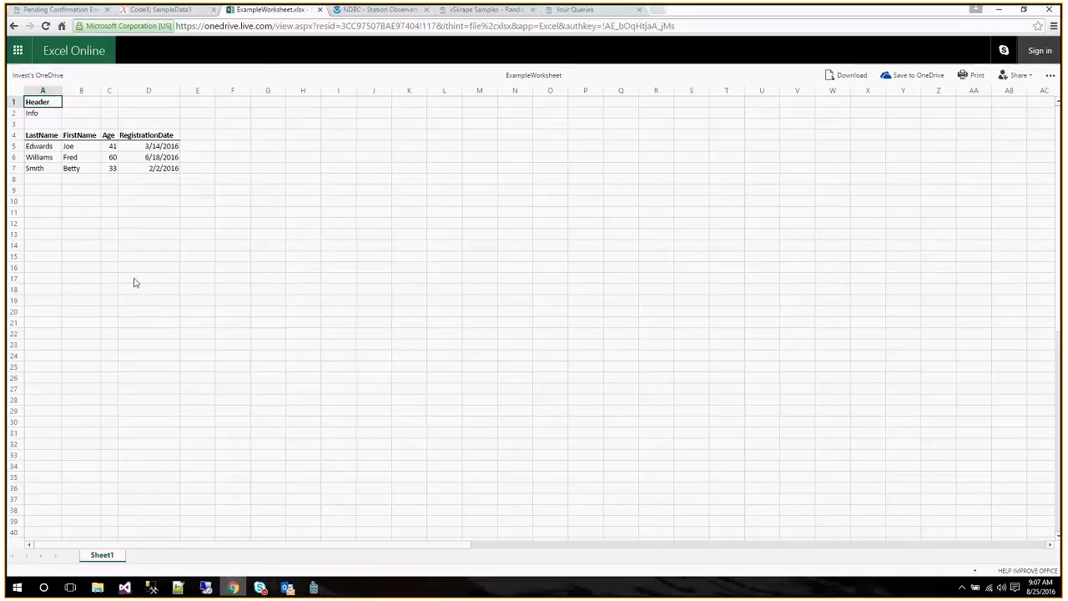
pyautogui.moveTo(223, 569)
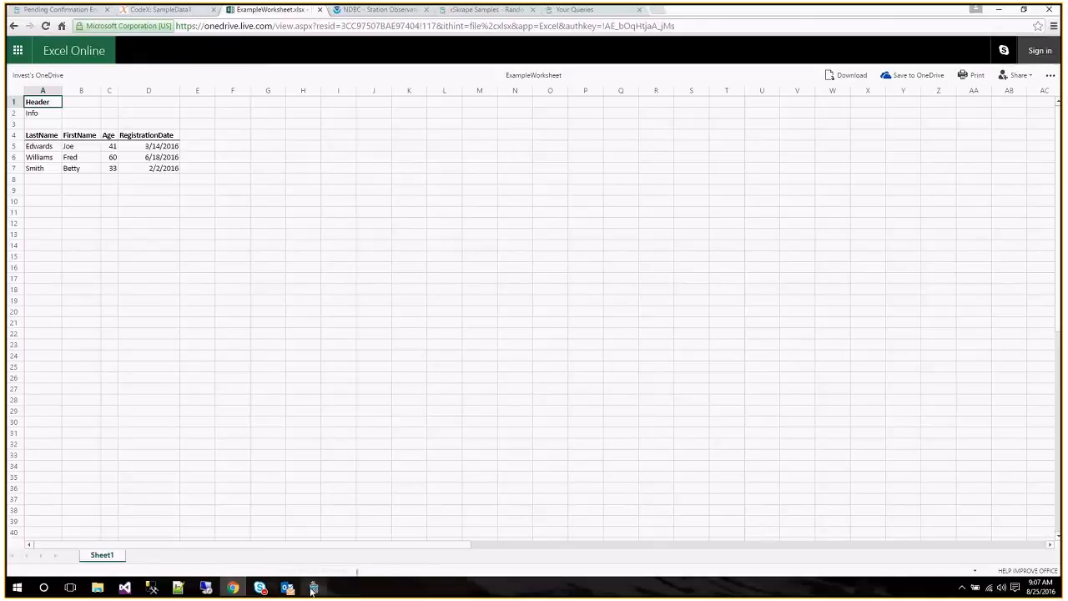
pyautogui.click(177, 586)
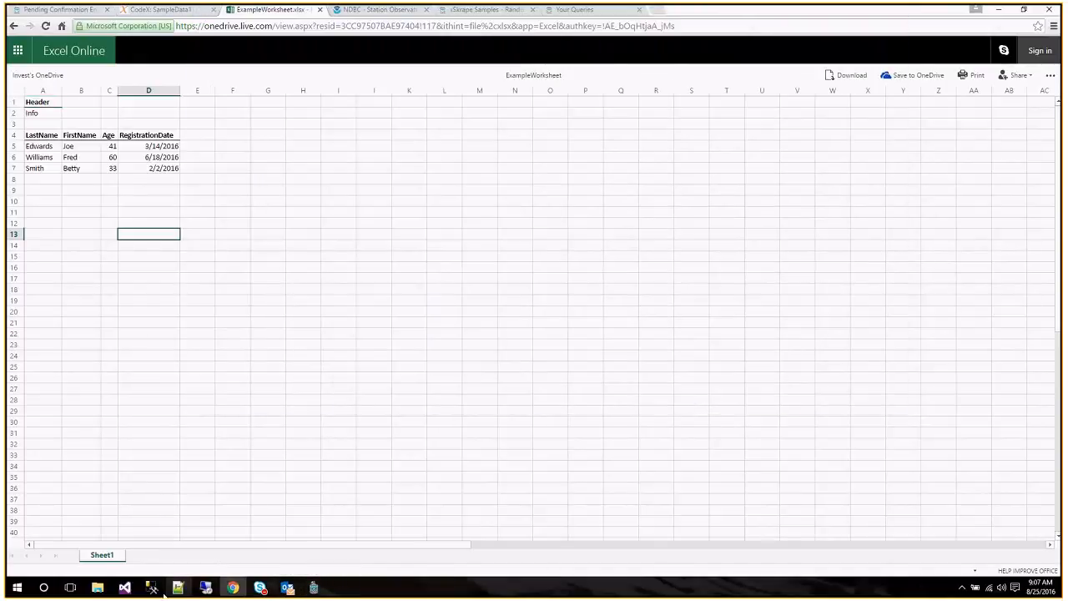
pyautogui.click(152, 587)
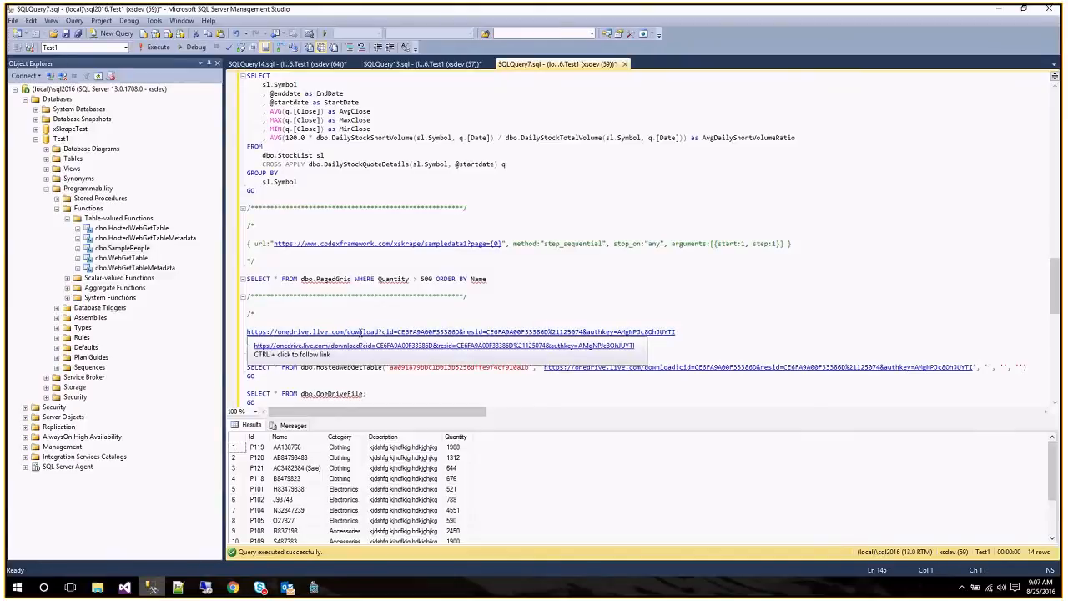
pyautogui.moveTo(321, 388)
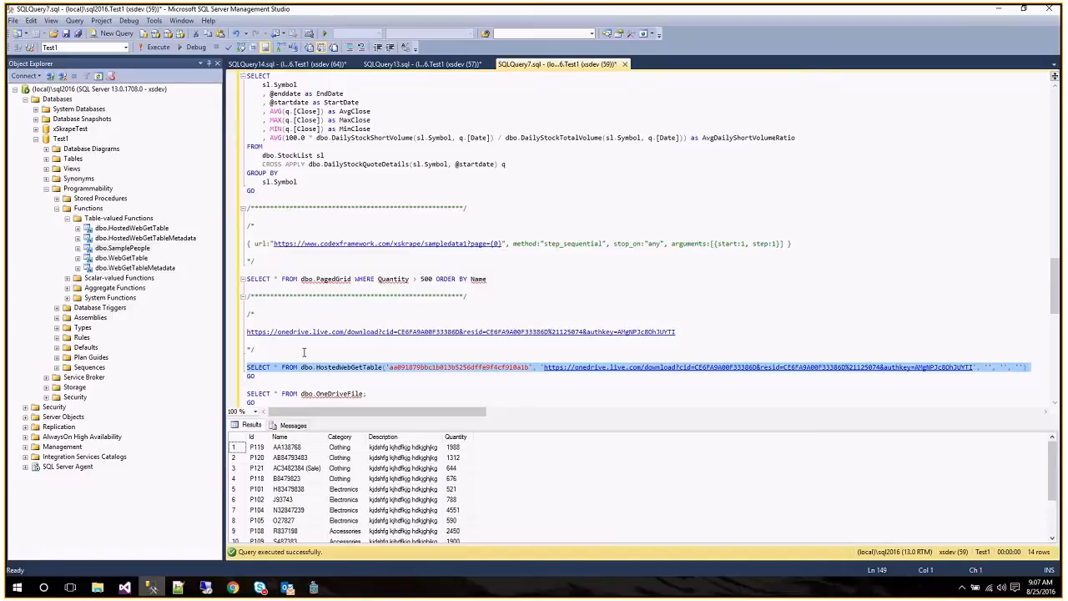
# Step: Run SELECT * FROM dbo.HostedWebGetTable on the OneDrive link and inspect its 12 cells
pyautogui.click(158, 47)
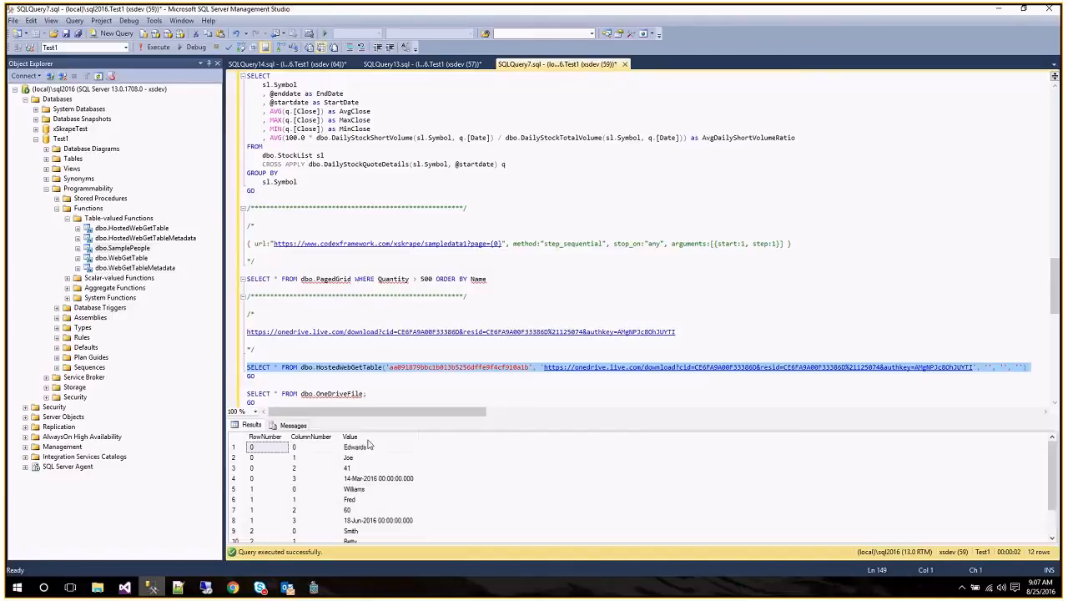
pyautogui.click(266, 457)
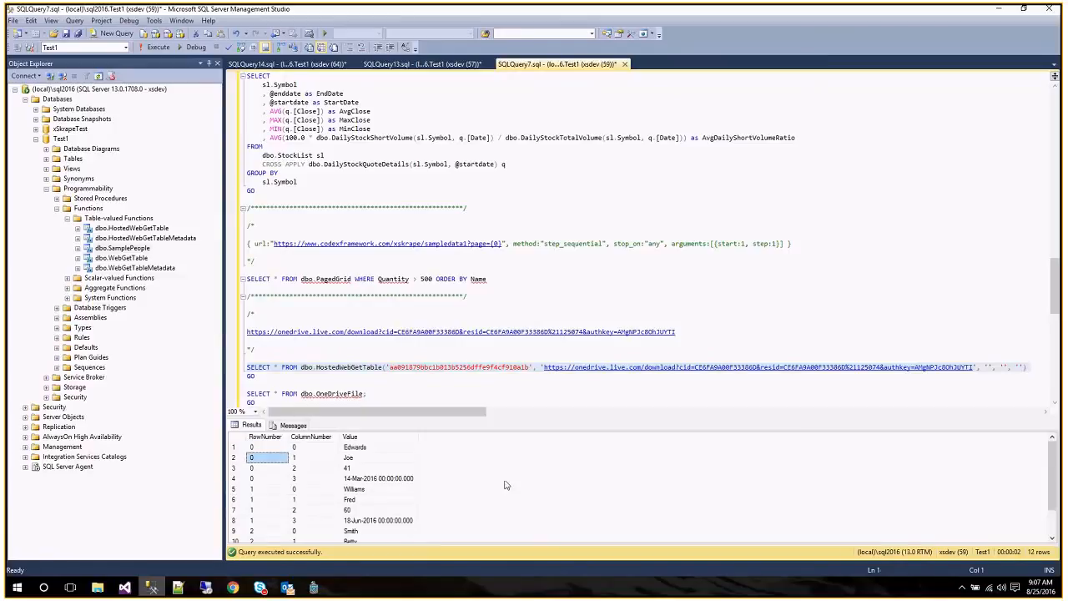
pyautogui.scroll(-3)
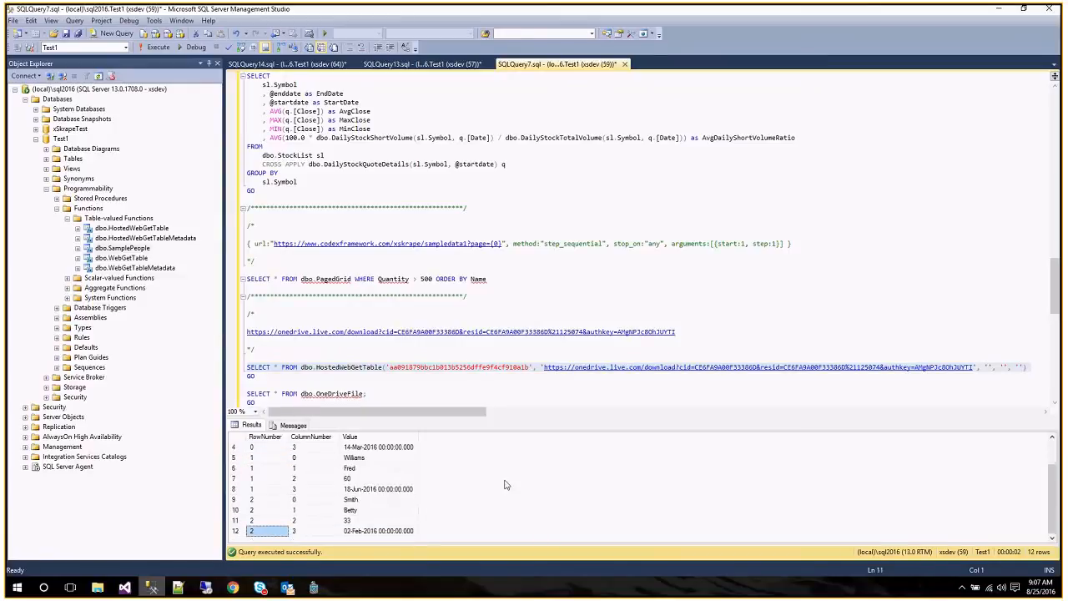
pyautogui.scroll(3)
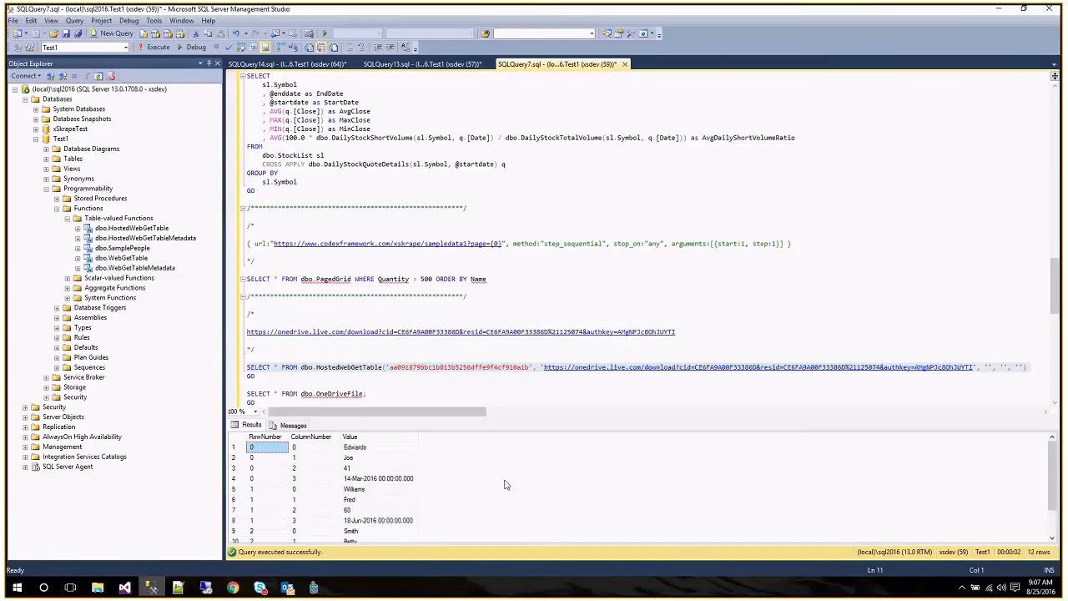
pyautogui.click(378, 446)
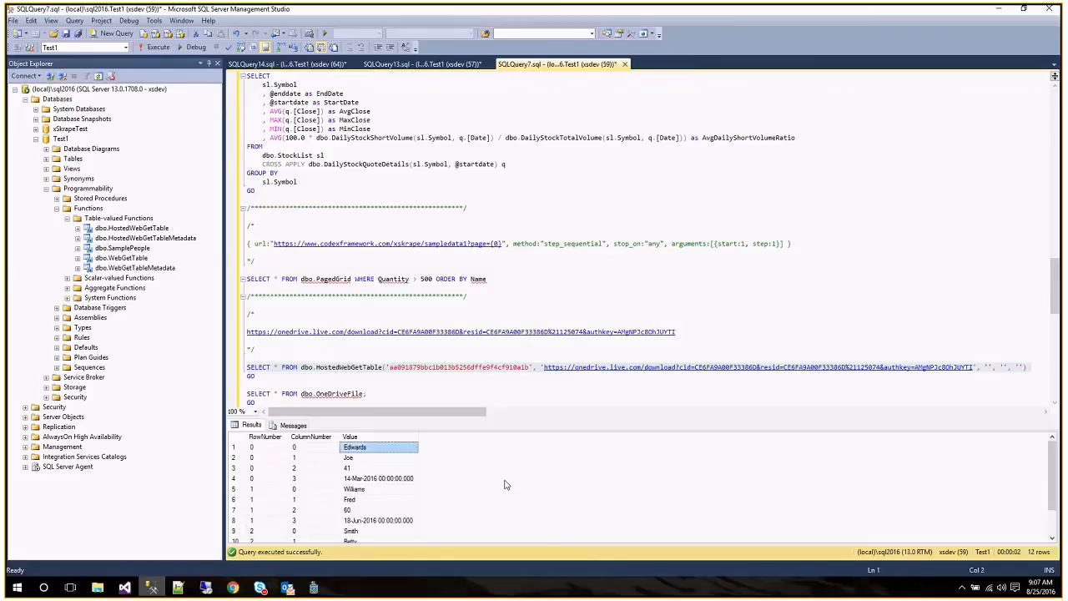
pyautogui.click(267, 446)
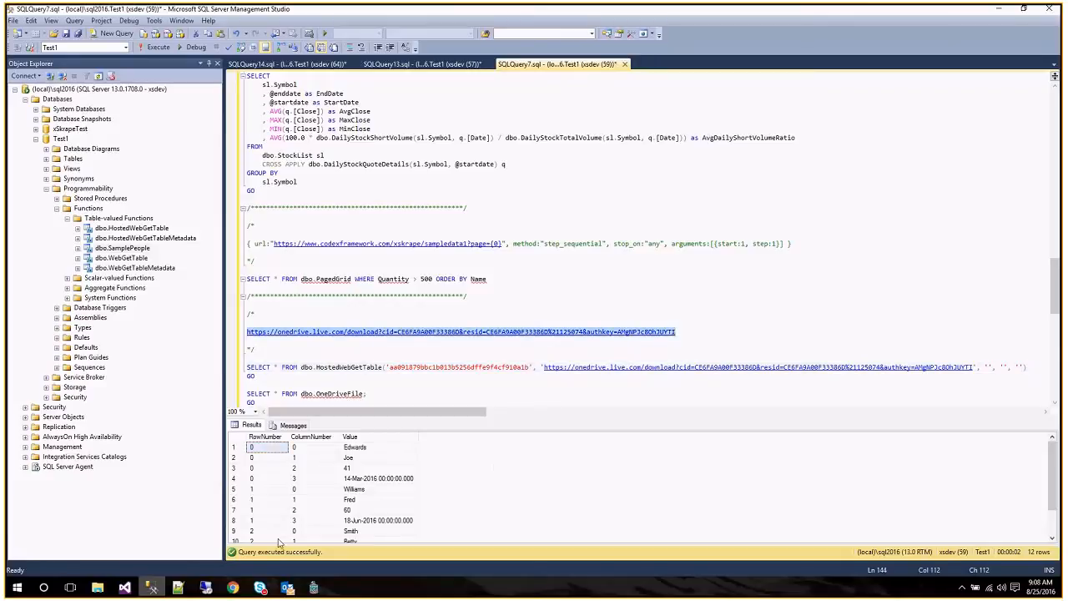
# Step: Copy the OneDrive worksheet URL and generate an xSkrape wrapper view script named OneDriveFile for it
pyautogui.click(697, 188)
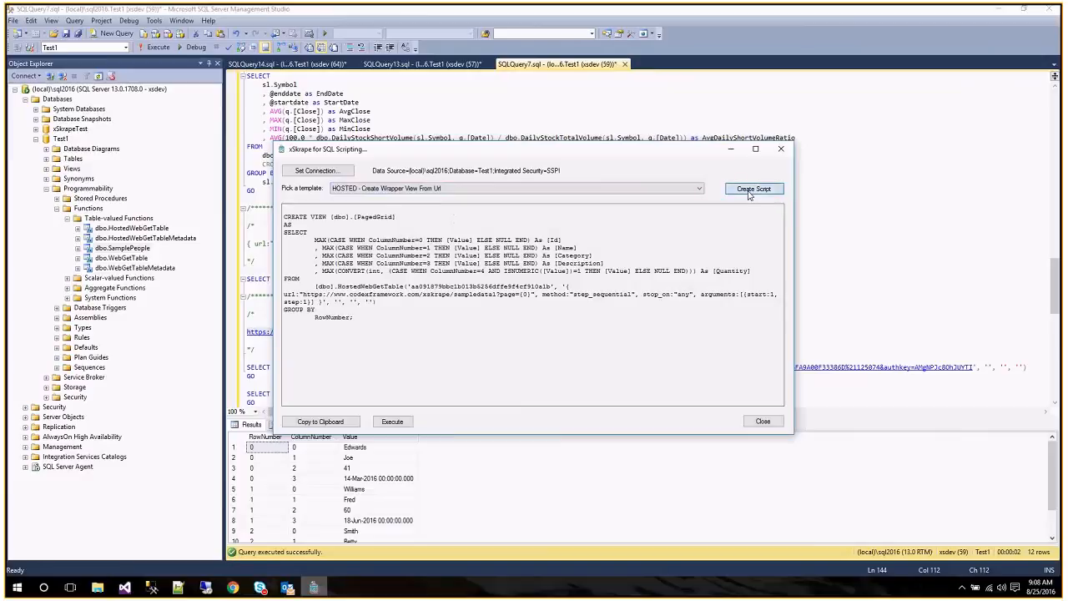
pyautogui.click(753, 188)
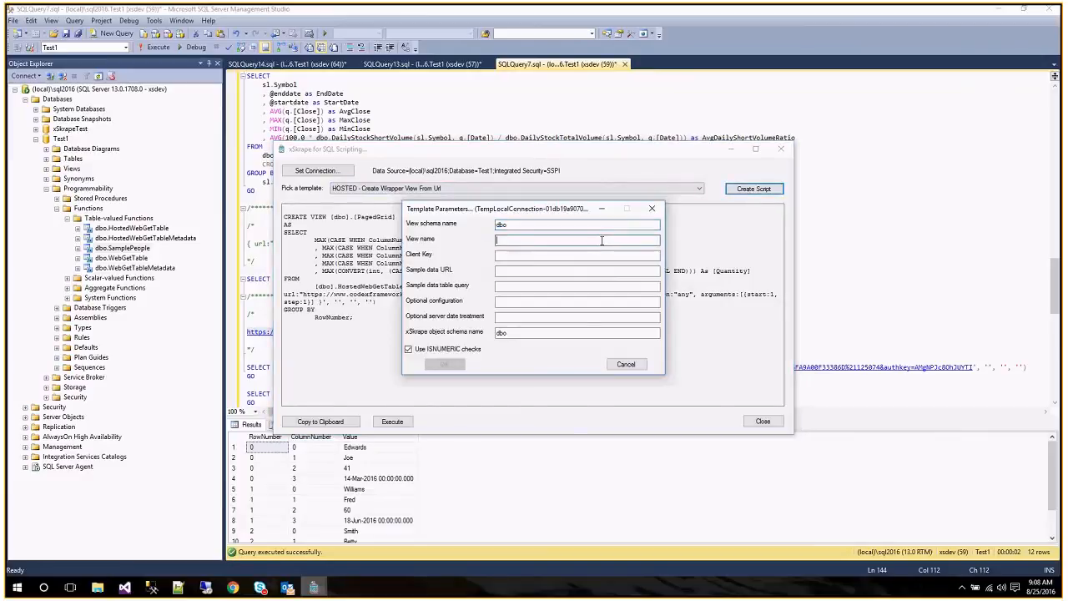
pyautogui.write('OneDriveFile')
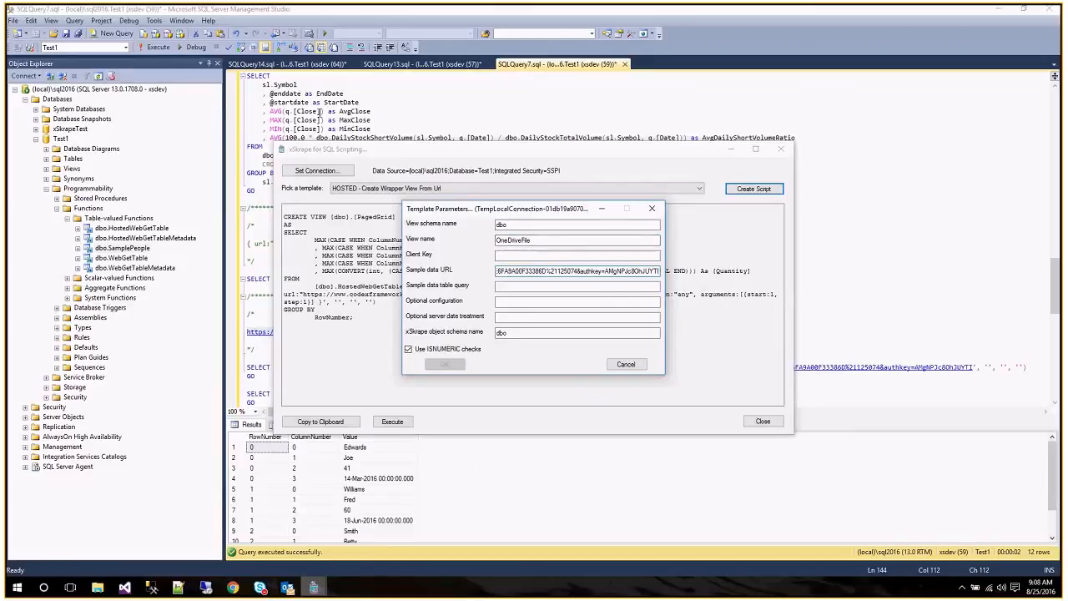
pyautogui.click(625, 363)
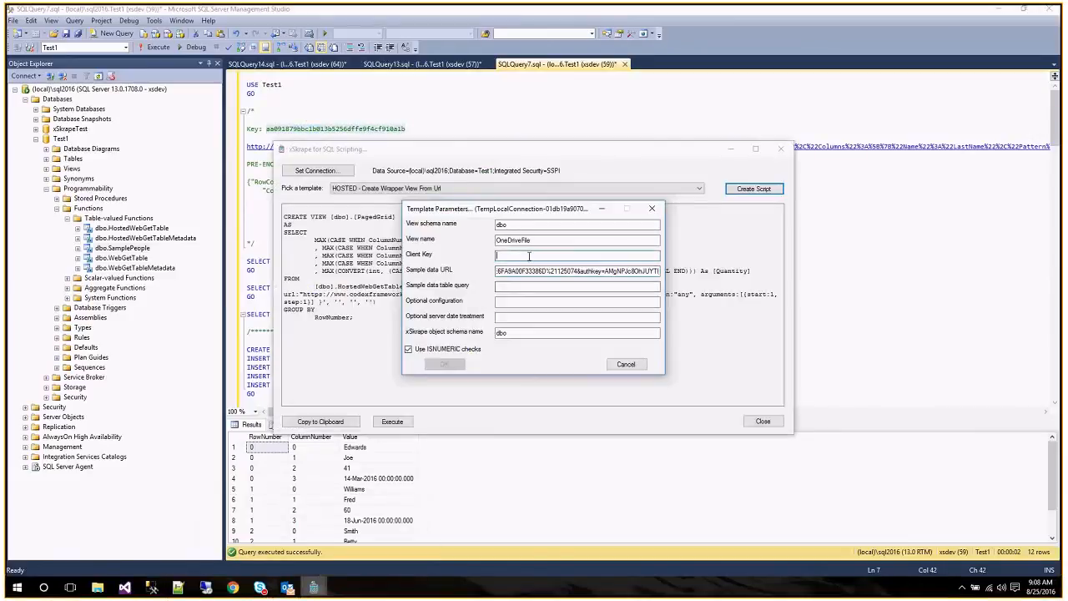
pyautogui.click(445, 364)
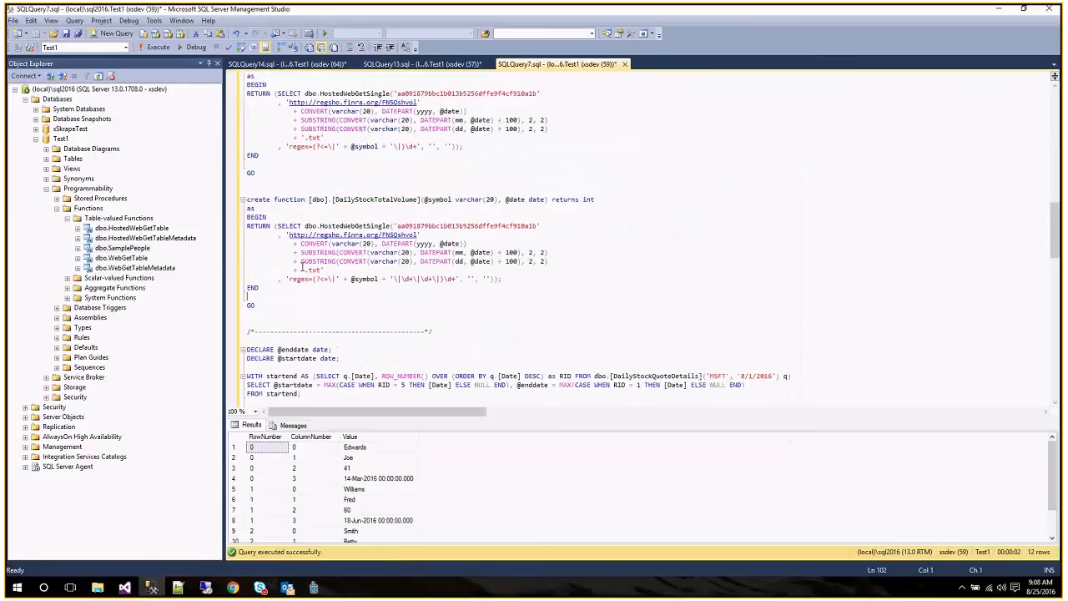
pyautogui.scroll(-3)
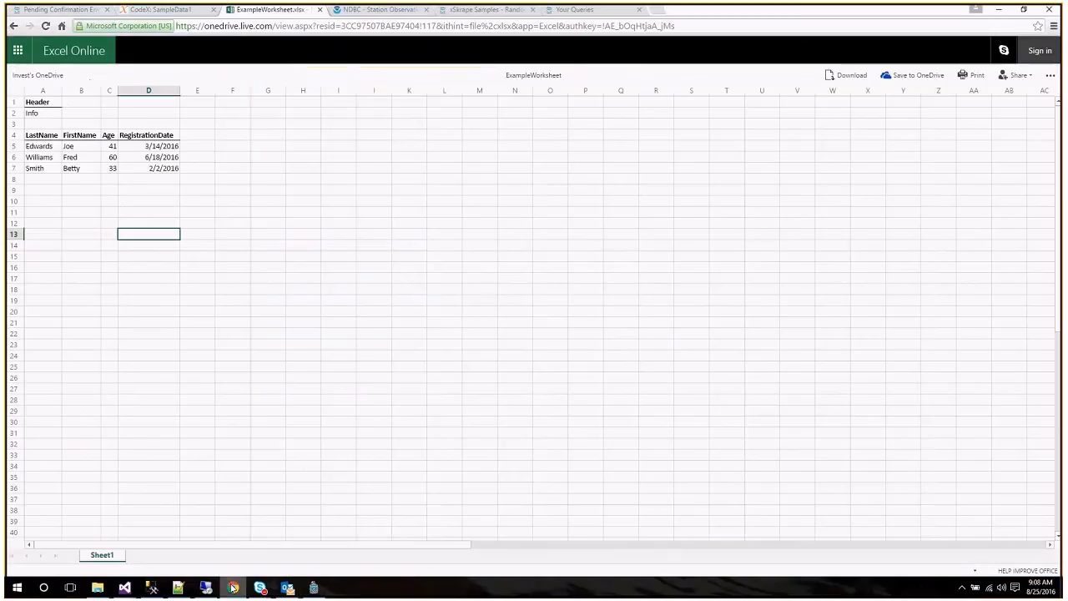
# Step: Point out the LastName cells A4:A7 in ExampleWorksheet, then return to the SQL script
pyautogui.click(149, 146)
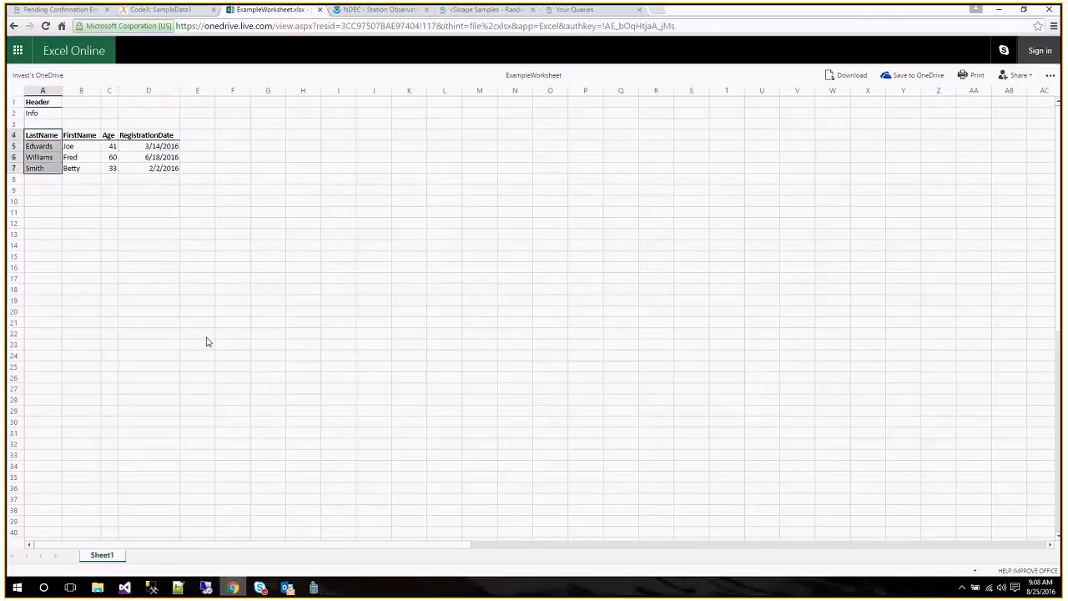
pyautogui.click(41, 124)
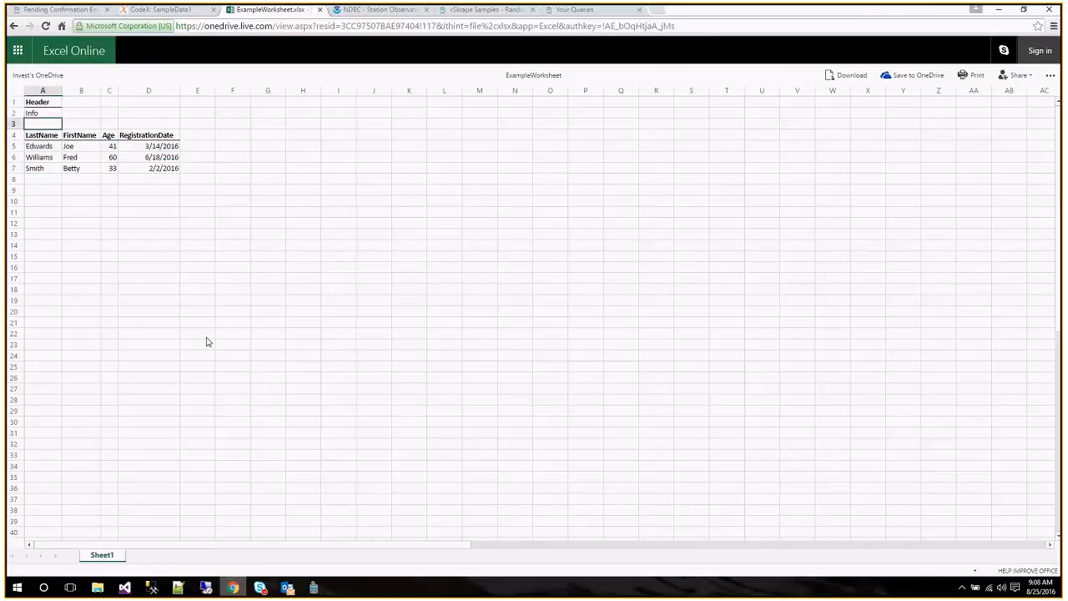
pyautogui.moveTo(294, 559)
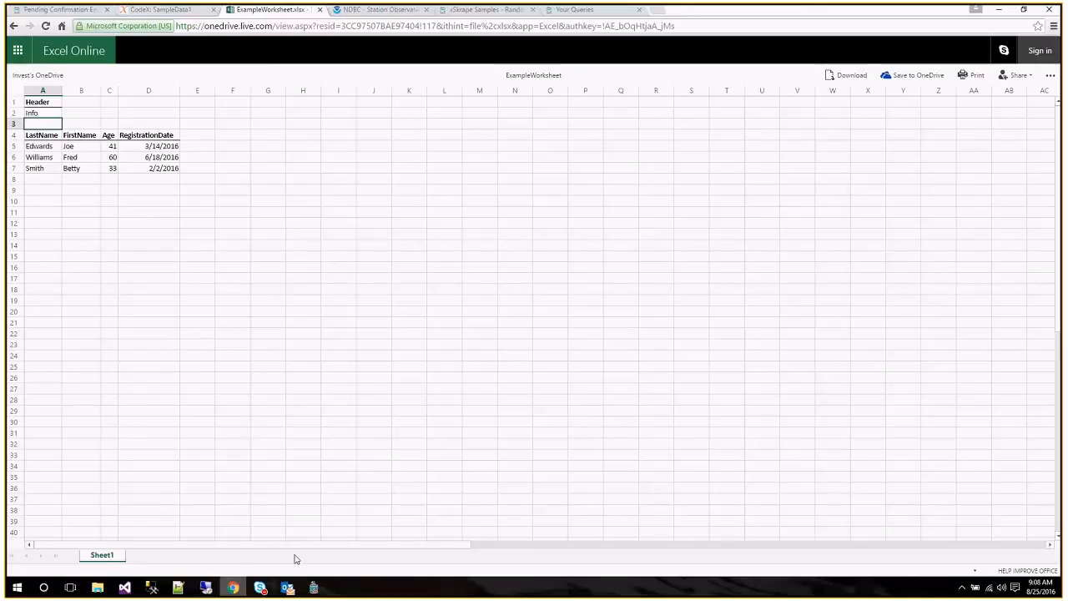
pyautogui.click(151, 588)
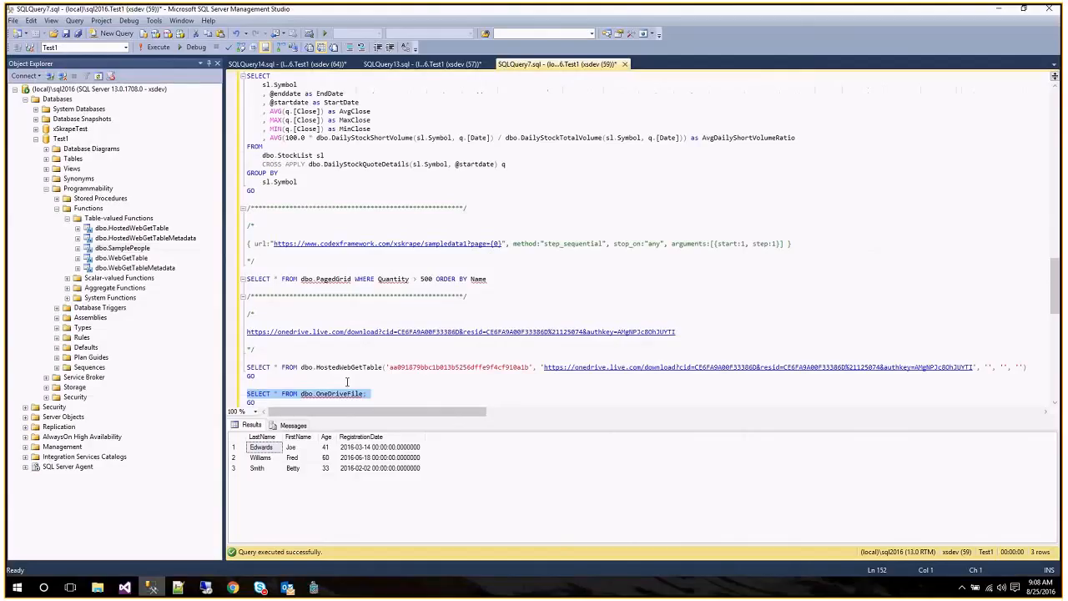
pyautogui.scroll(-3)
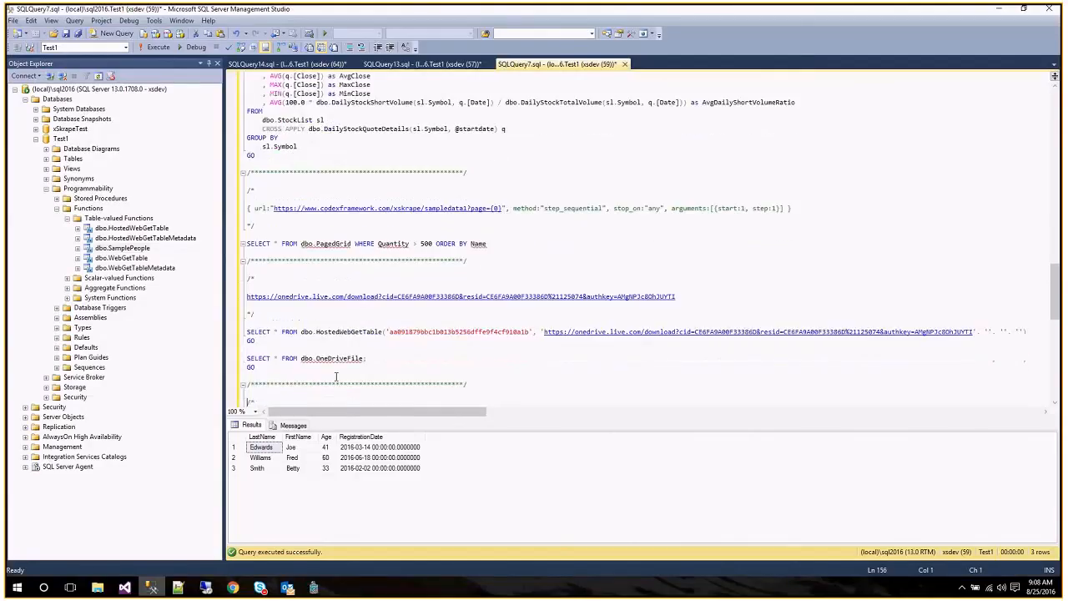
pyautogui.scroll(-3)
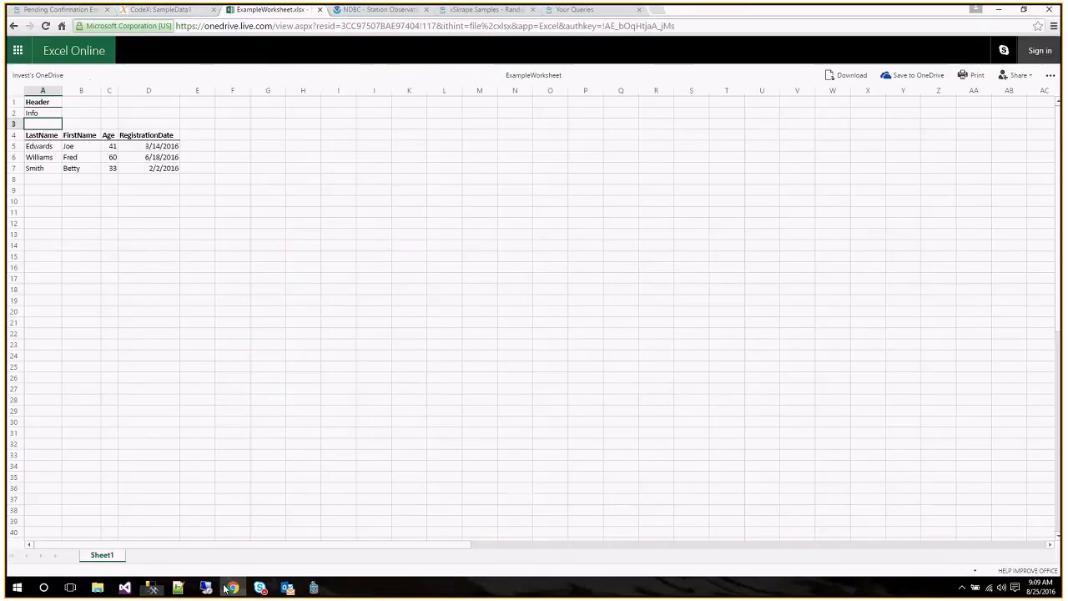
# Step: View the page source of the NDBC Station Observations feed near 40N 73W
pyautogui.click(381, 9)
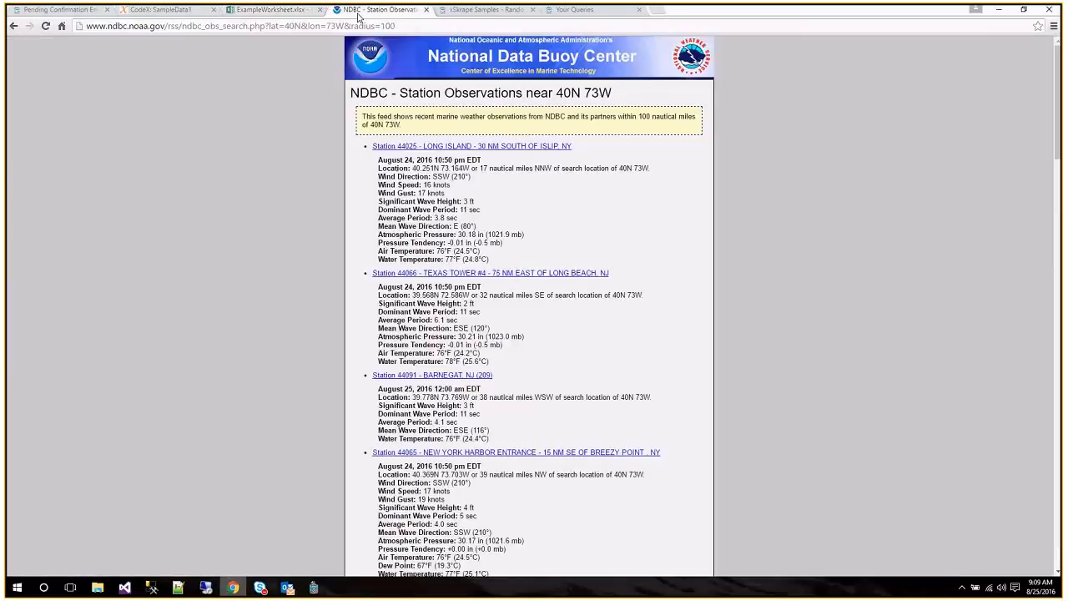
pyautogui.moveTo(295, 159)
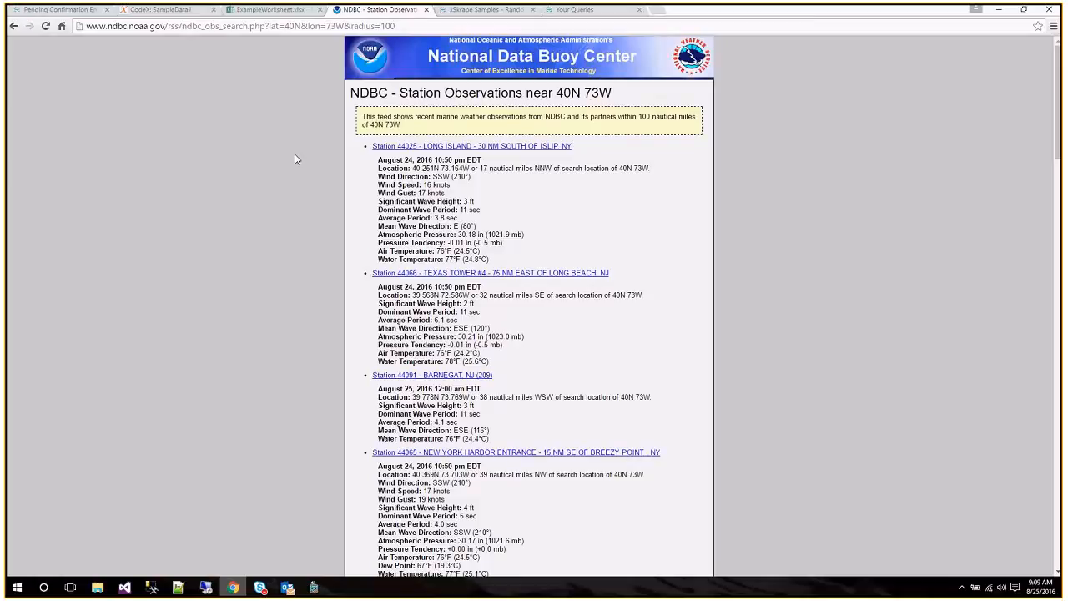
pyautogui.rightClick(296, 158)
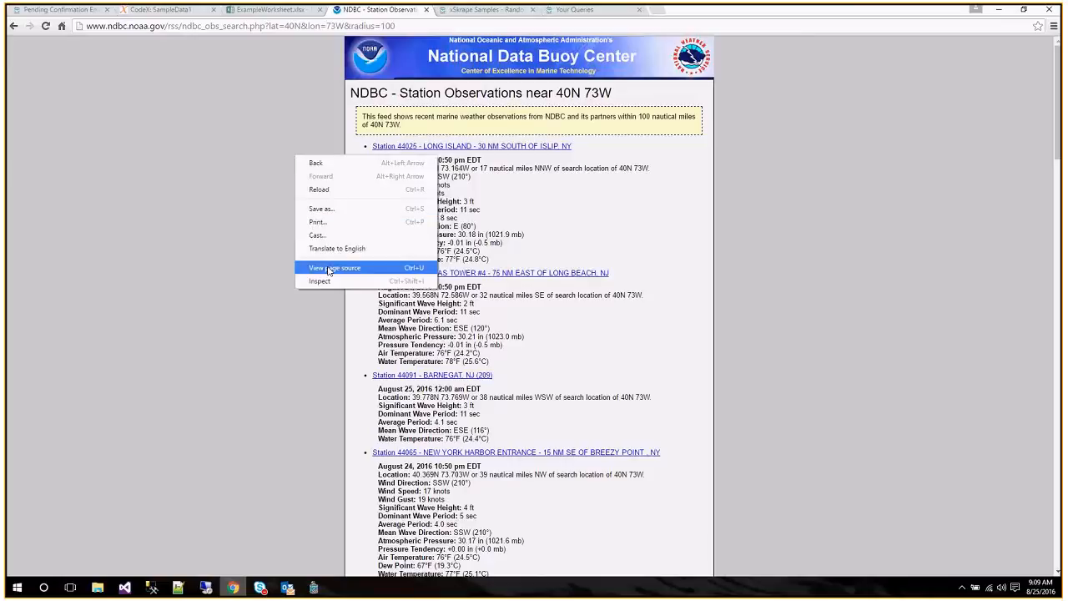
pyautogui.click(335, 267)
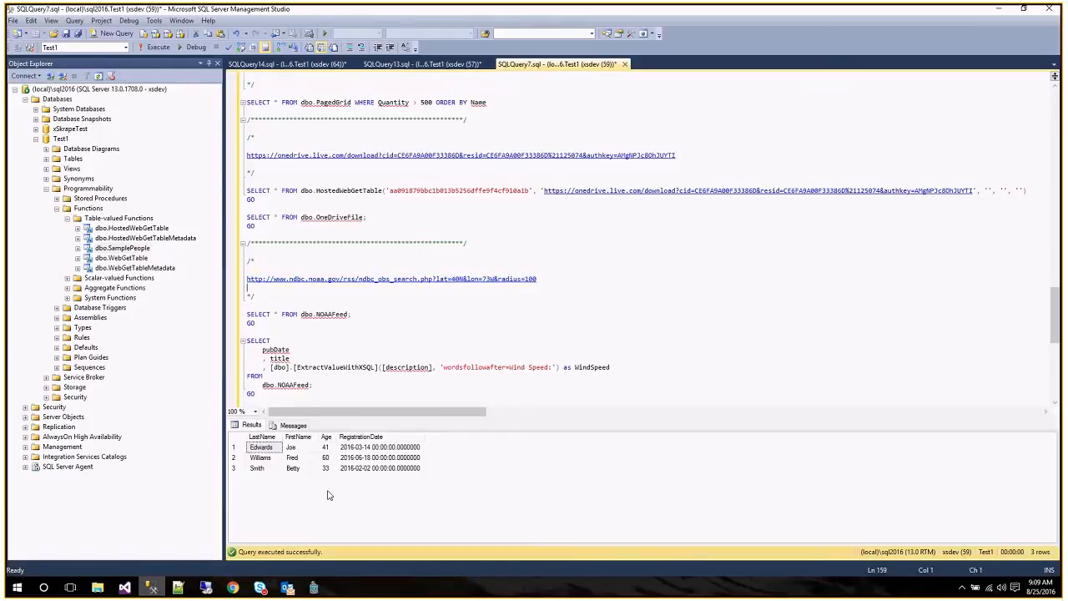
# Step: Fill the NOAAFeed wrapper view parameters with the URL ending ndbc_obs_search.php?lat=40N&lon=73W&radius=100
pyautogui.click(752, 189)
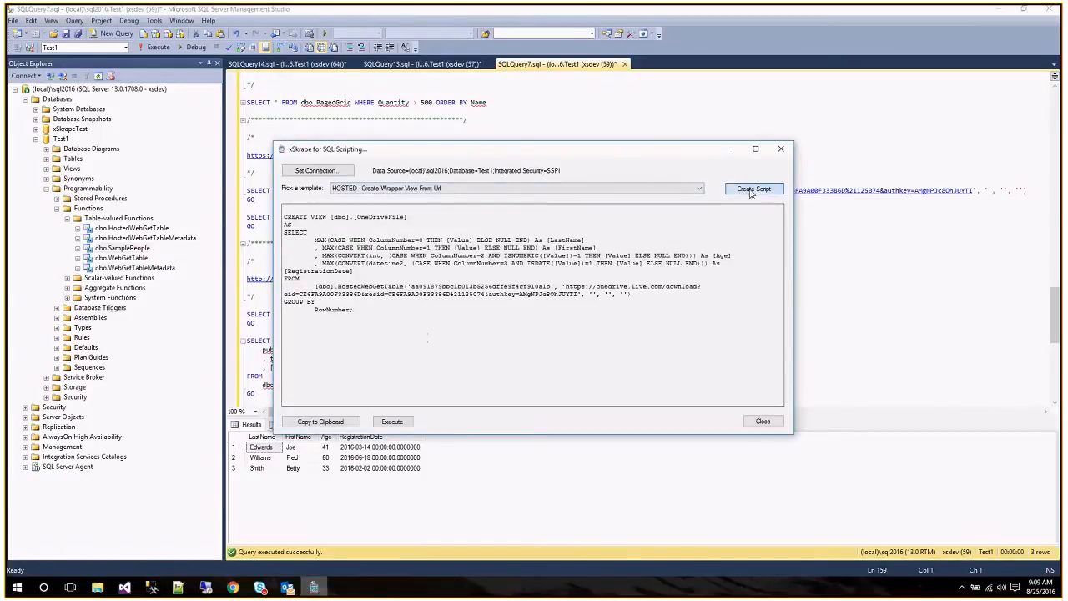
pyautogui.click(753, 189)
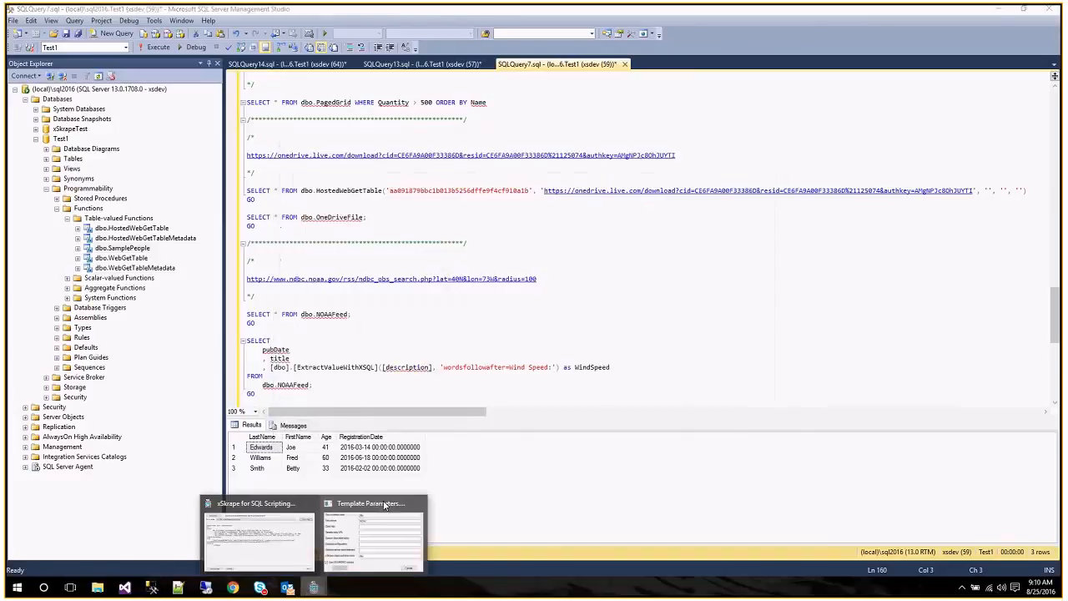
pyautogui.click(371, 534)
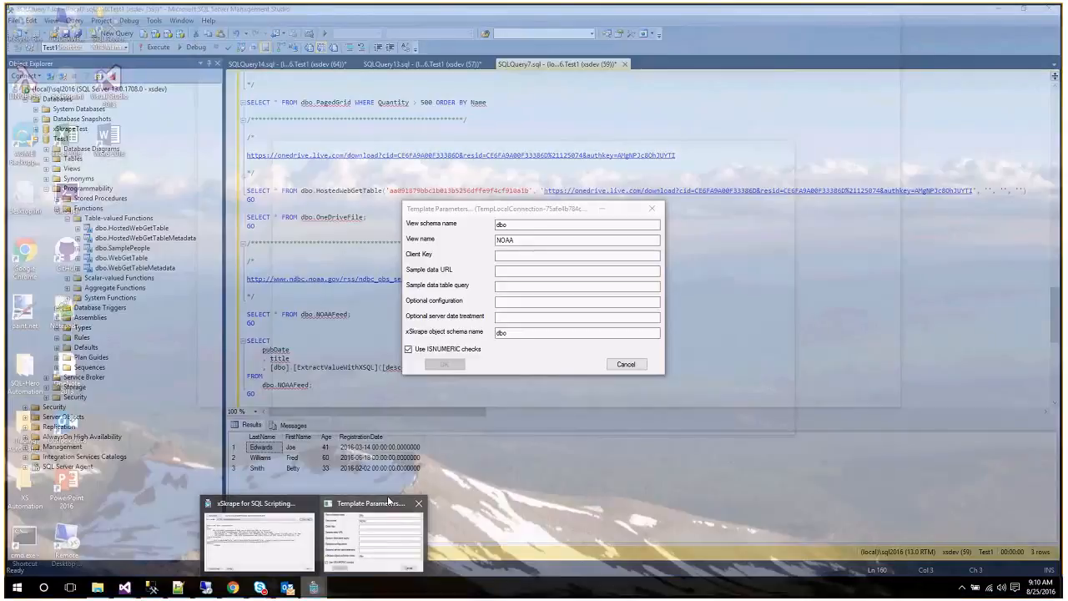
pyautogui.click(259, 534)
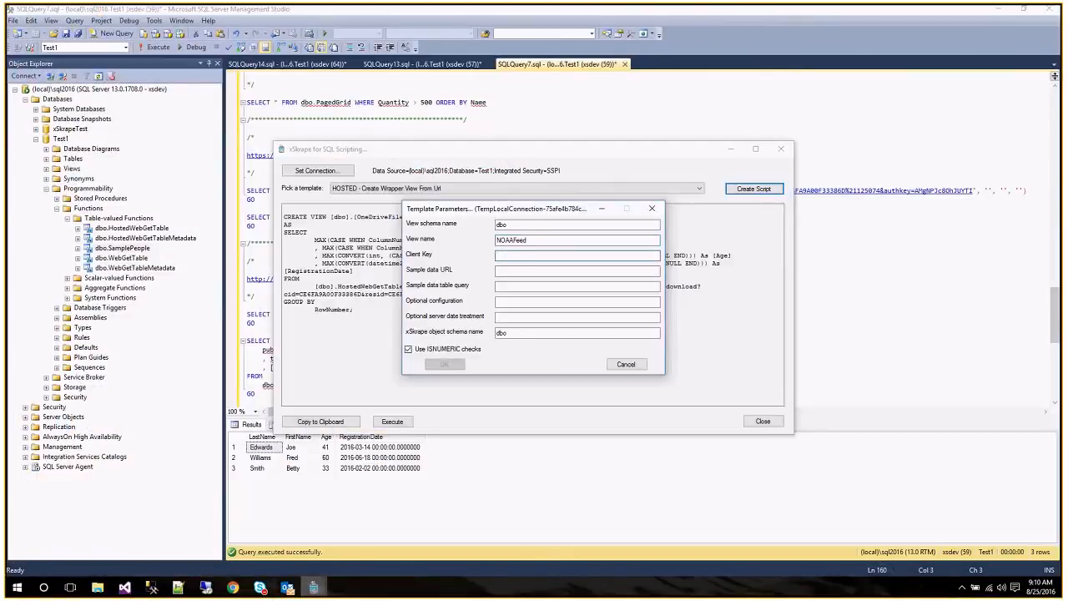
pyautogui.write('gov/rss/ndbc_obs_search.php?lat=40N&lon=73W&radius=100')
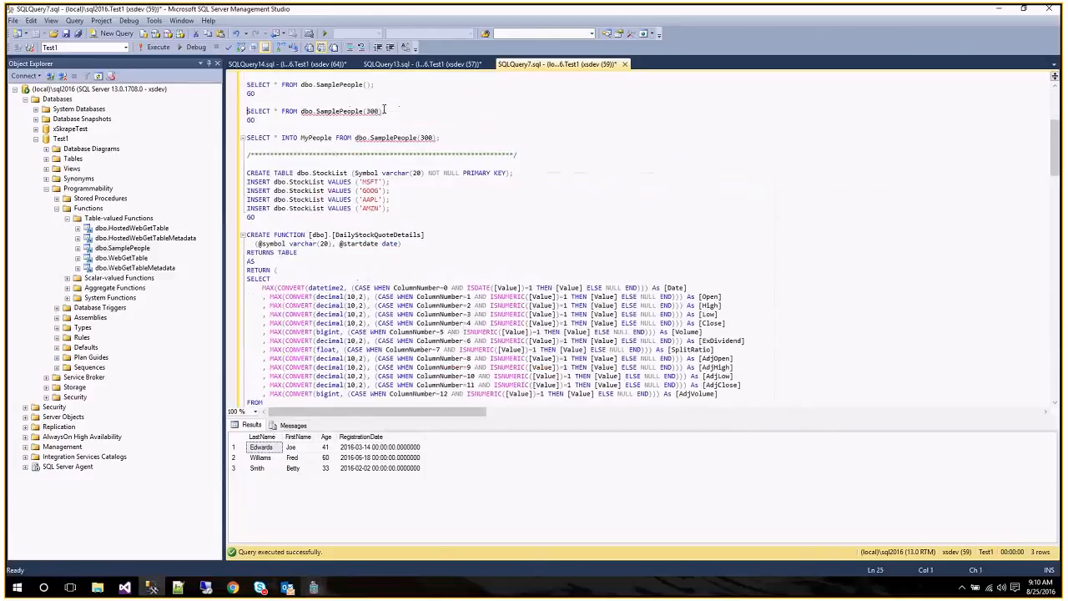
pyautogui.scroll(3)
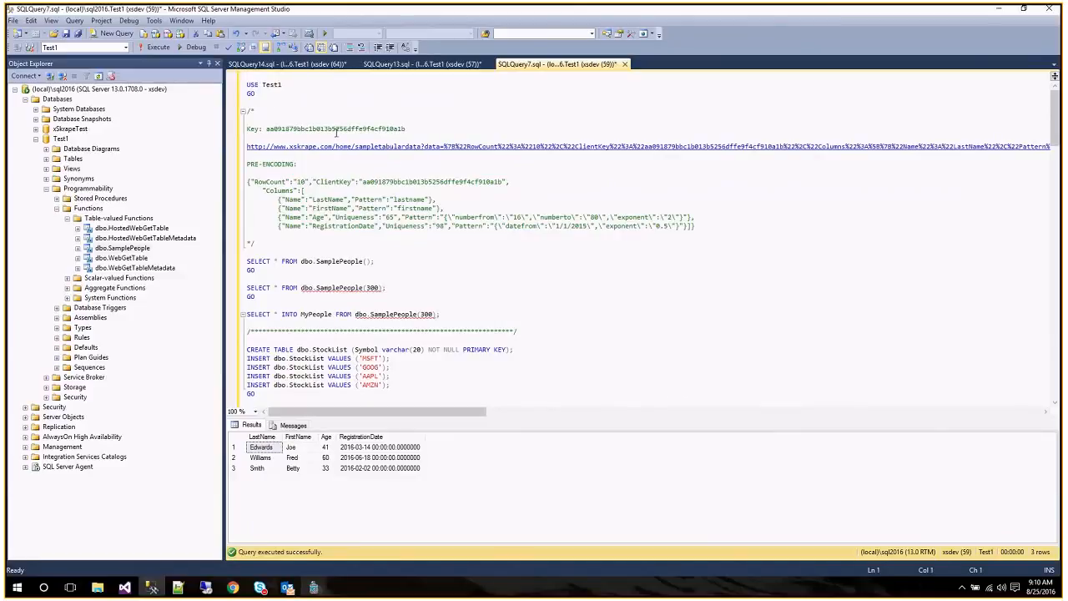
pyautogui.scroll(-3)
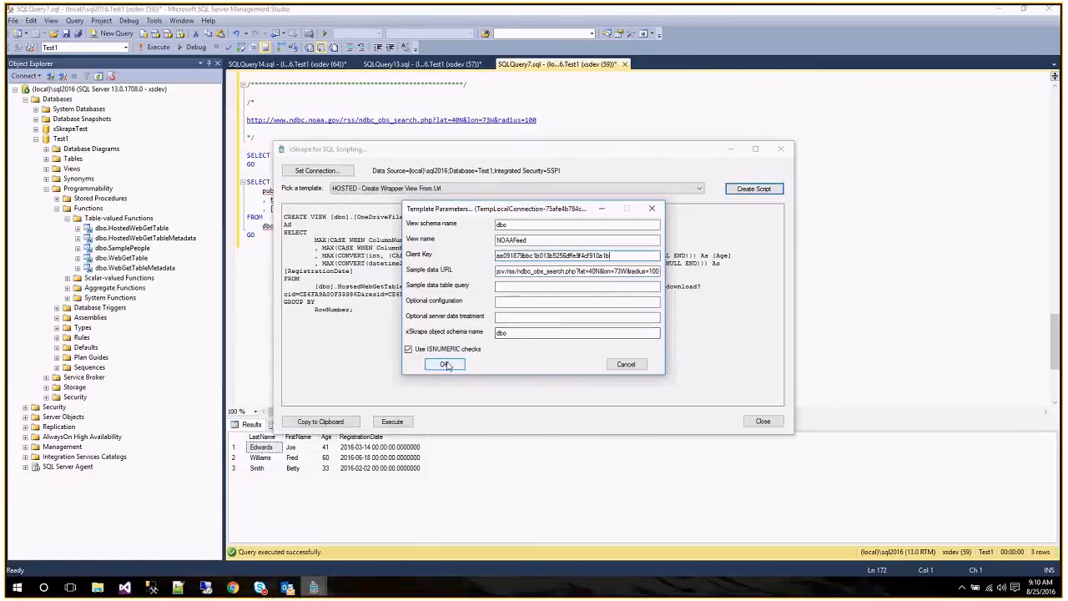
# Step: Confirm and execute the generated dbo.NOAAFeed view script, then close xSkrape scripting
pyautogui.click(444, 364)
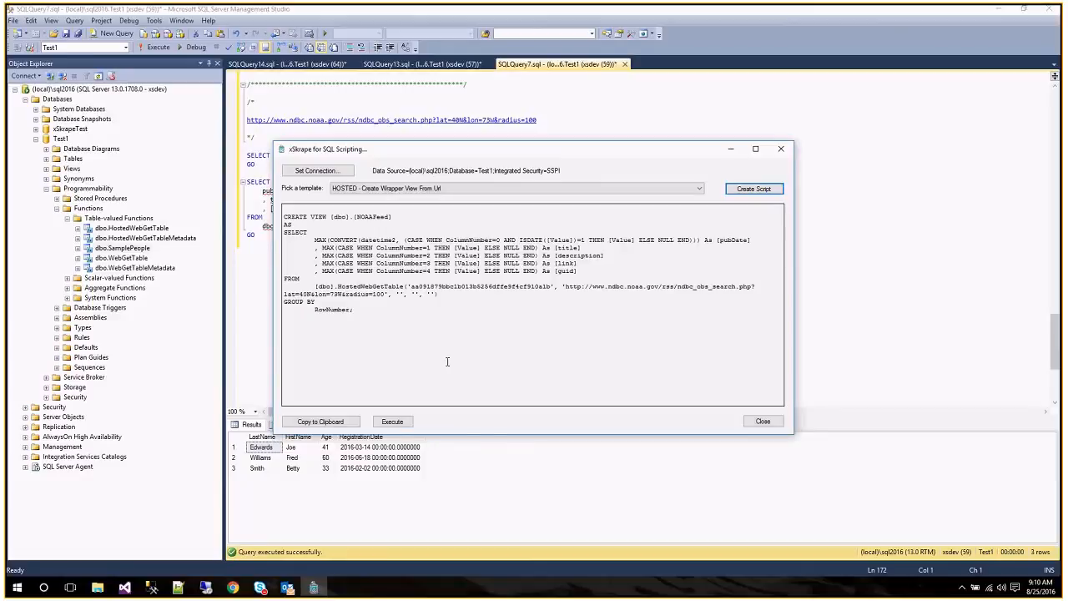
pyautogui.click(392, 421)
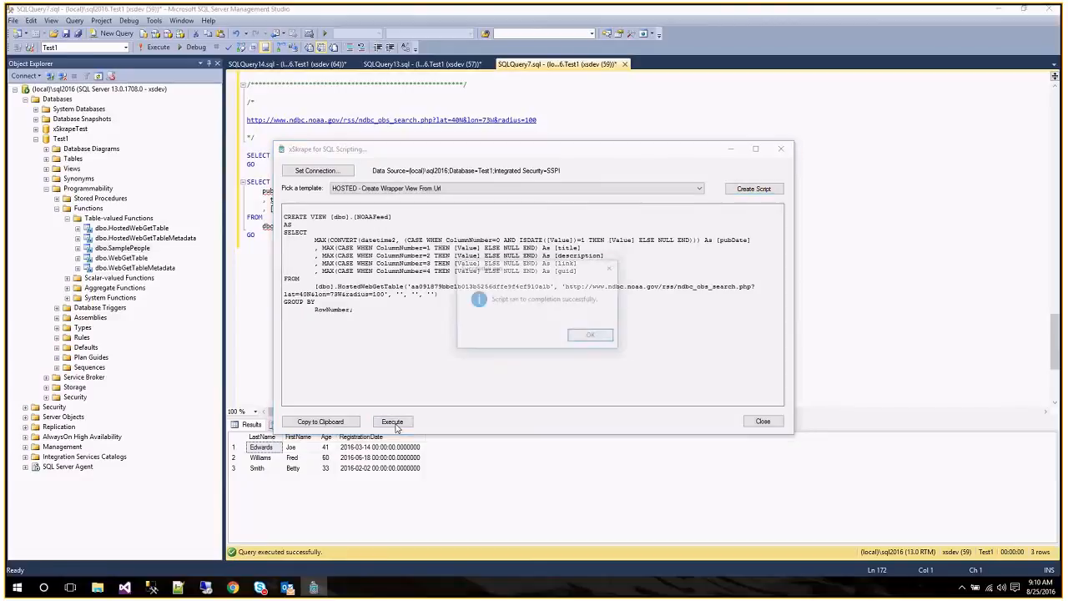
pyautogui.click(590, 335)
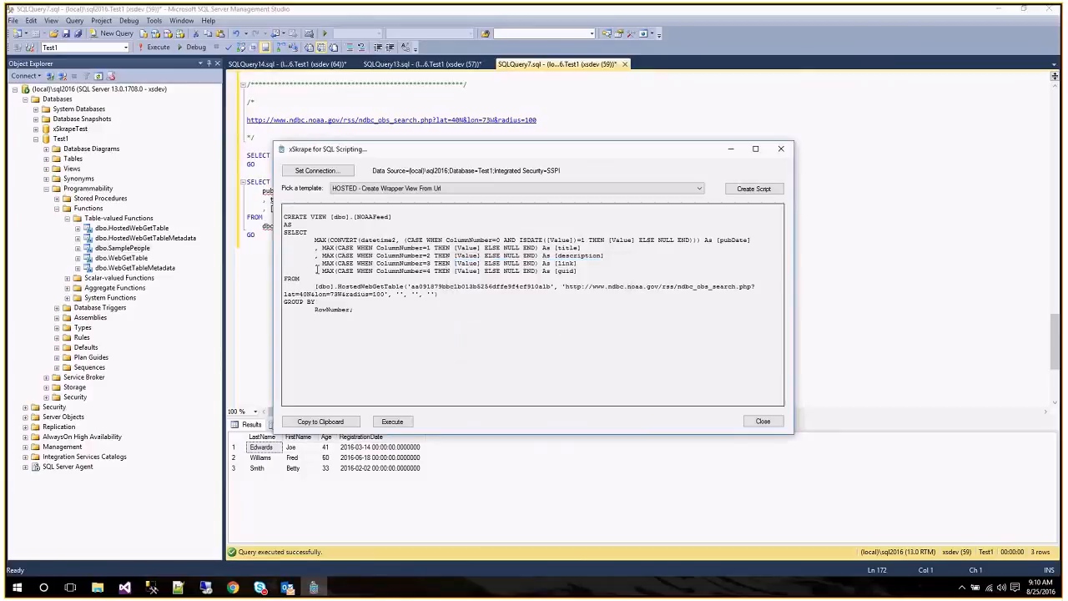
pyautogui.click(762, 421)
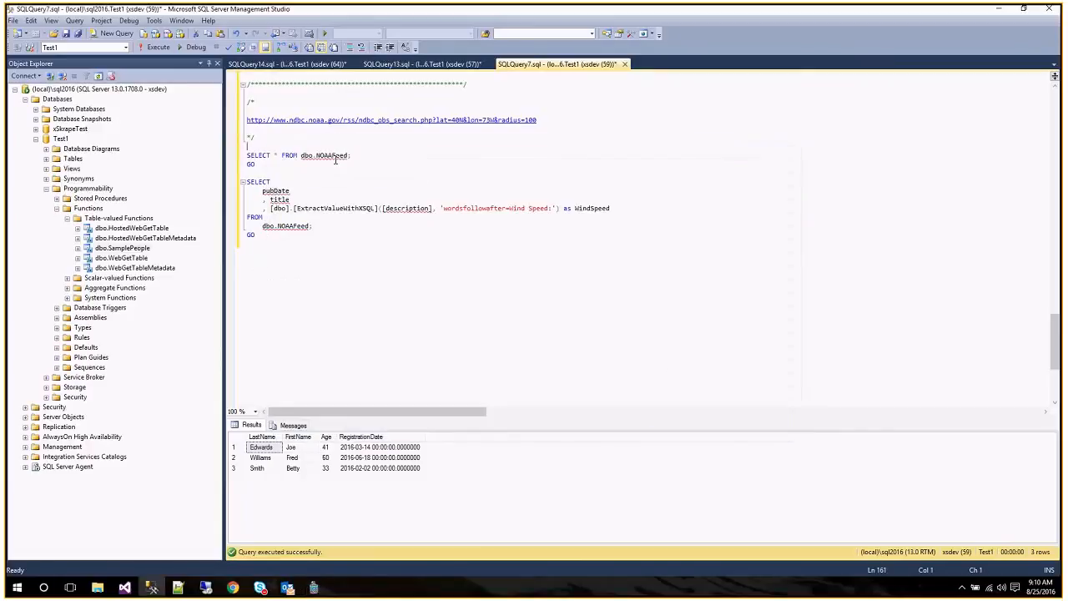
# Step: Run SELECT * FROM dbo.NOAAFeed and inspect a station's description value among the 29 rows
pyautogui.click(158, 47)
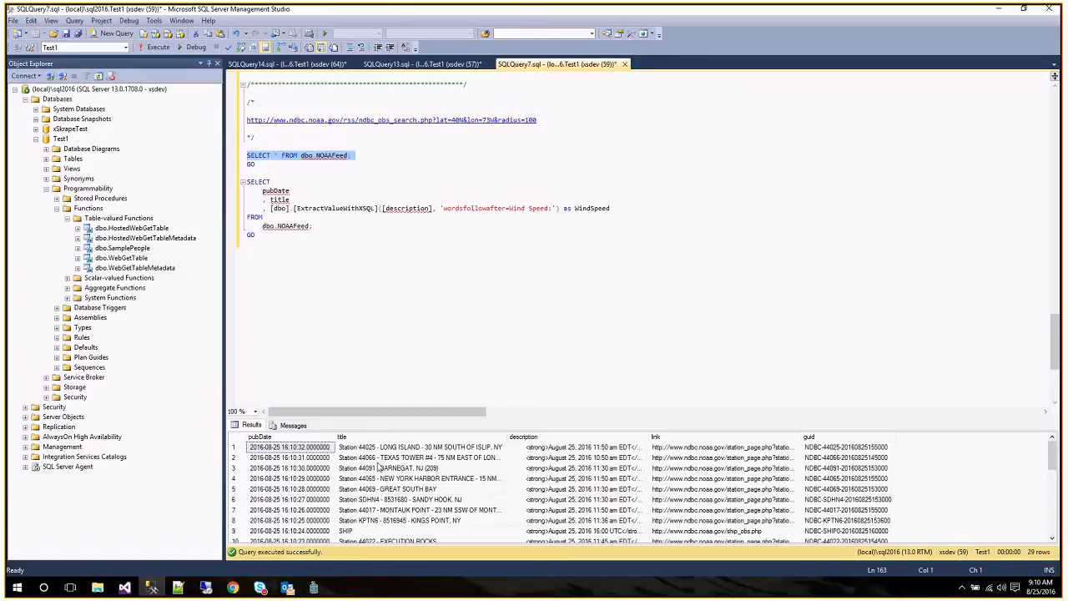
pyautogui.moveTo(805, 466)
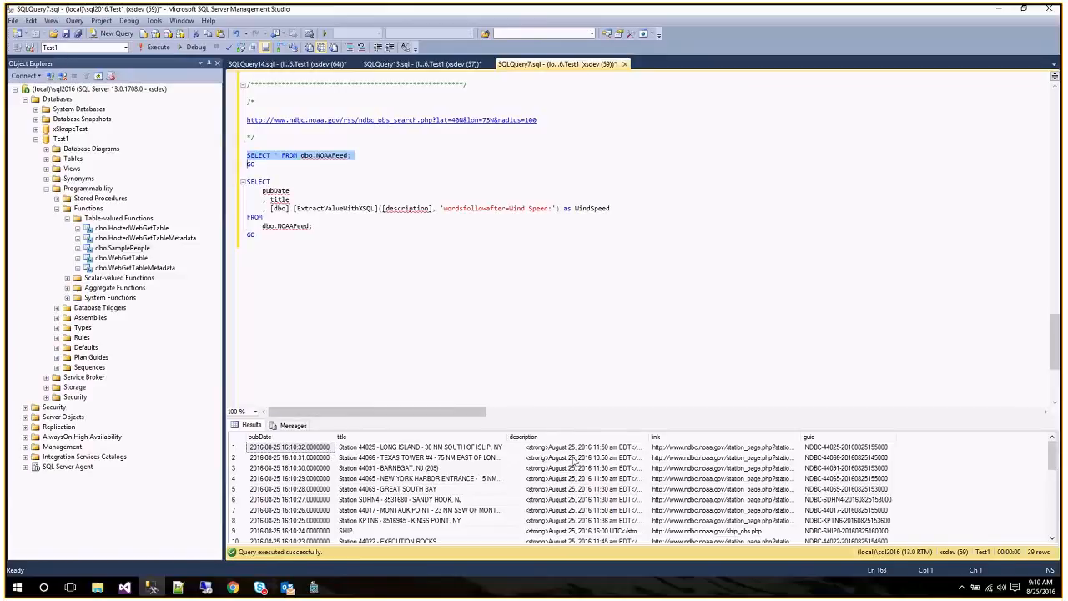
pyautogui.click(581, 458)
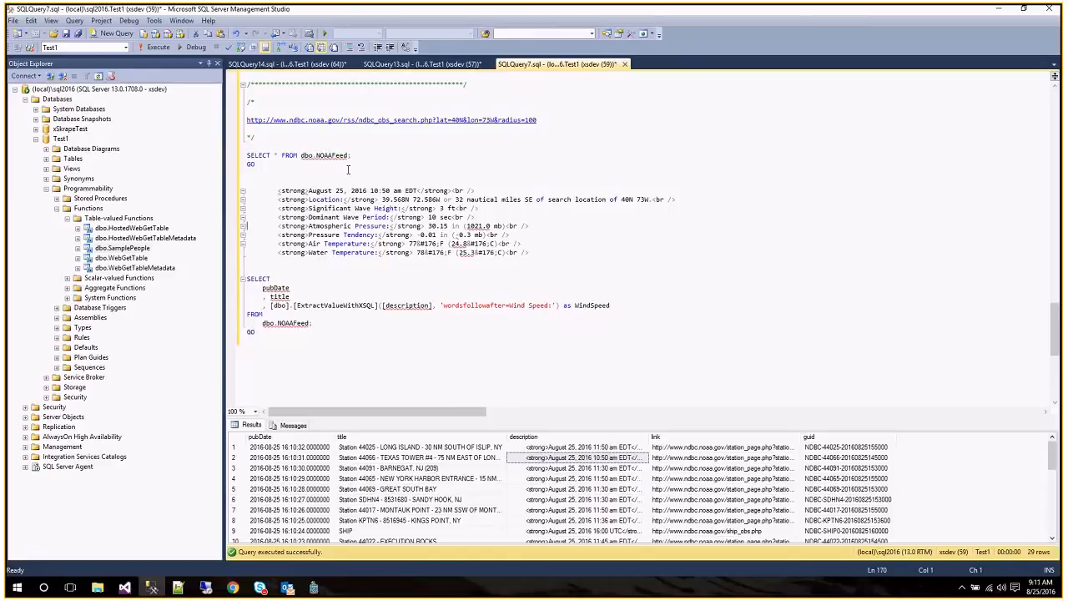
pyautogui.click(722, 499)
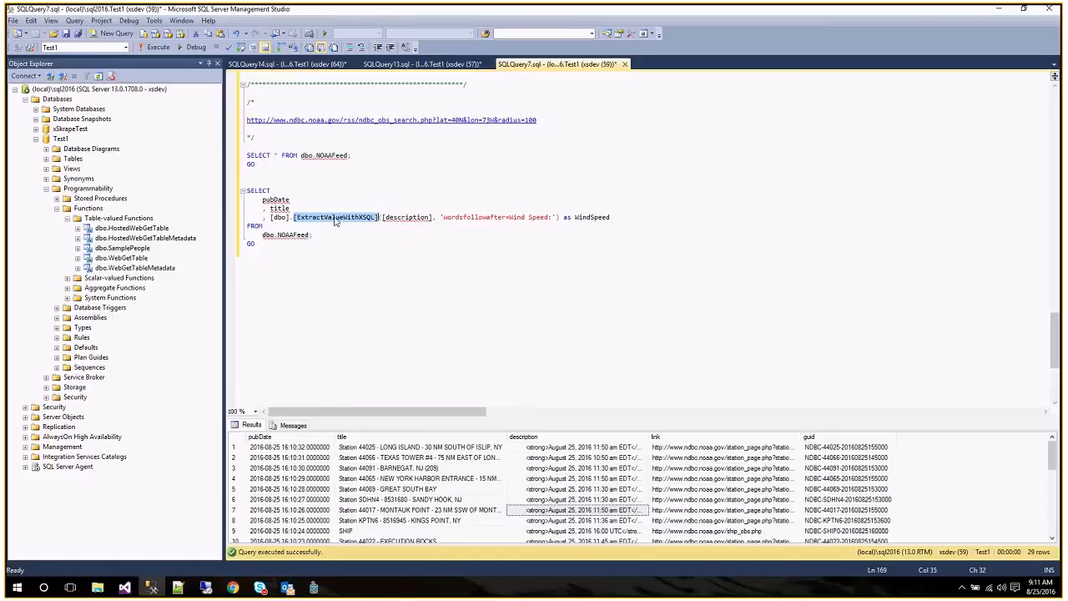
pyautogui.moveTo(406, 217)
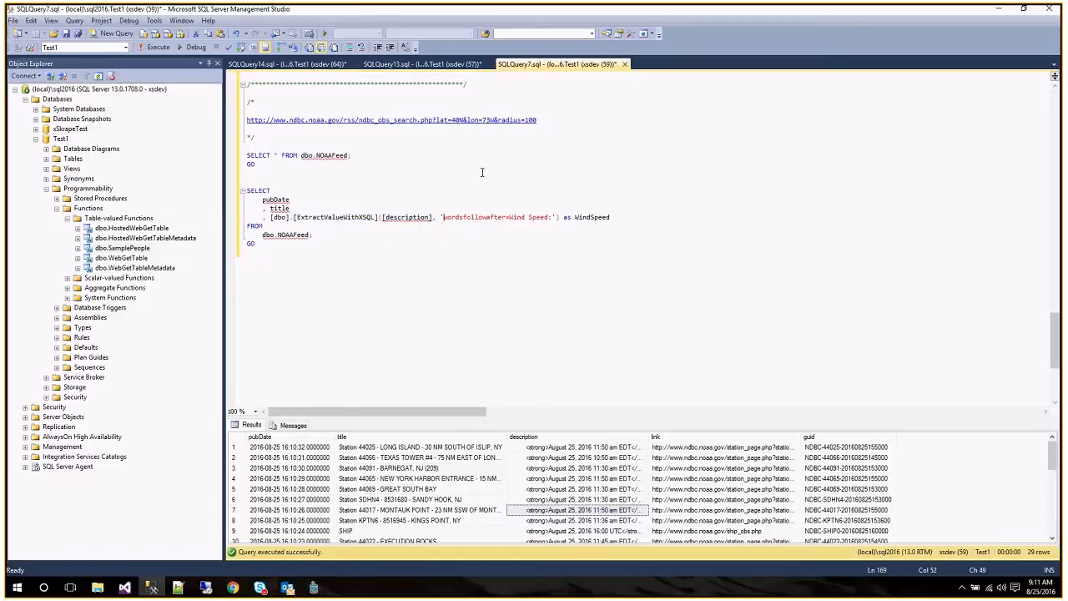
pyautogui.moveTo(500, 290)
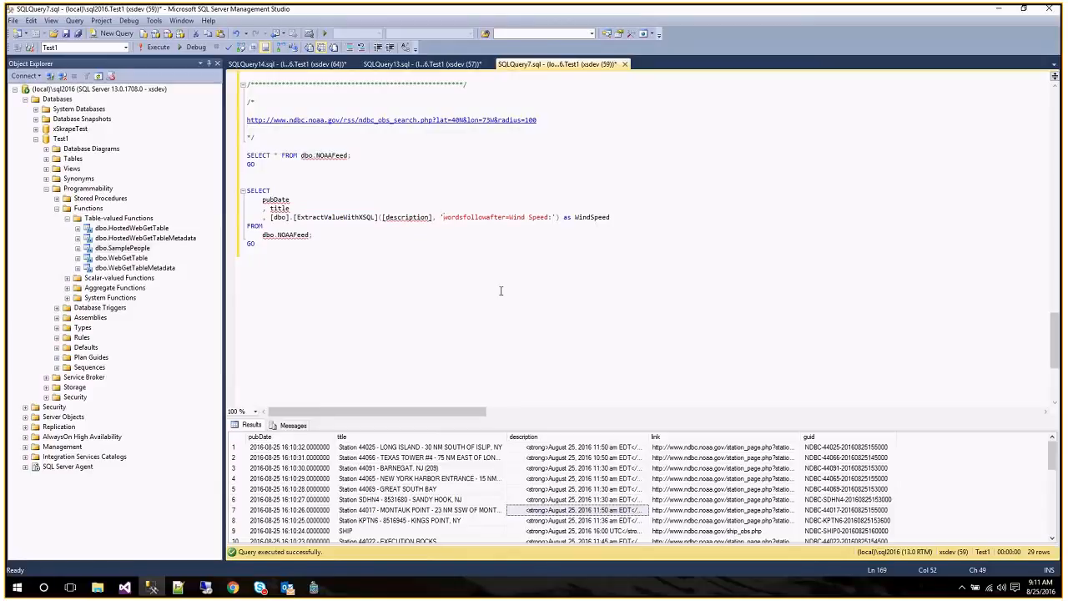
# Step: Run the ExtractValueWithXSQL query and examine stations' extracted WindSpeed values, like 12 knots or NULL
pyautogui.doubleClick(492, 217)
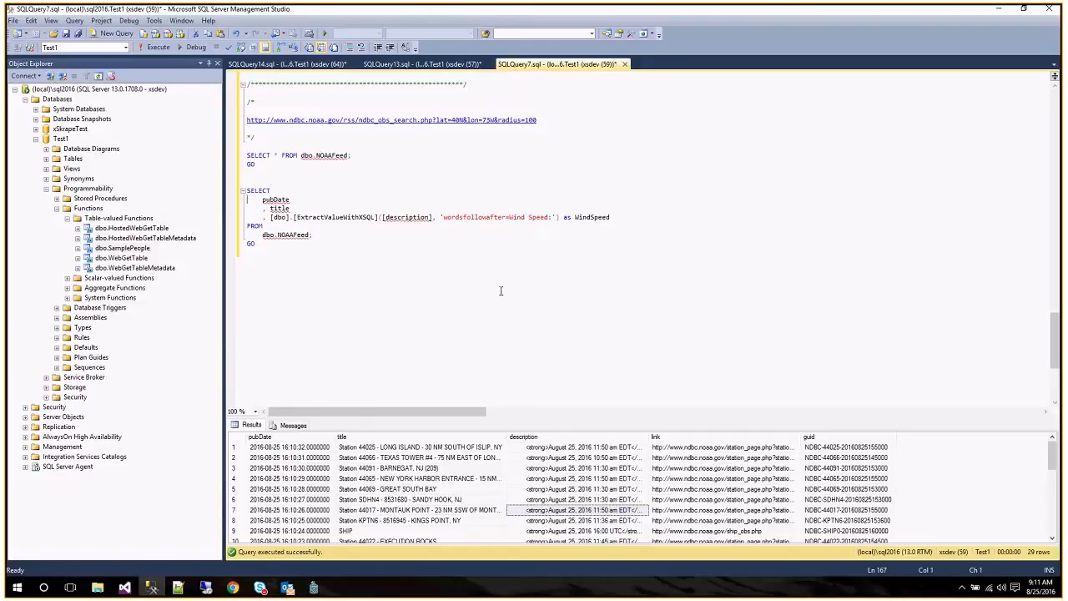
pyautogui.click(157, 47)
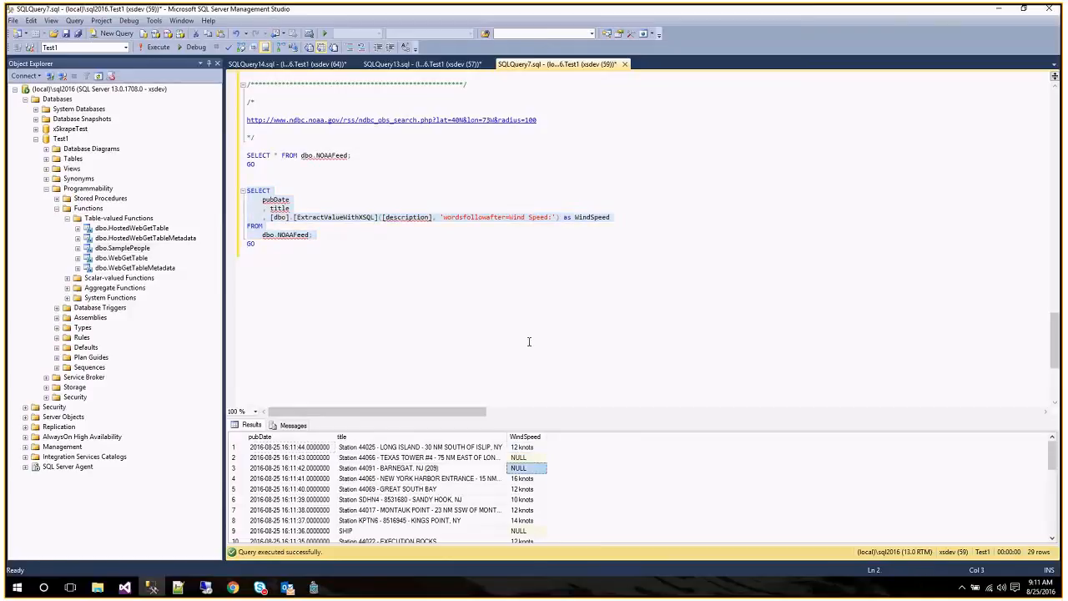
pyautogui.click(525, 510)
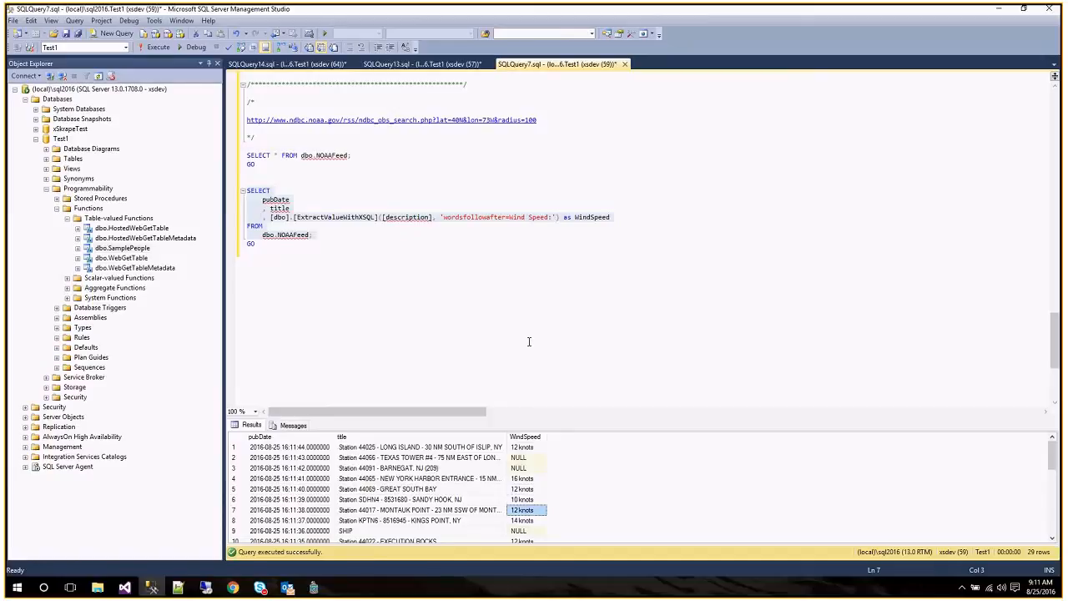
pyautogui.click(373, 182)
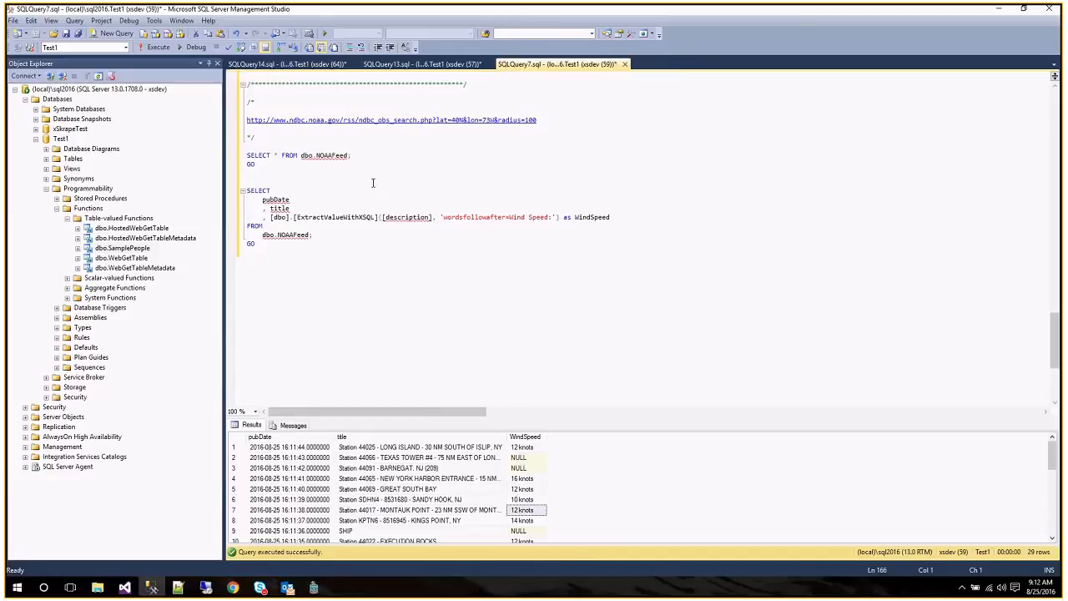
pyautogui.click(247, 190)
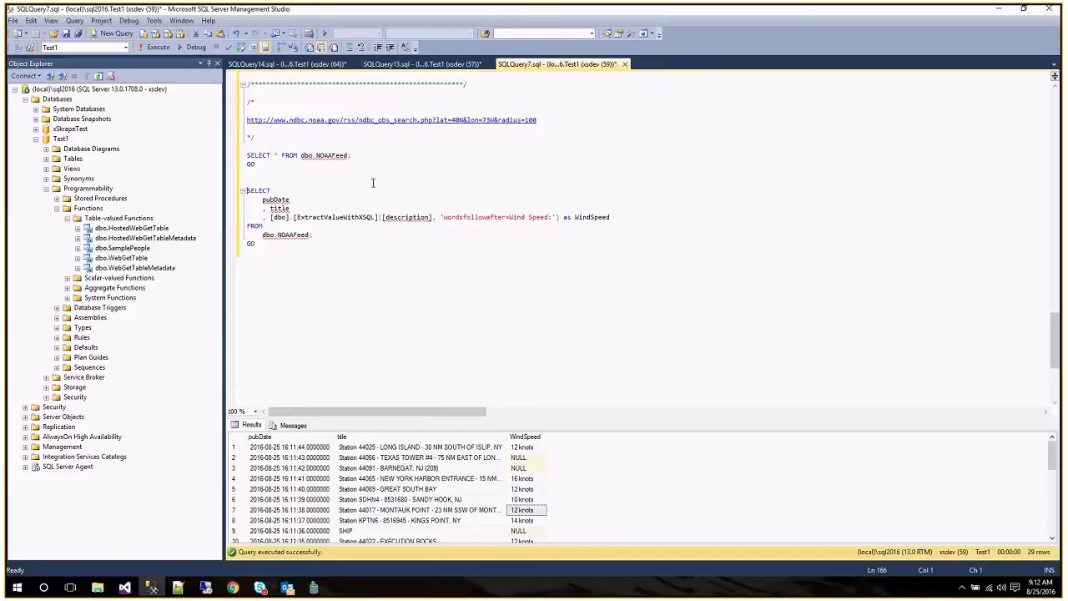